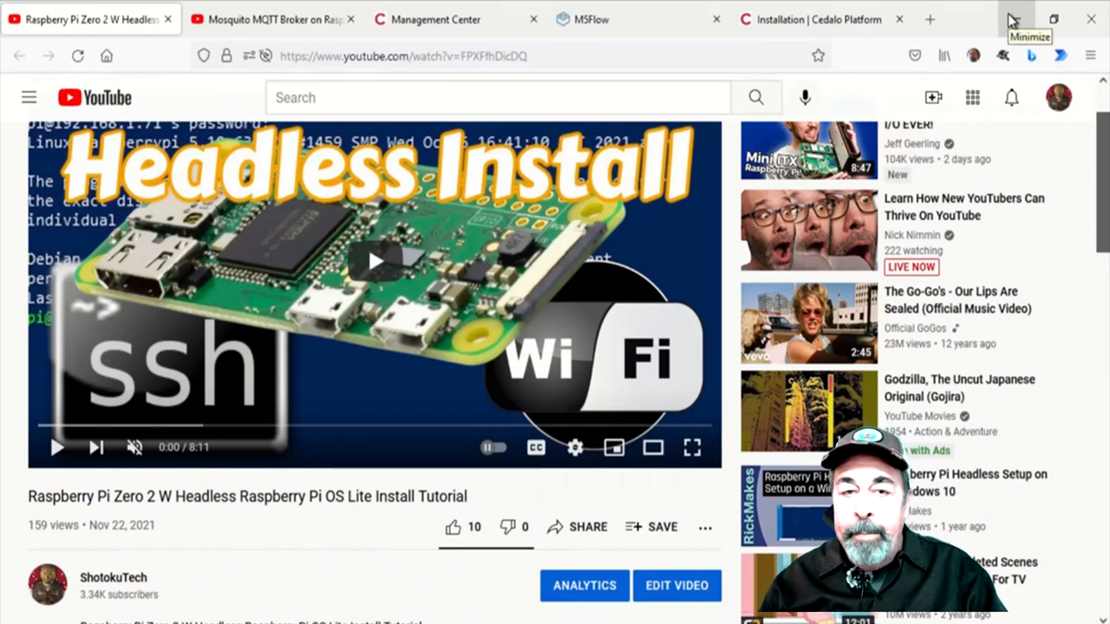
mouse_move(735, 82)
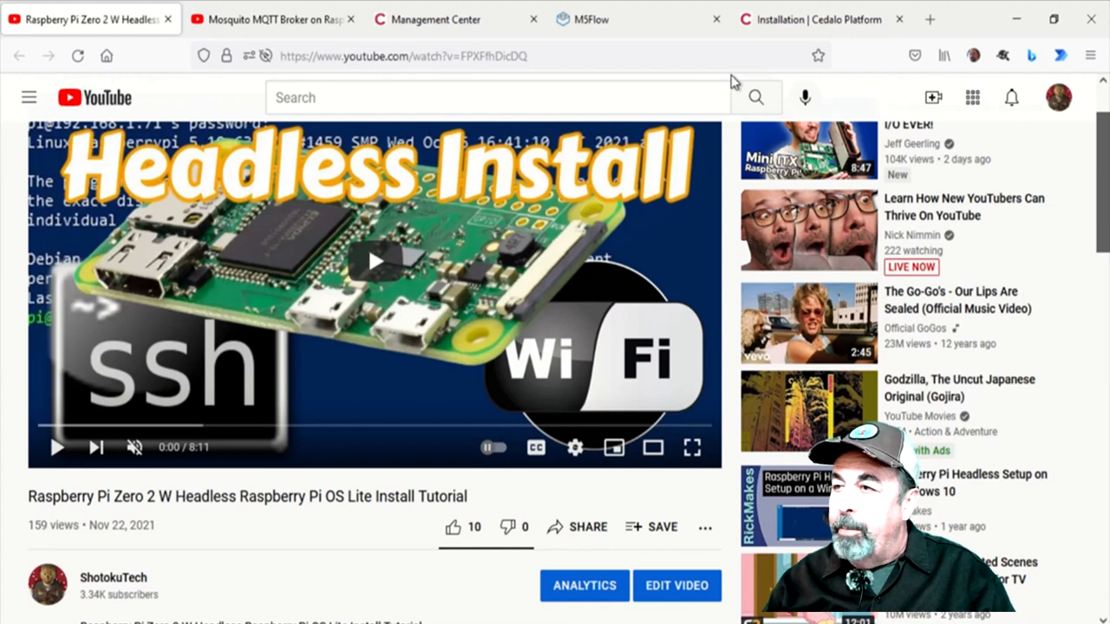
mouse_move(277, 19)
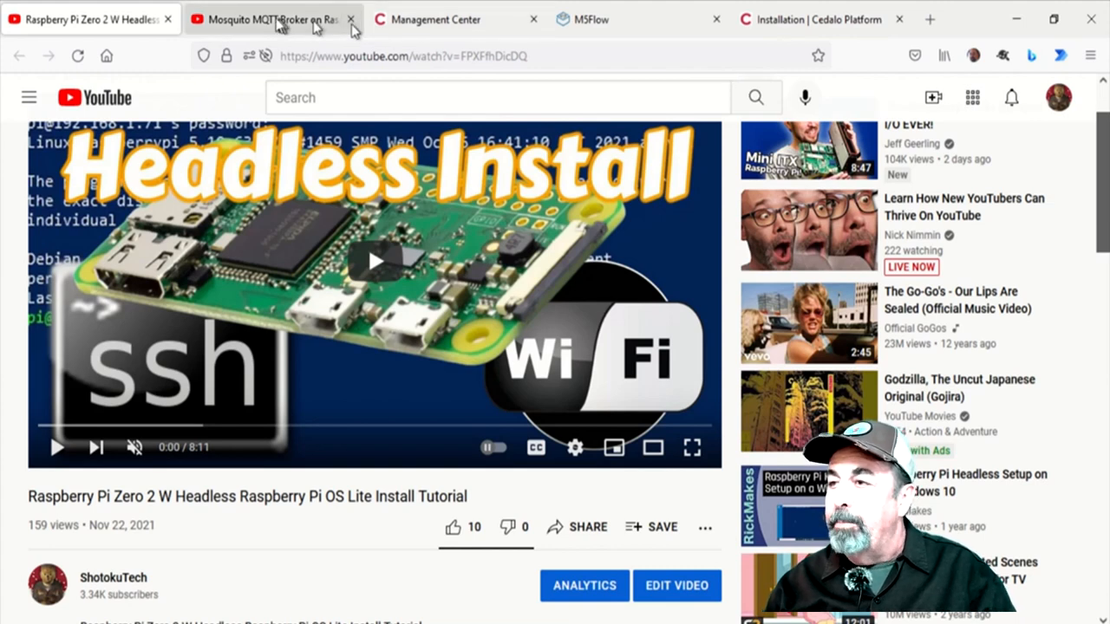
Switch from the Raspberry Pi video to the Mosquitto broker video, then the Cedalo homepage.
click(272, 19)
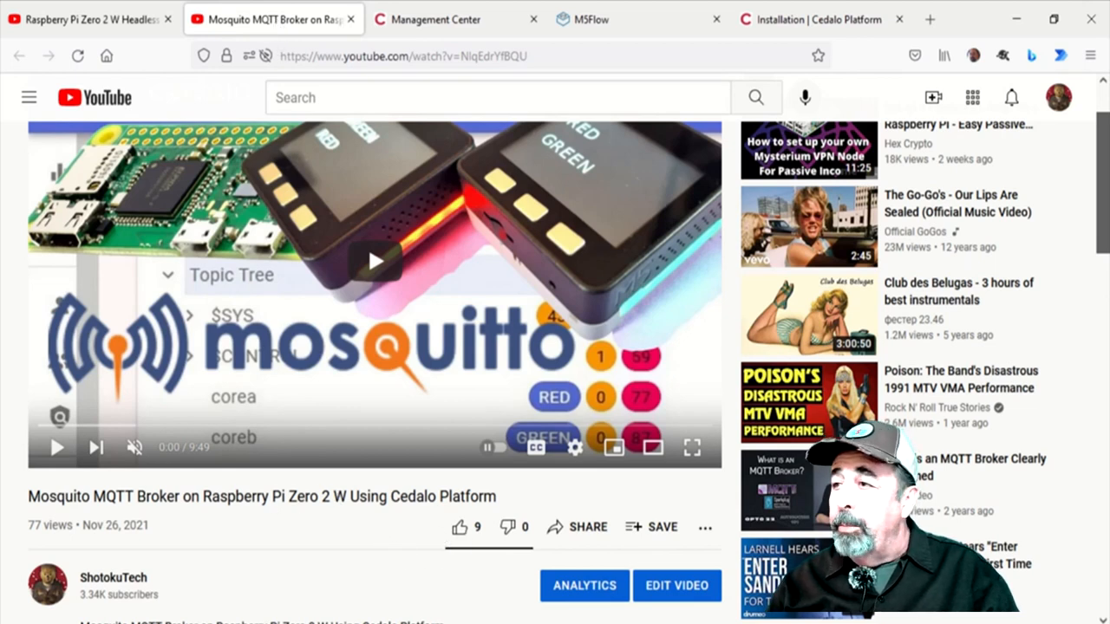
mouse_move(436, 19)
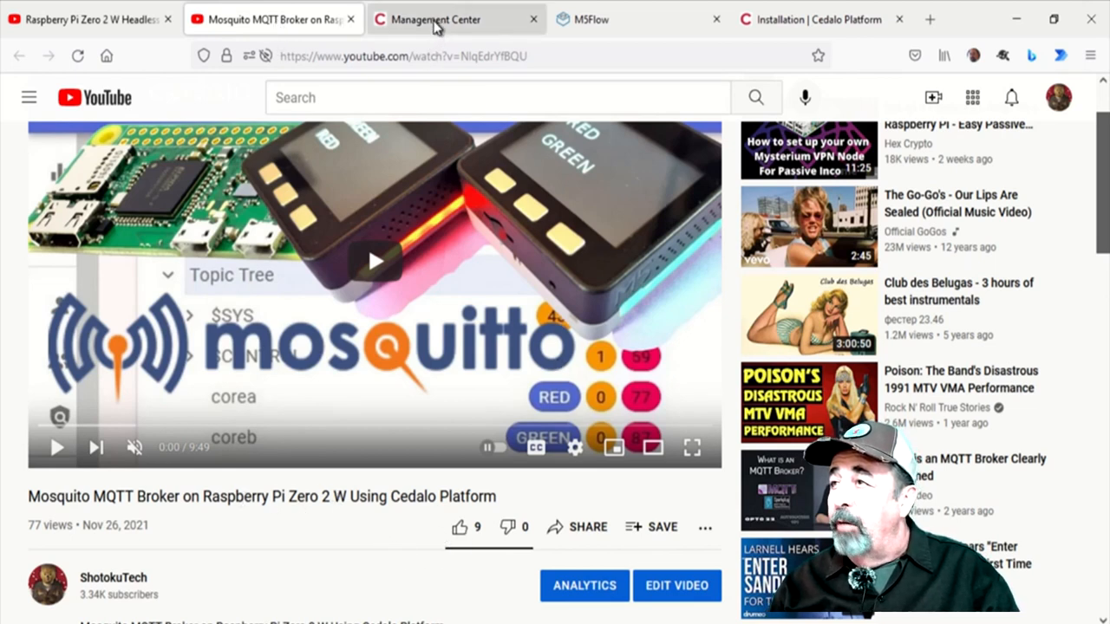
click(436, 19)
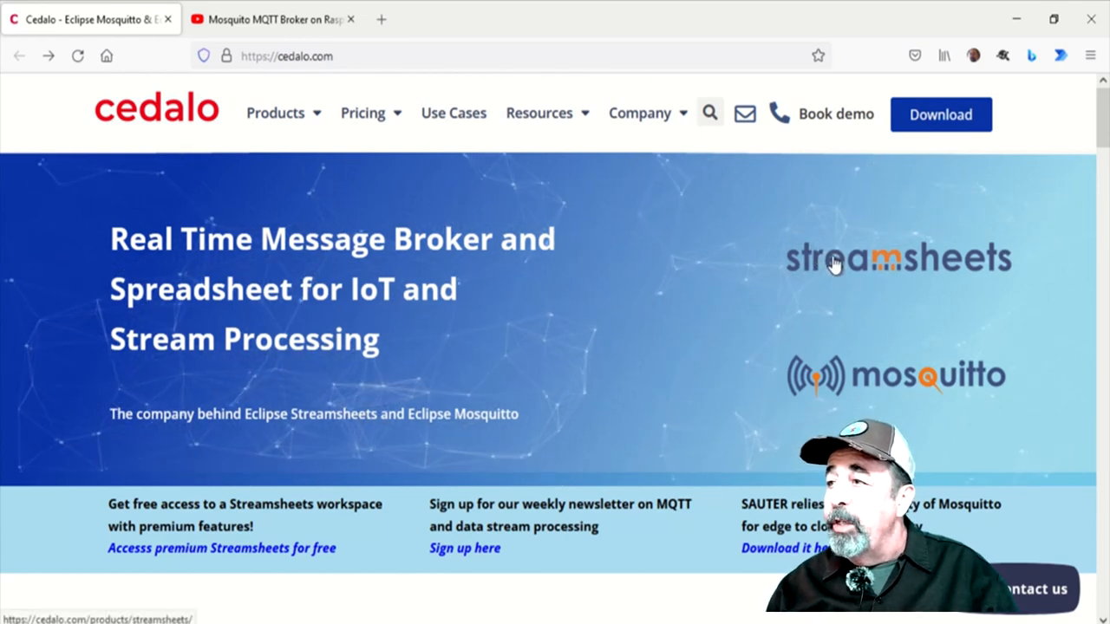
Open the Streamsheets product page and scroll through its features to the publish-results section.
click(273, 18)
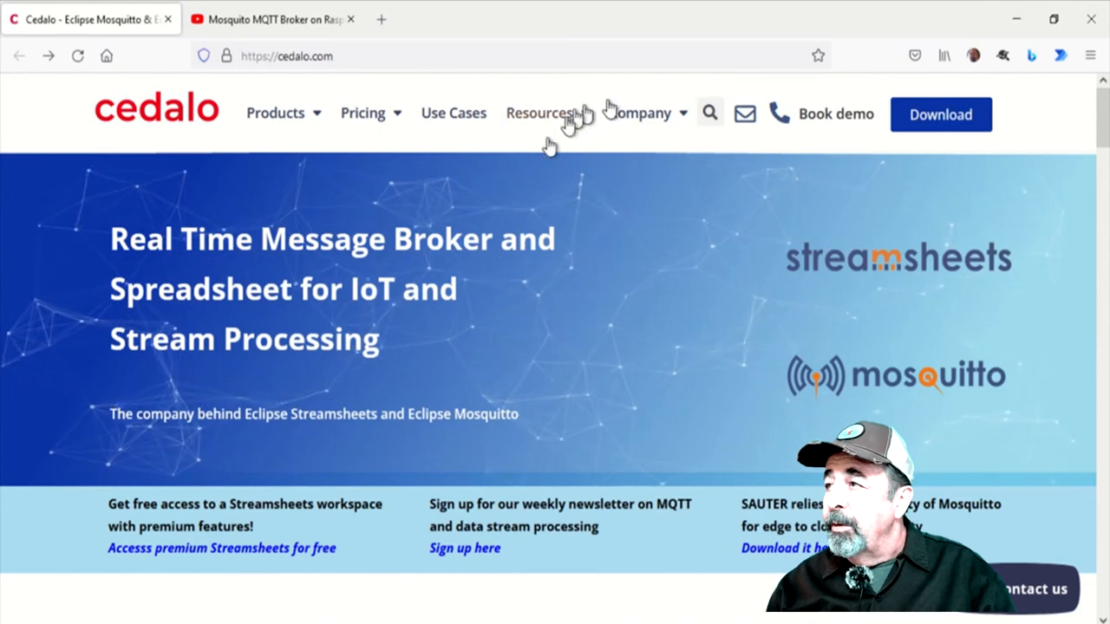
mouse_move(737, 241)
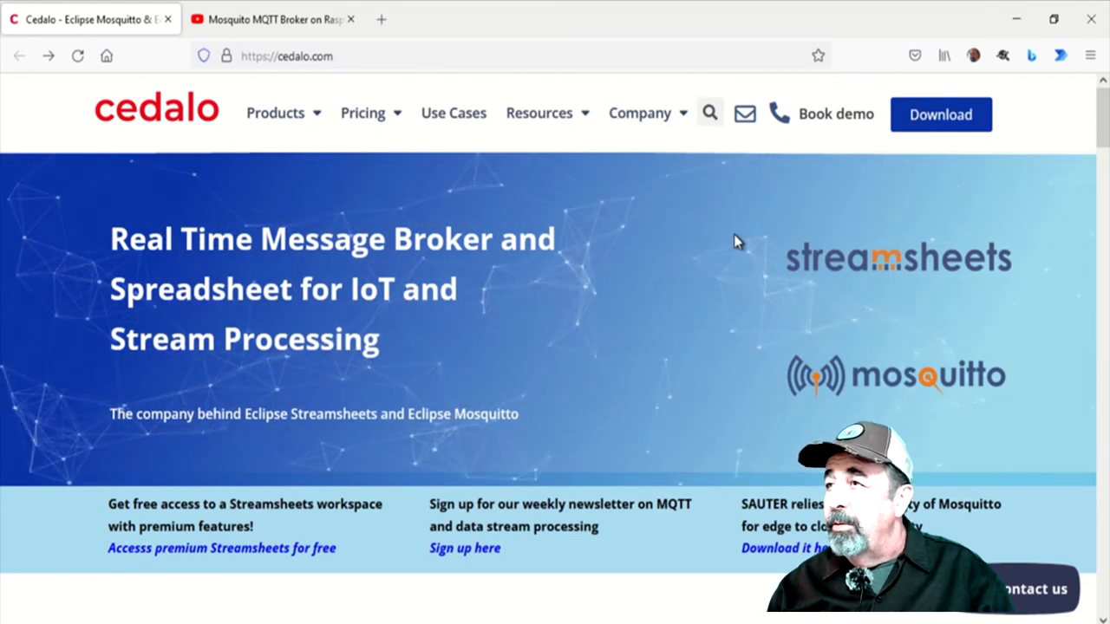
mouse_move(833, 261)
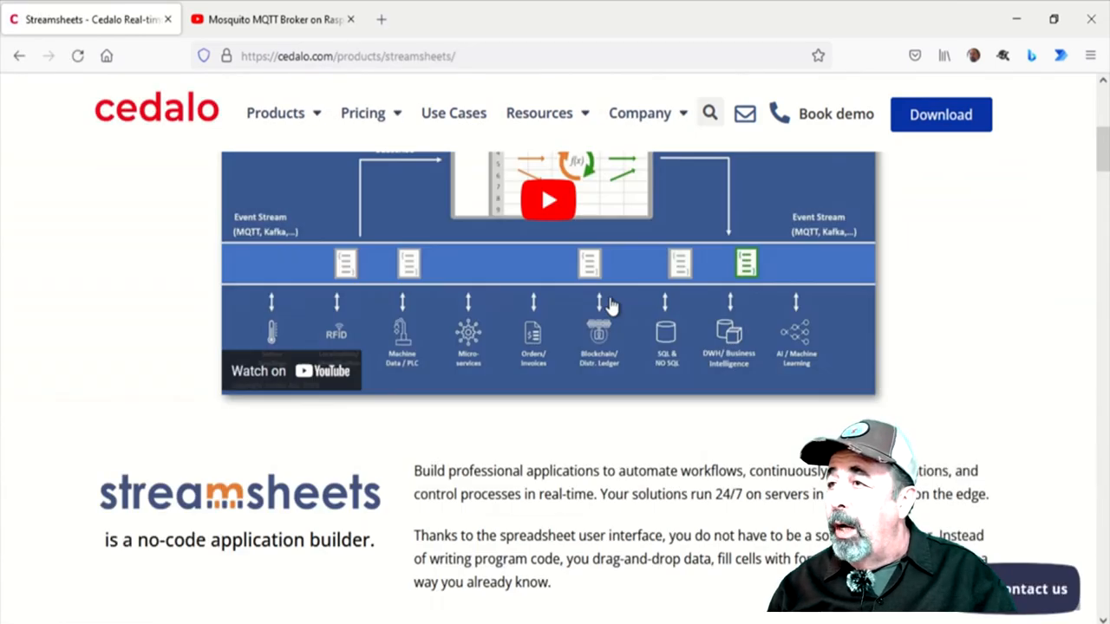
scroll(down, 3)
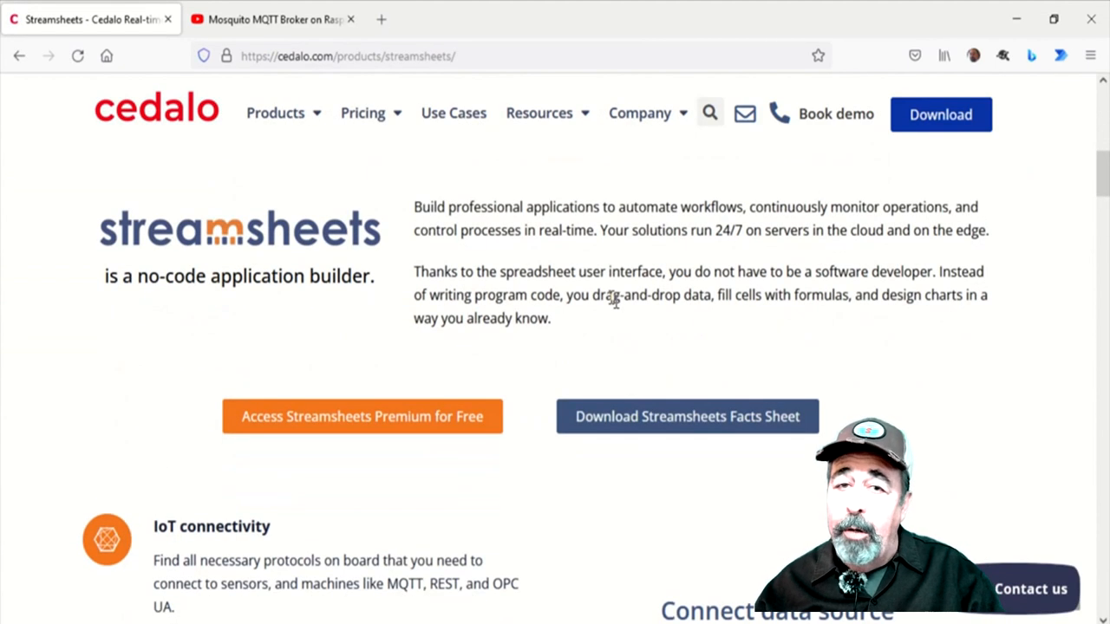
scroll(down, 3)
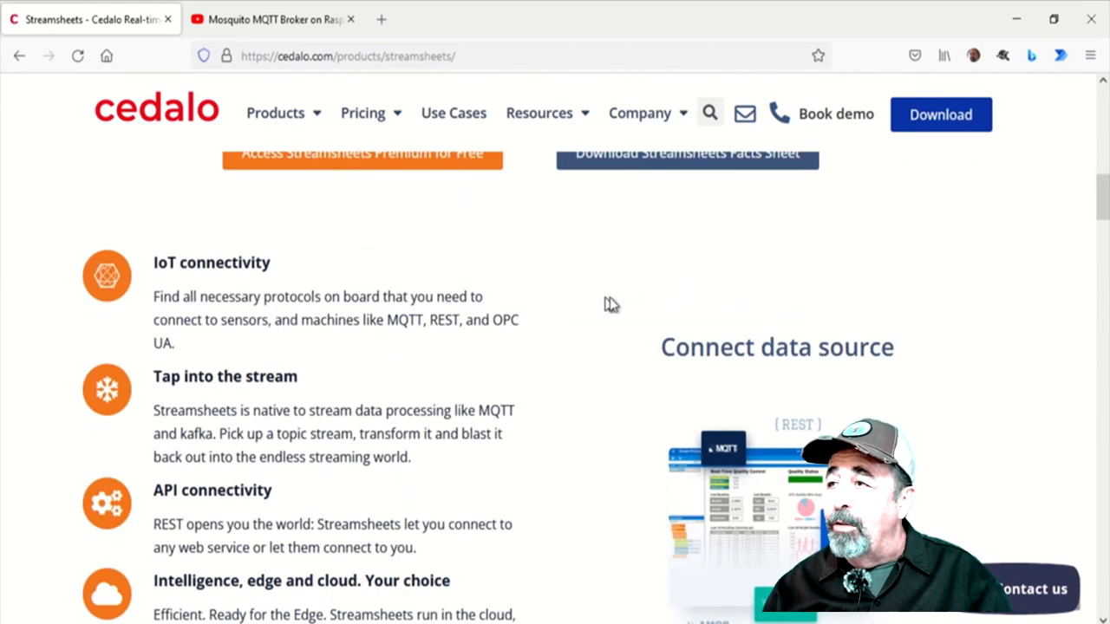
scroll(down, 3)
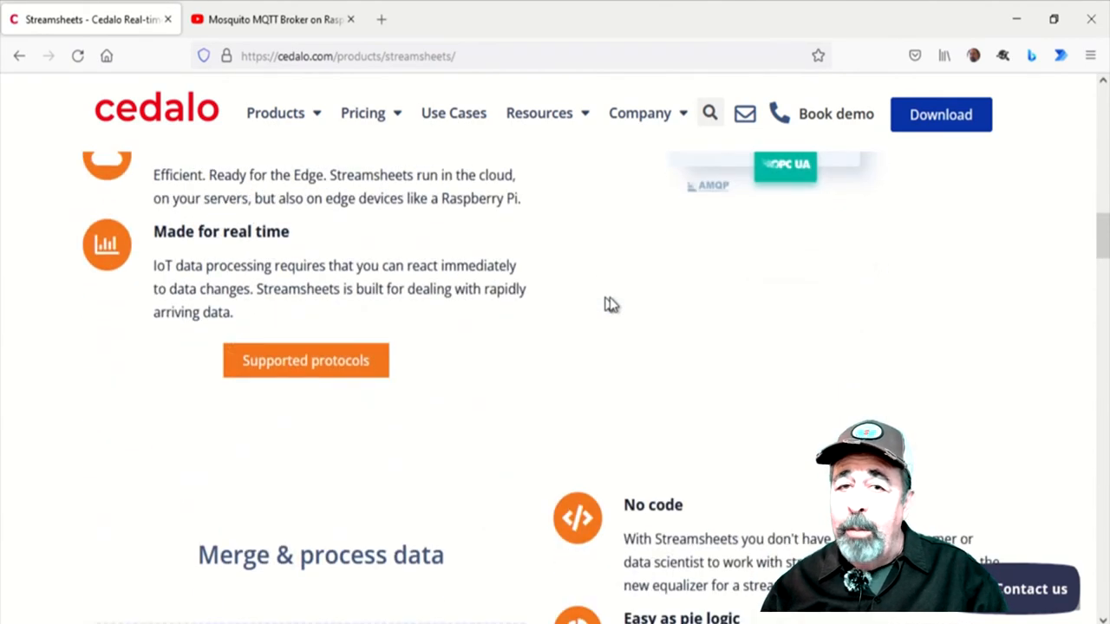
scroll(down, 3)
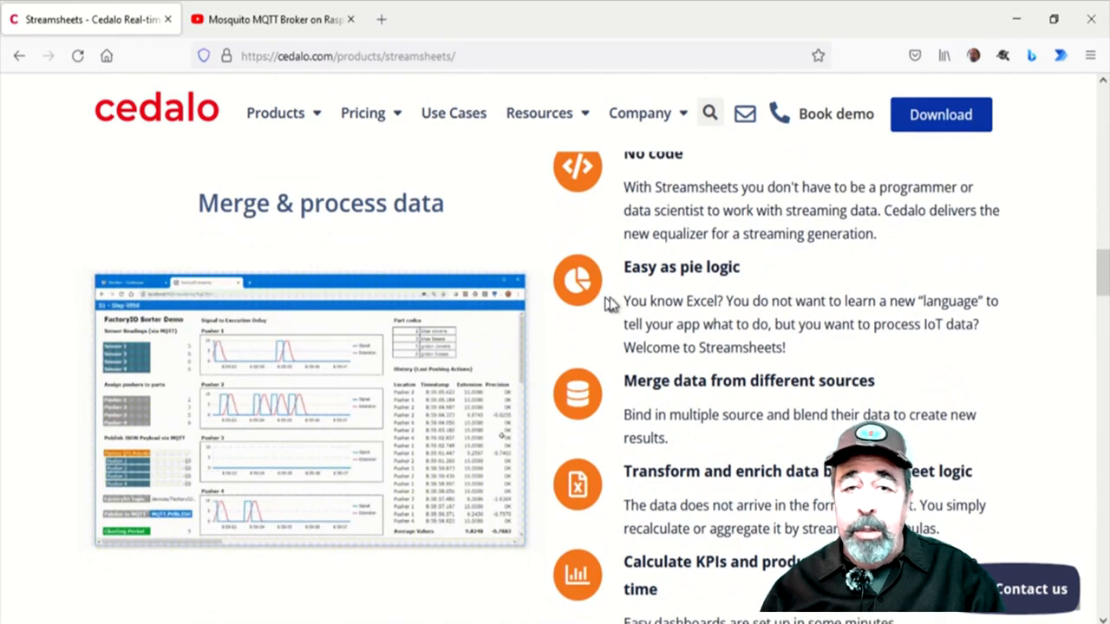
scroll(down, 3)
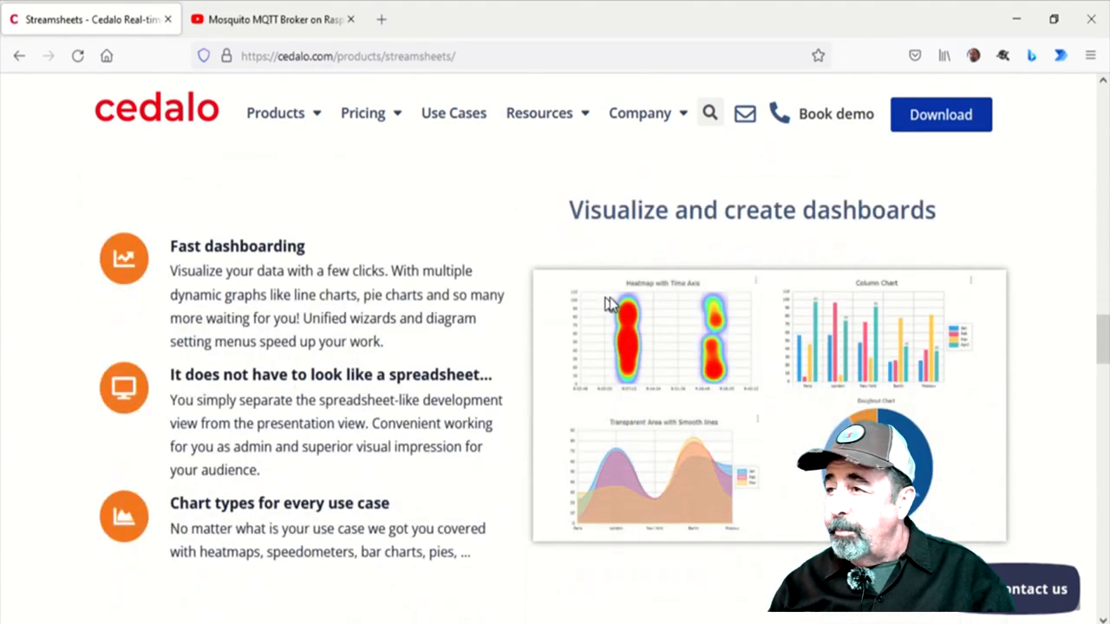
scroll(down, 3)
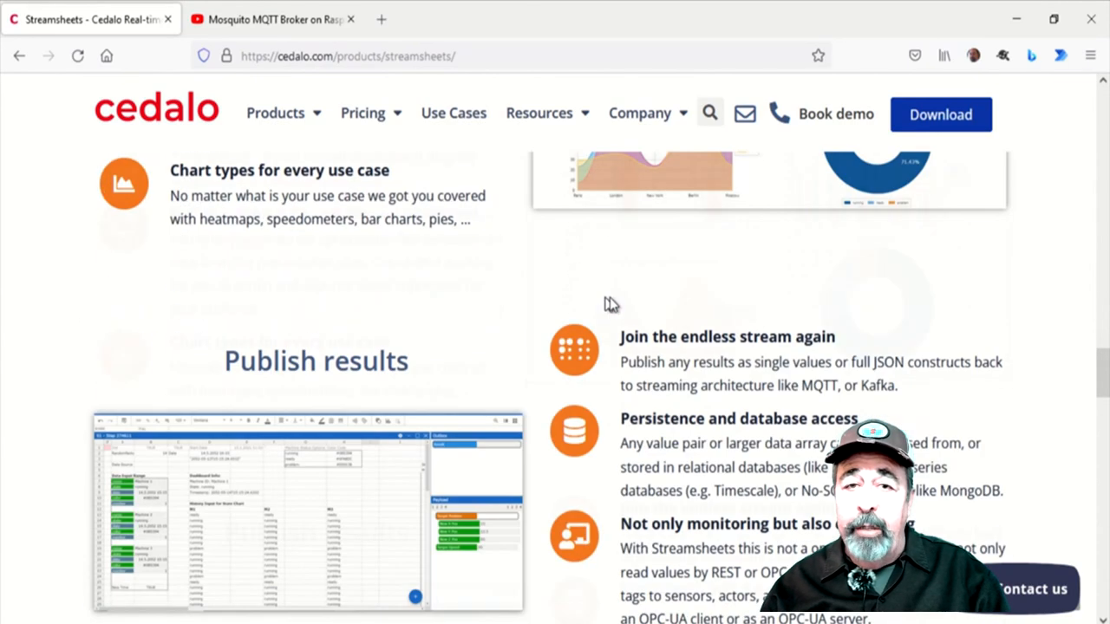
scroll(down, 3)
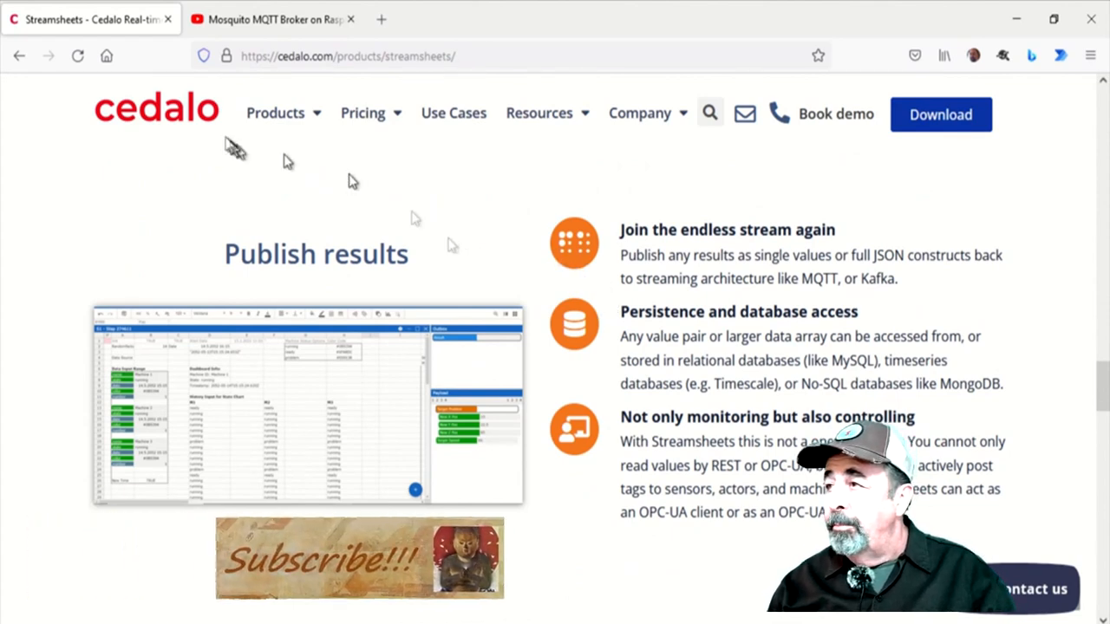
Select the Mosquitto video's full title, then bring up the local Streamsheets setup page.
click(273, 19)
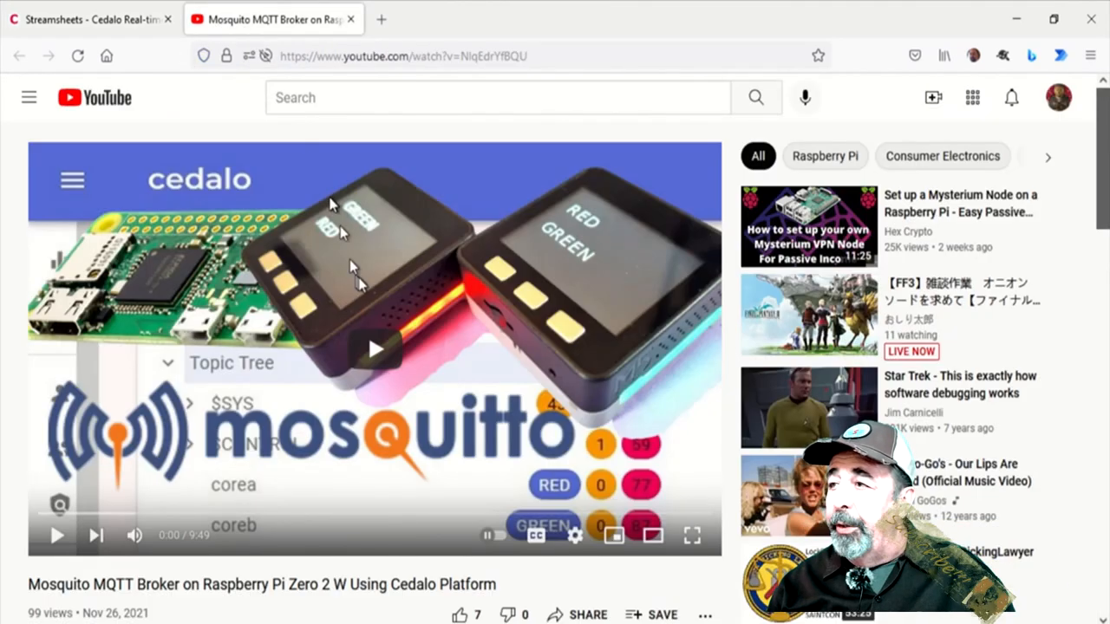
scroll(down, 3)
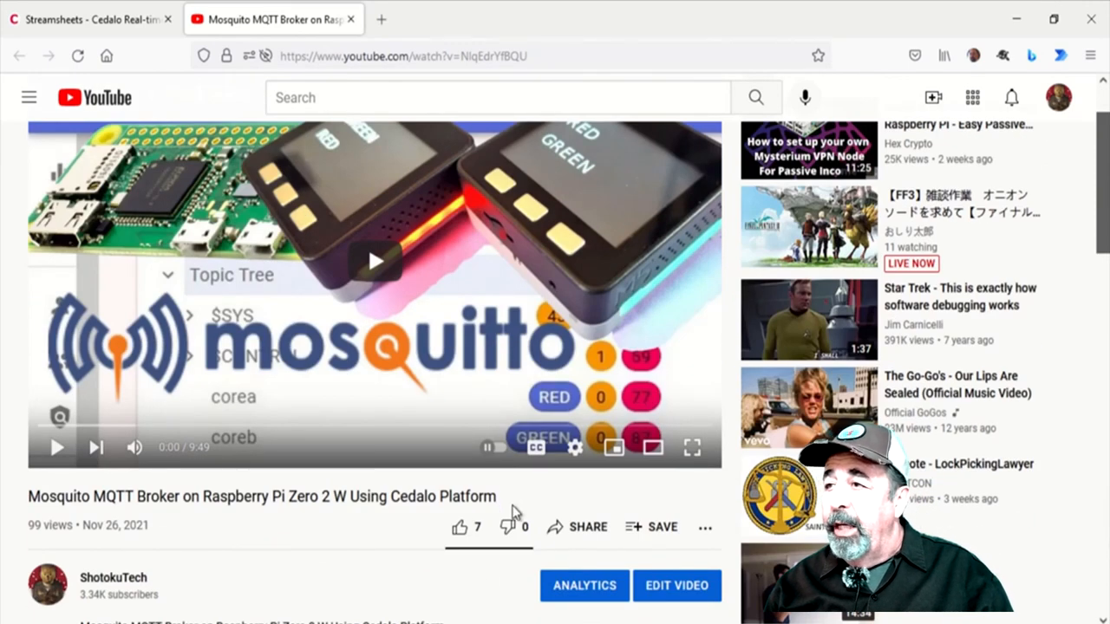
triple_click(260, 496)
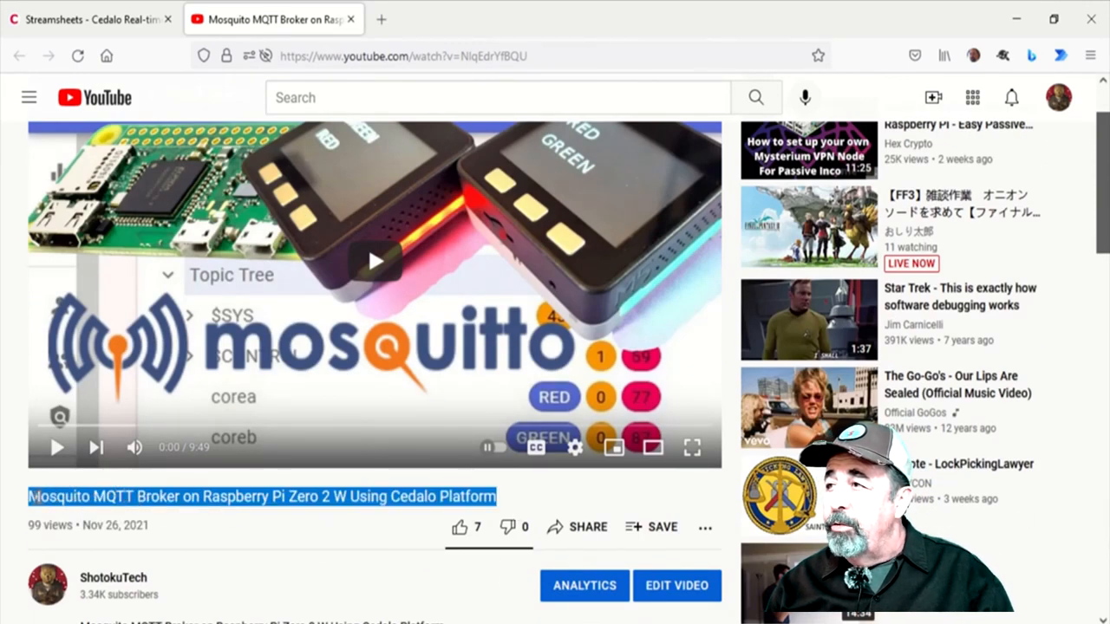
click(499, 496)
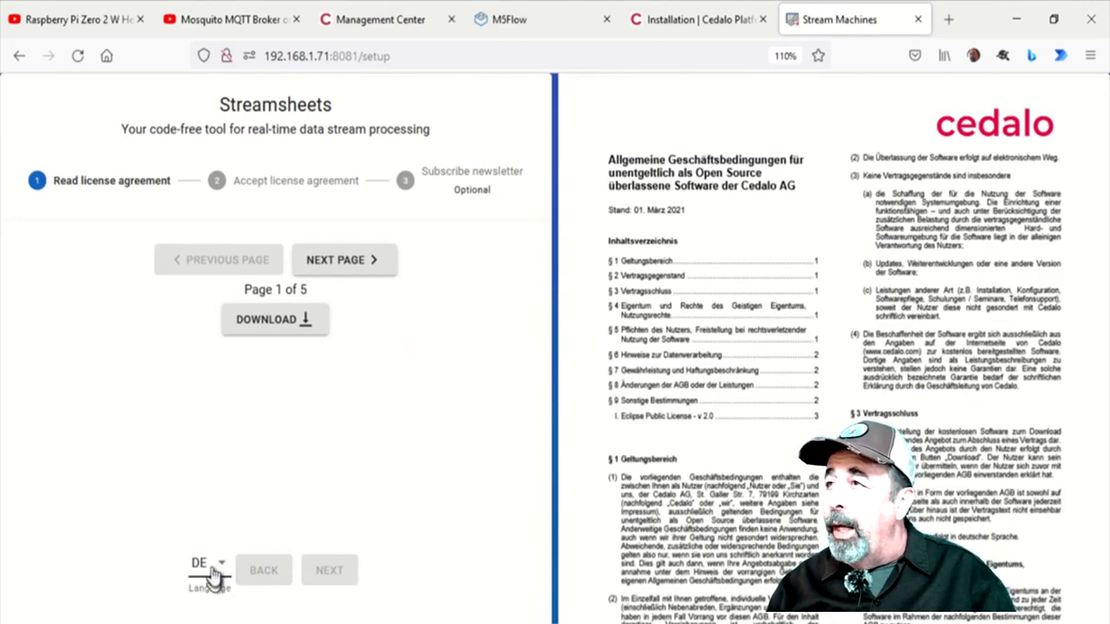
Show the English license agreement and page through to its final page.
click(208, 564)
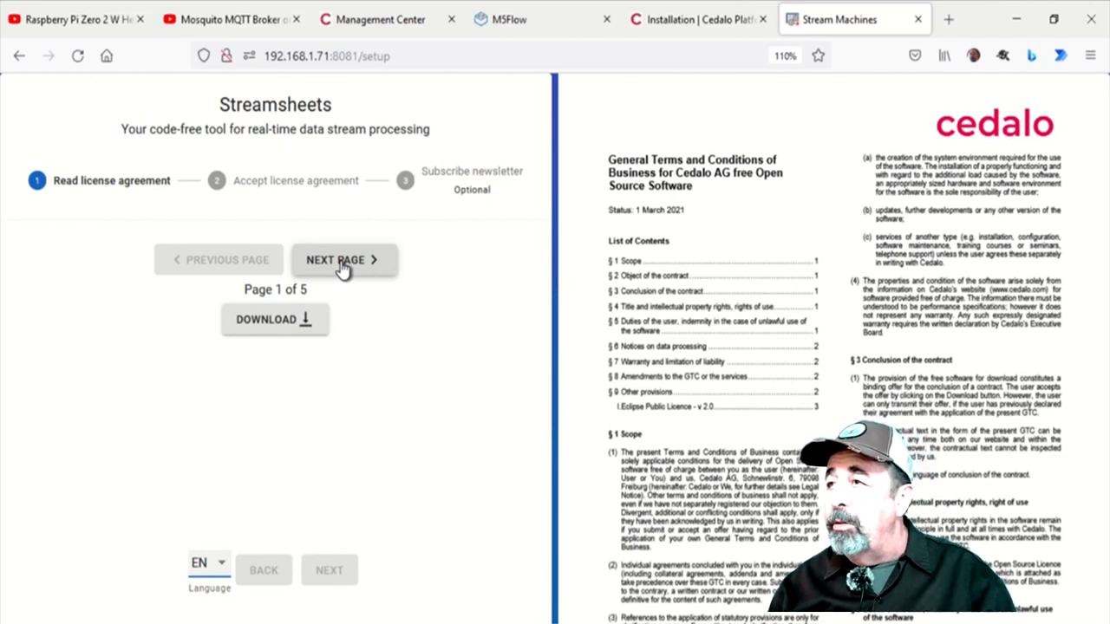
click(343, 261)
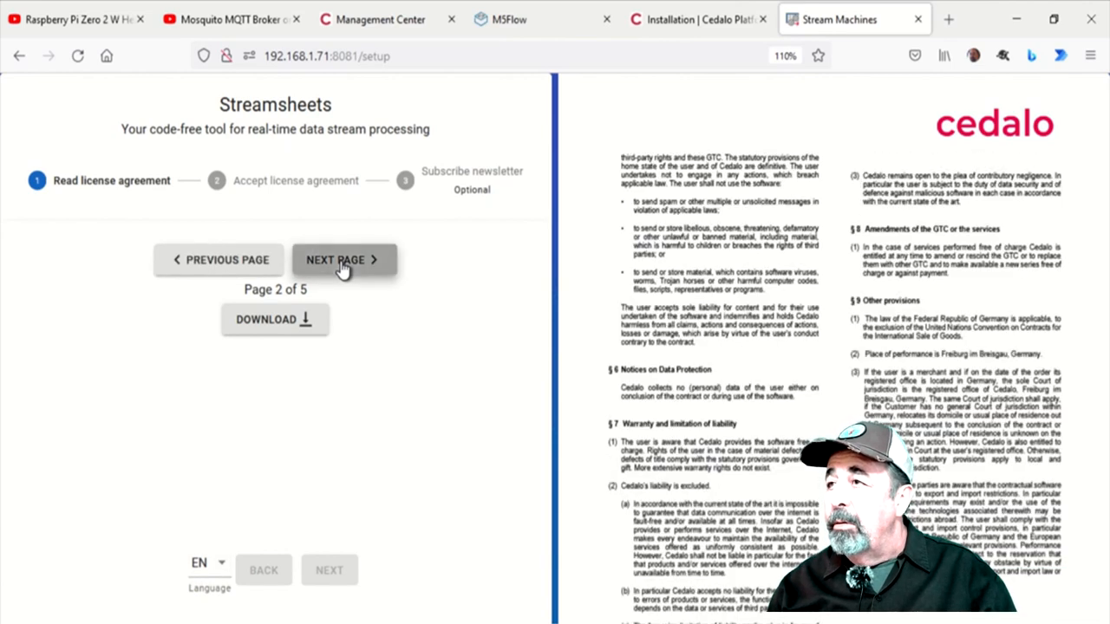
click(343, 259)
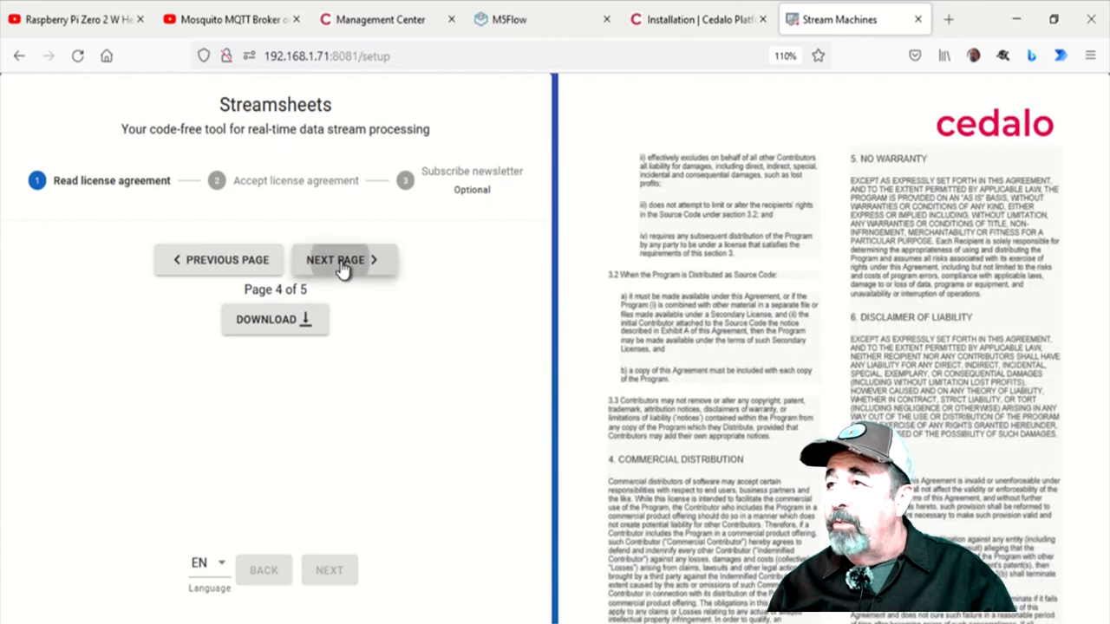
click(343, 259)
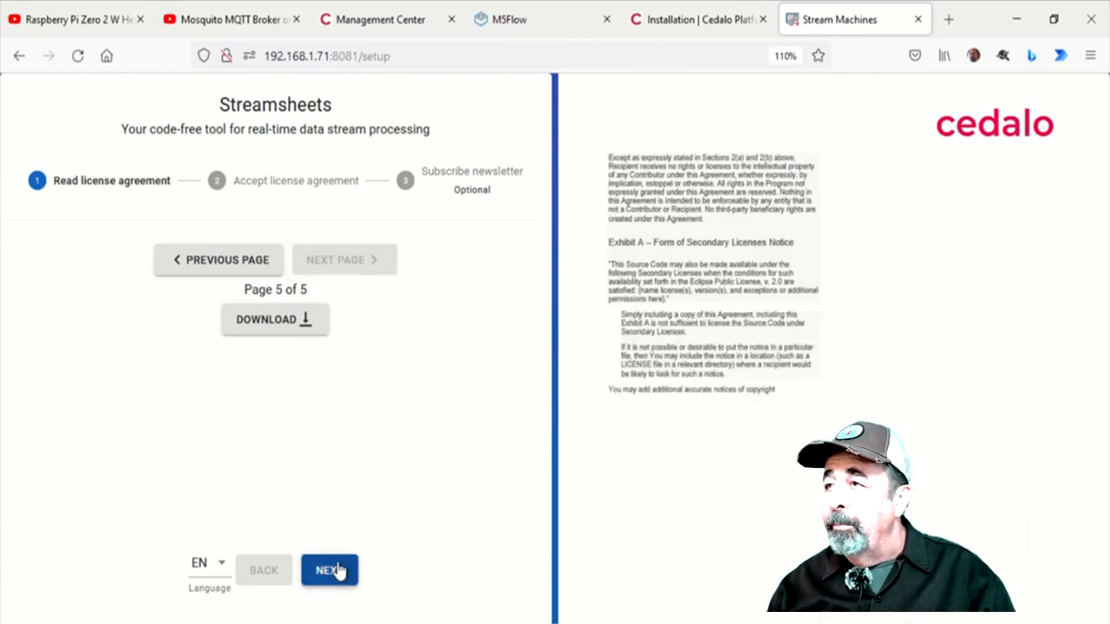
Accept the license, skip the newsletter subscription, and finish setup.
click(330, 570)
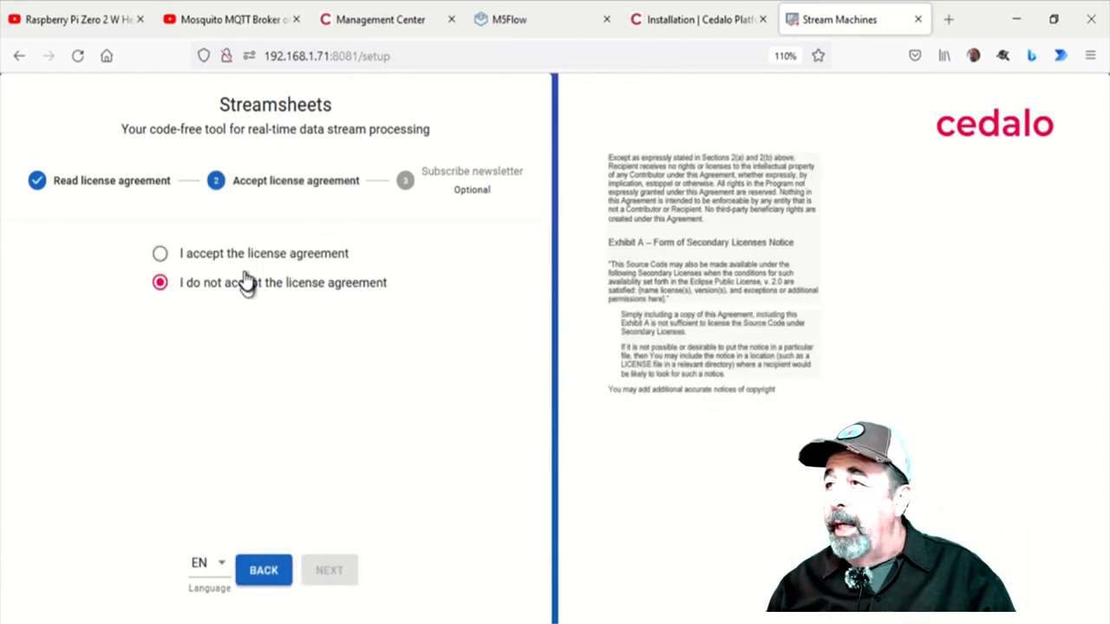
click(159, 253)
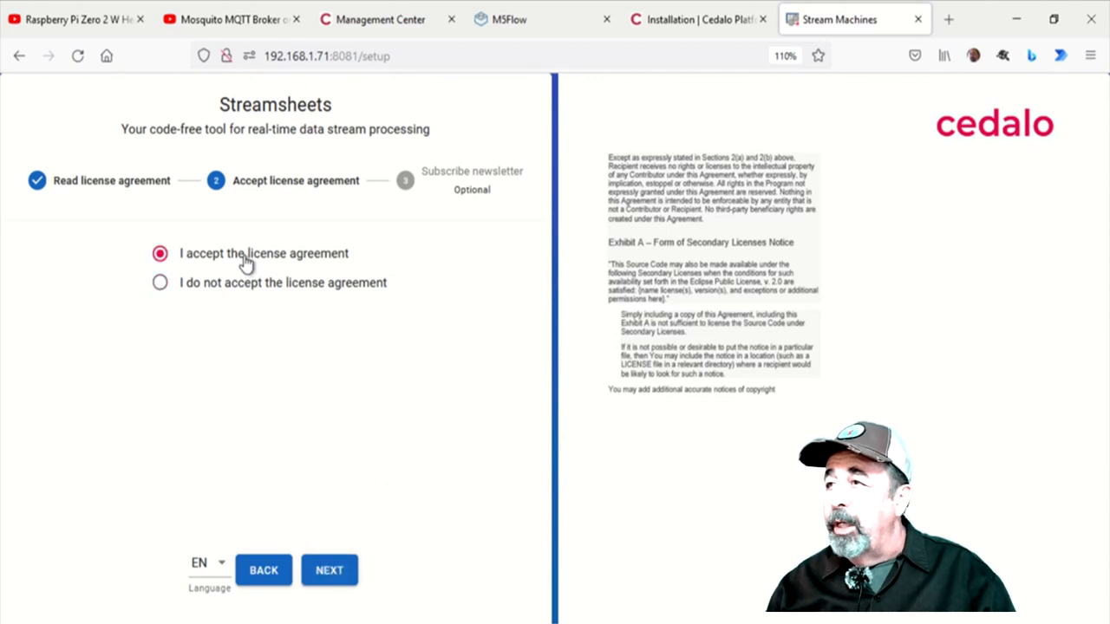
mouse_move(312, 484)
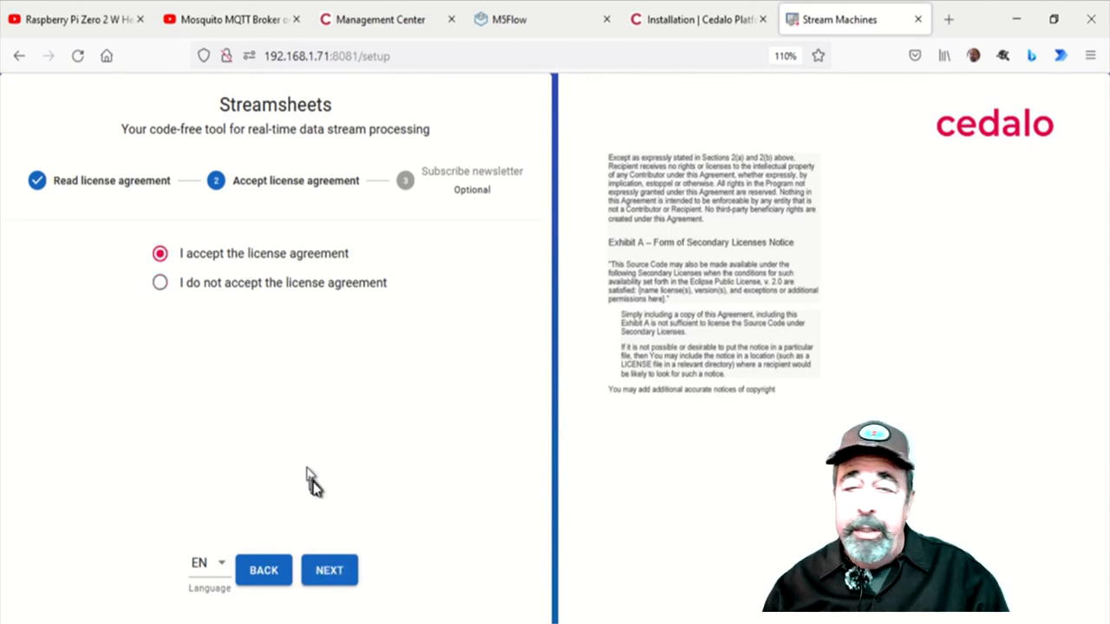
click(329, 570)
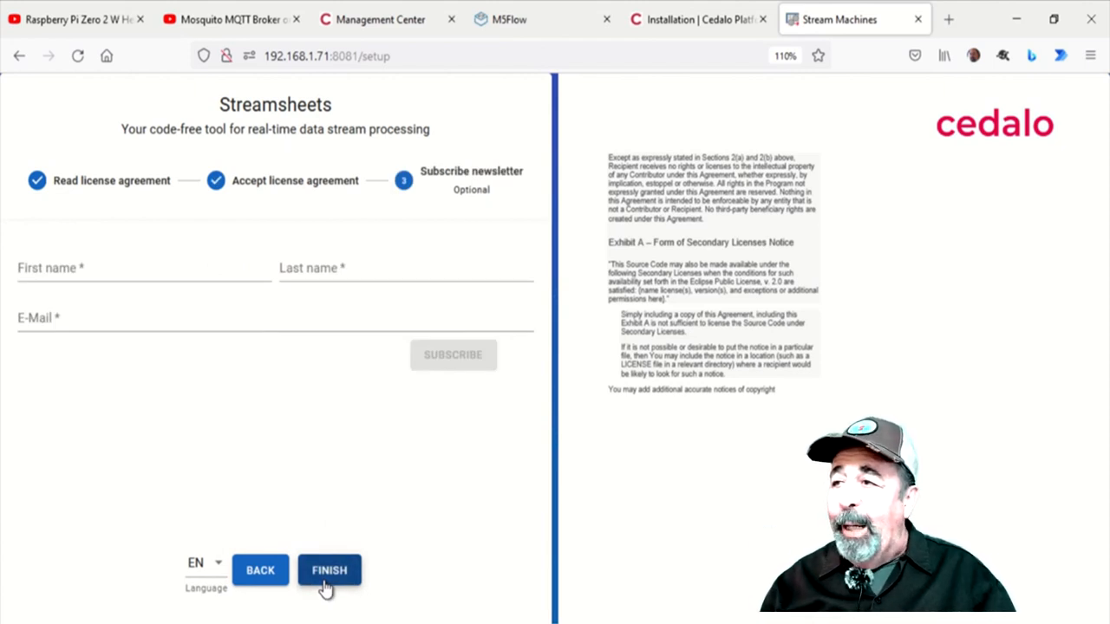
mouse_move(312, 299)
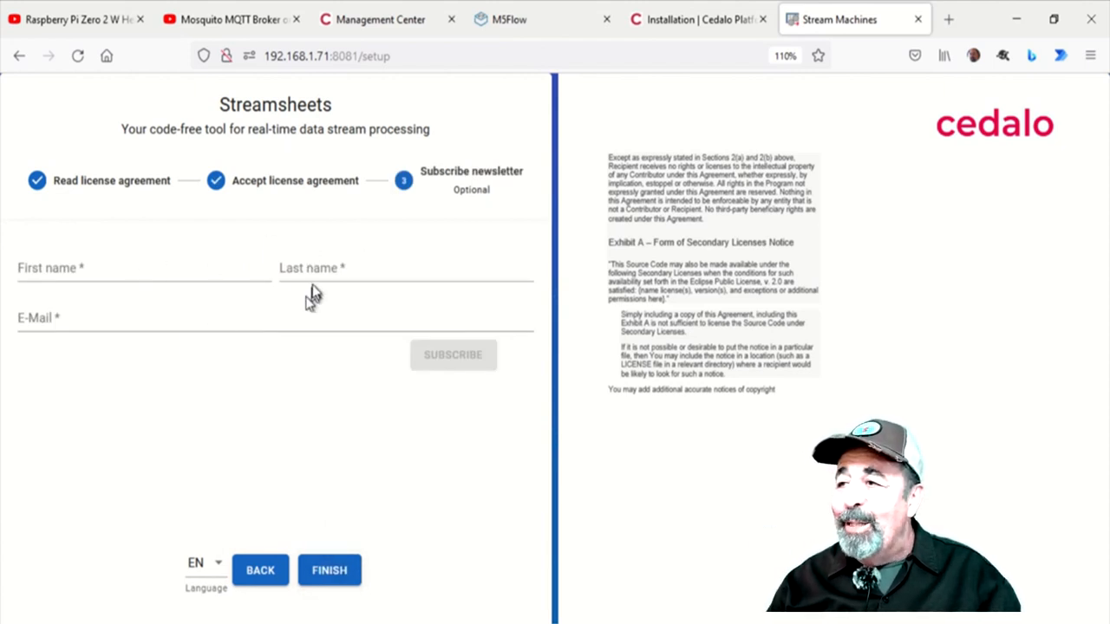
mouse_move(329, 569)
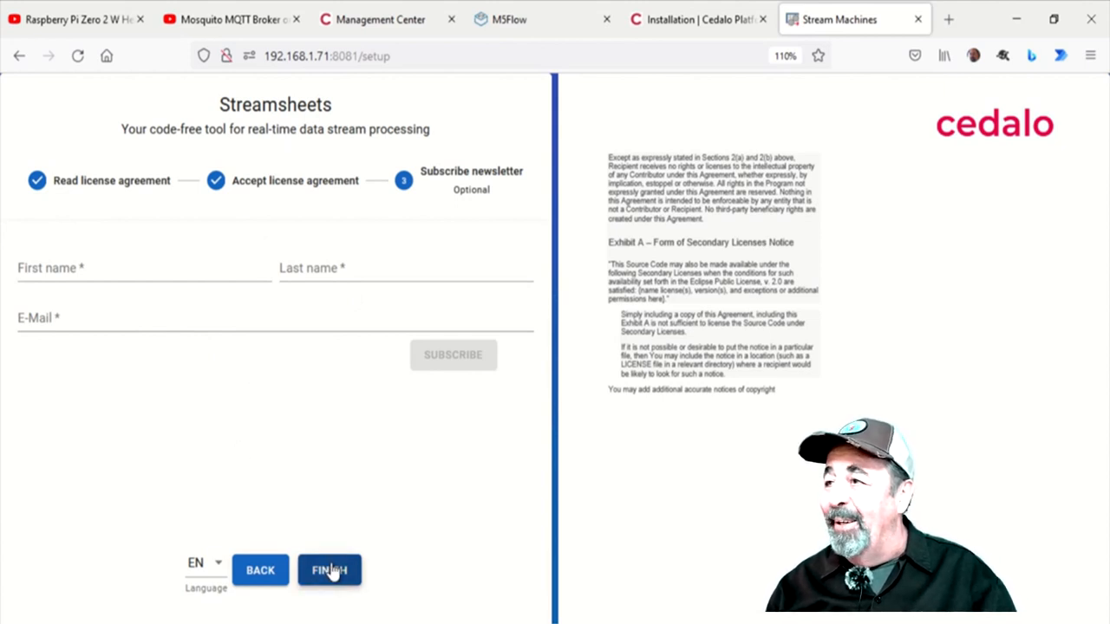
click(329, 570)
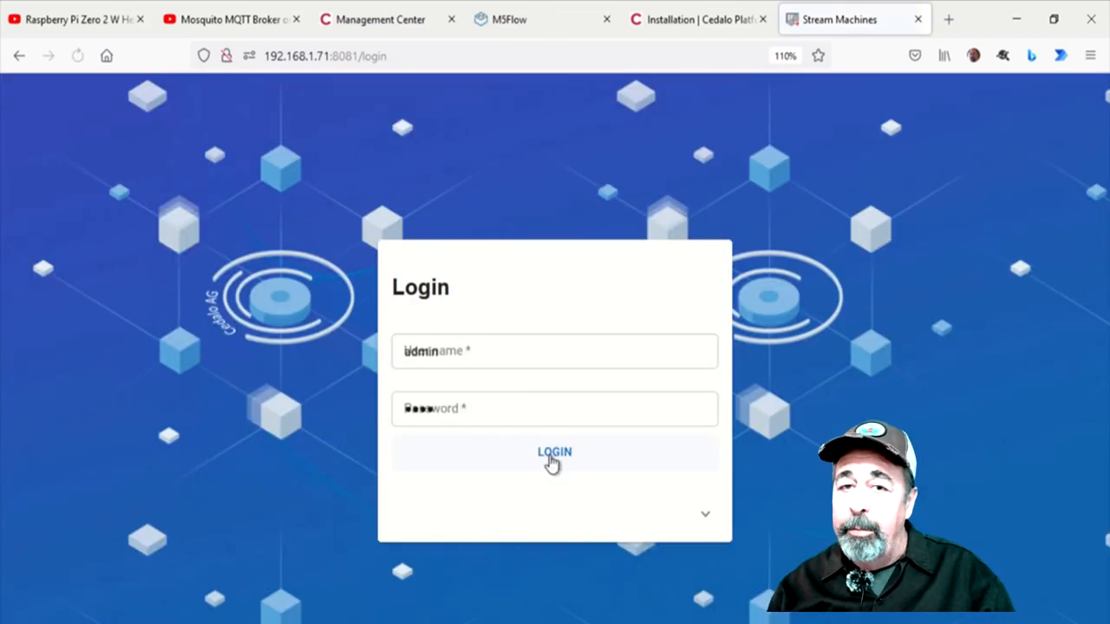
Log in to reach the dashboard with two Wind Turbine apps, then return to the Mosquitto video.
click(554, 452)
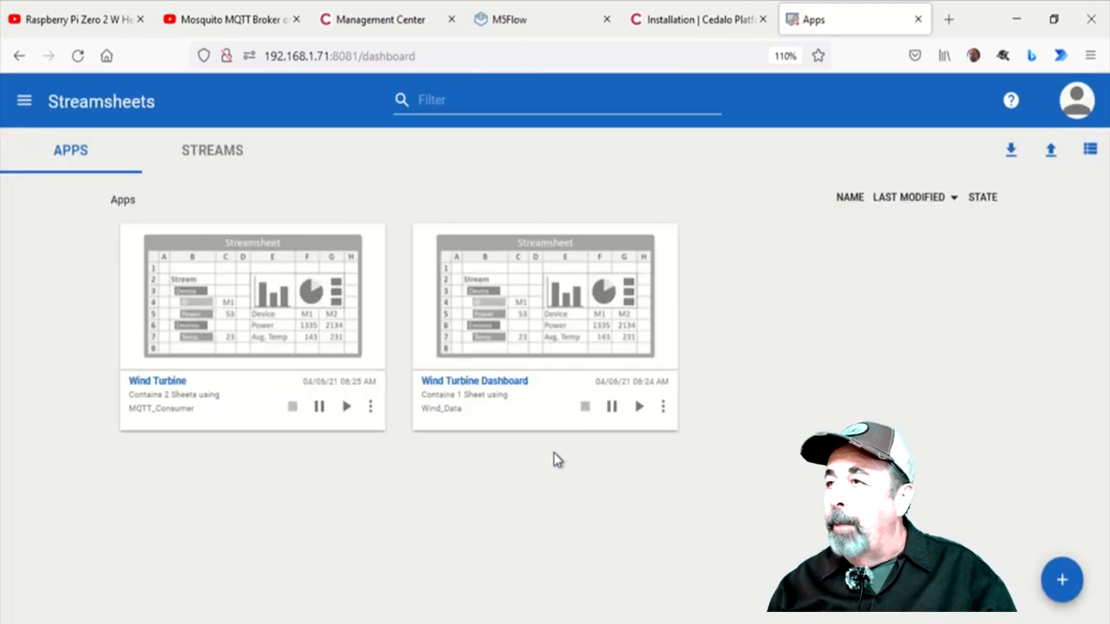
mouse_move(200, 165)
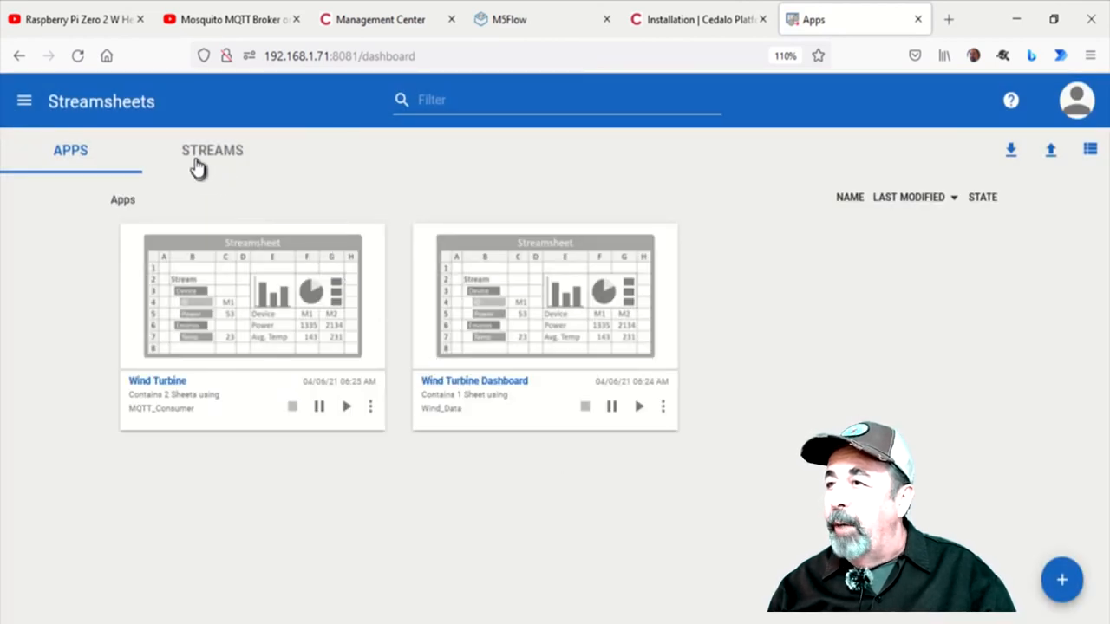
mouse_move(485, 381)
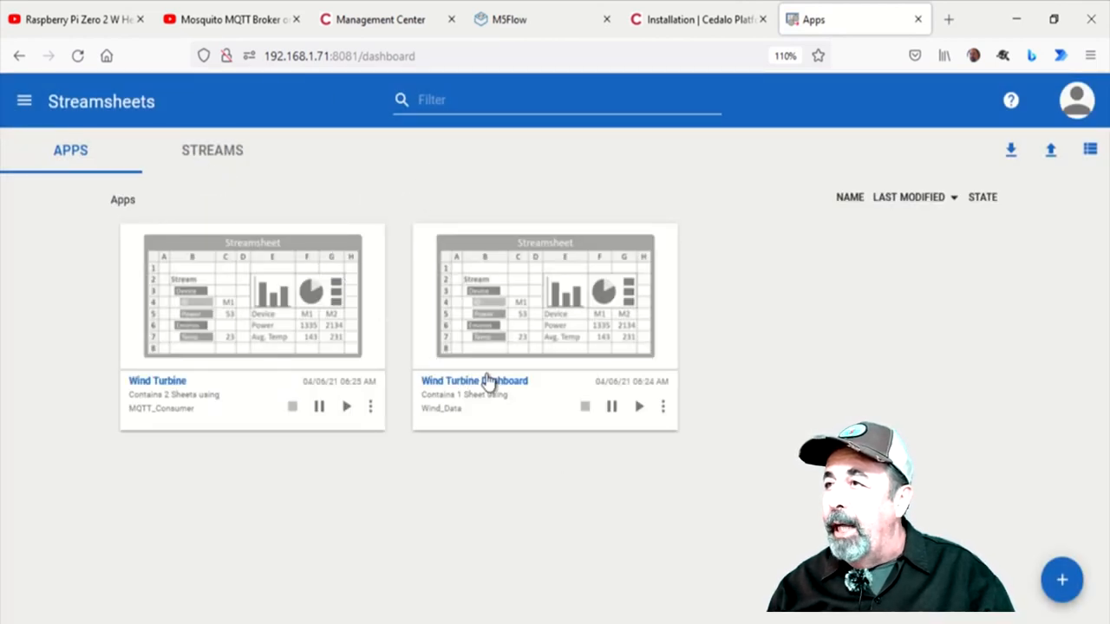
click(230, 19)
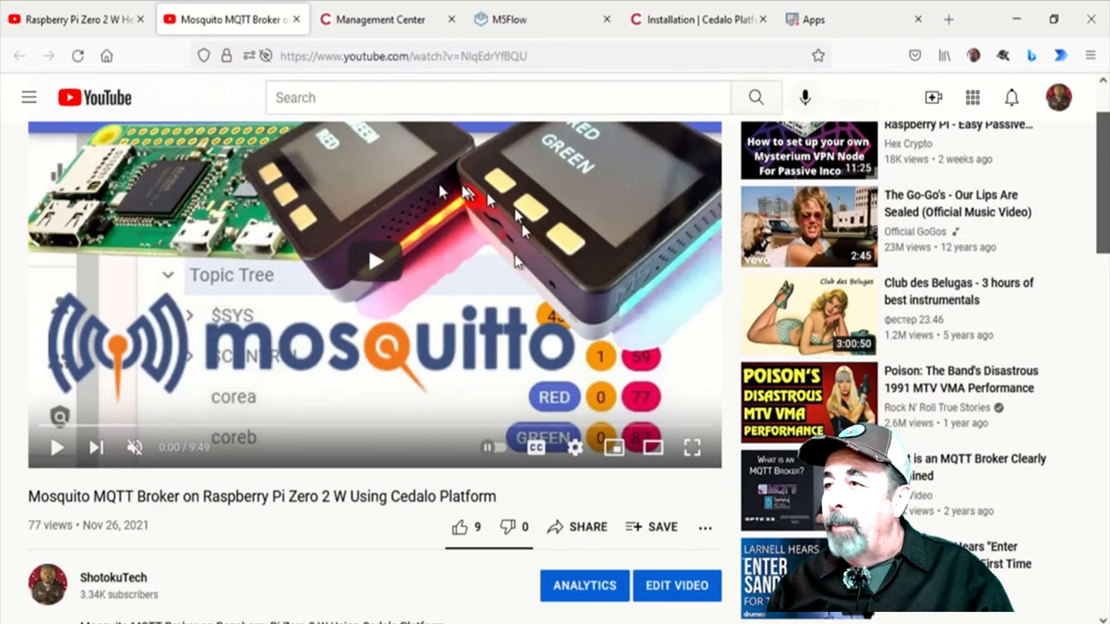
Inspect topics shotokutech/corea and coreb (both RED), glancing at the M5Flow MQTT program.
click(379, 19)
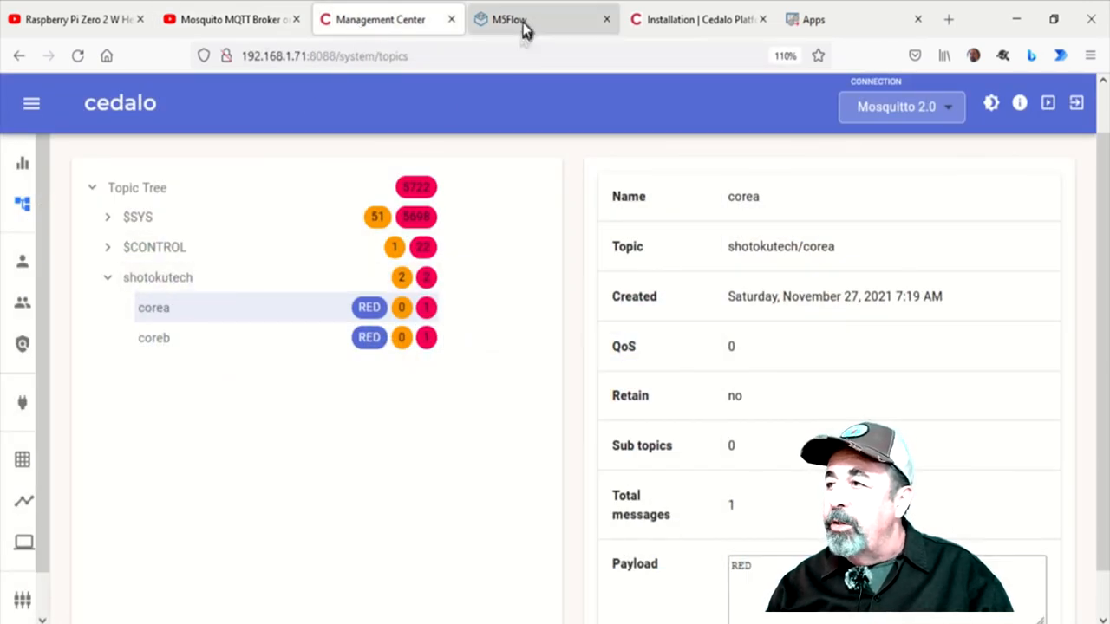
click(510, 20)
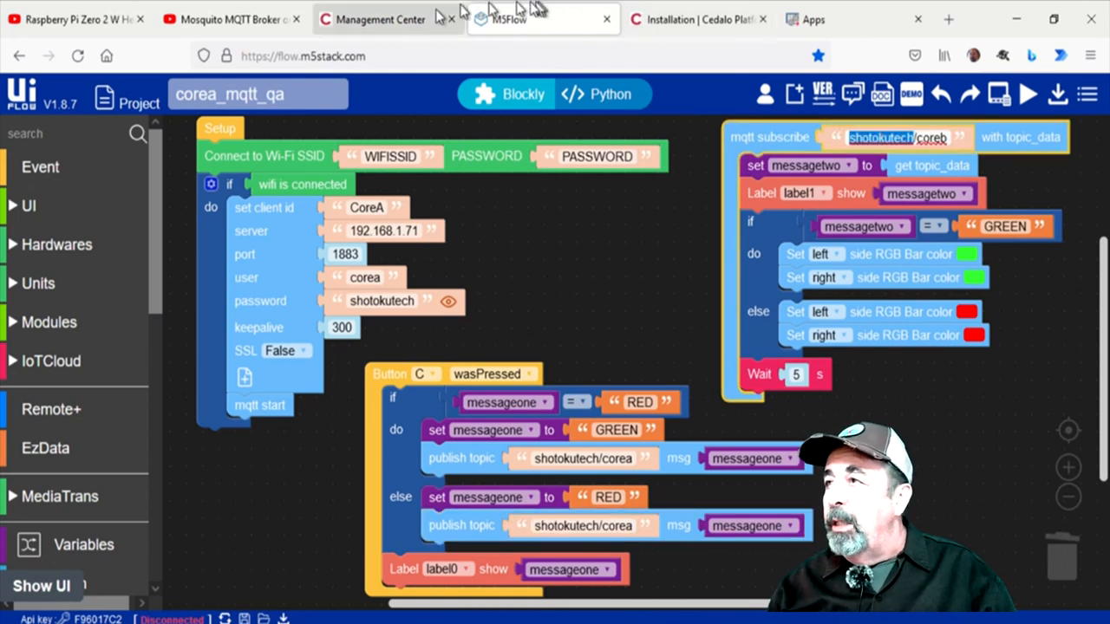
click(379, 19)
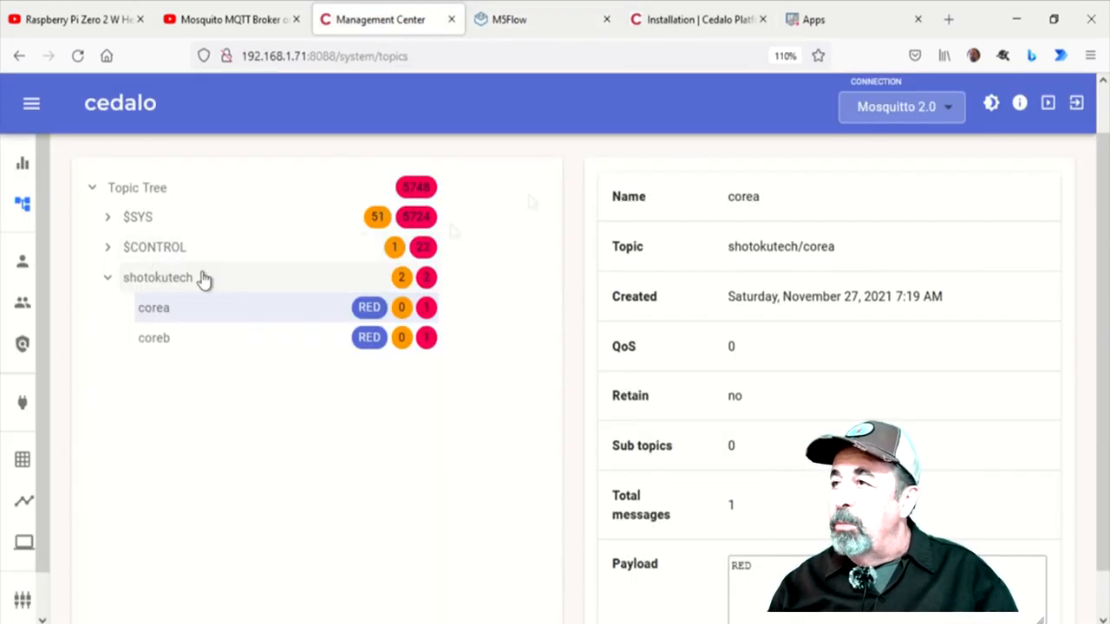
Read the not-authorized errors for MQTT_Consumer, MQTT_Producer and Wind_Data, then open broker Clients.
click(853, 19)
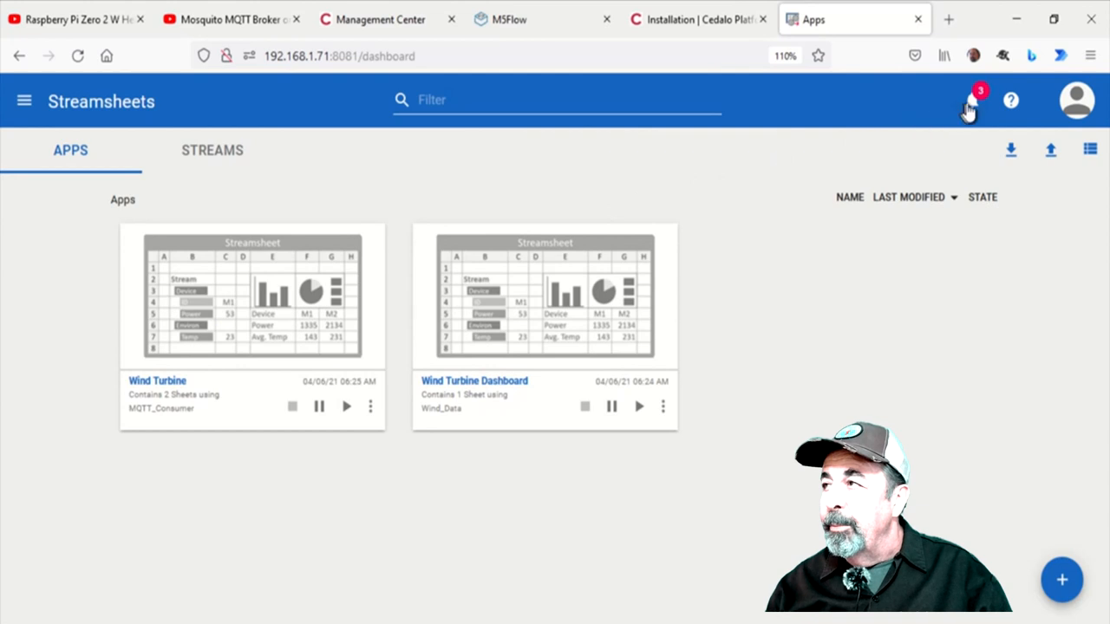
click(969, 100)
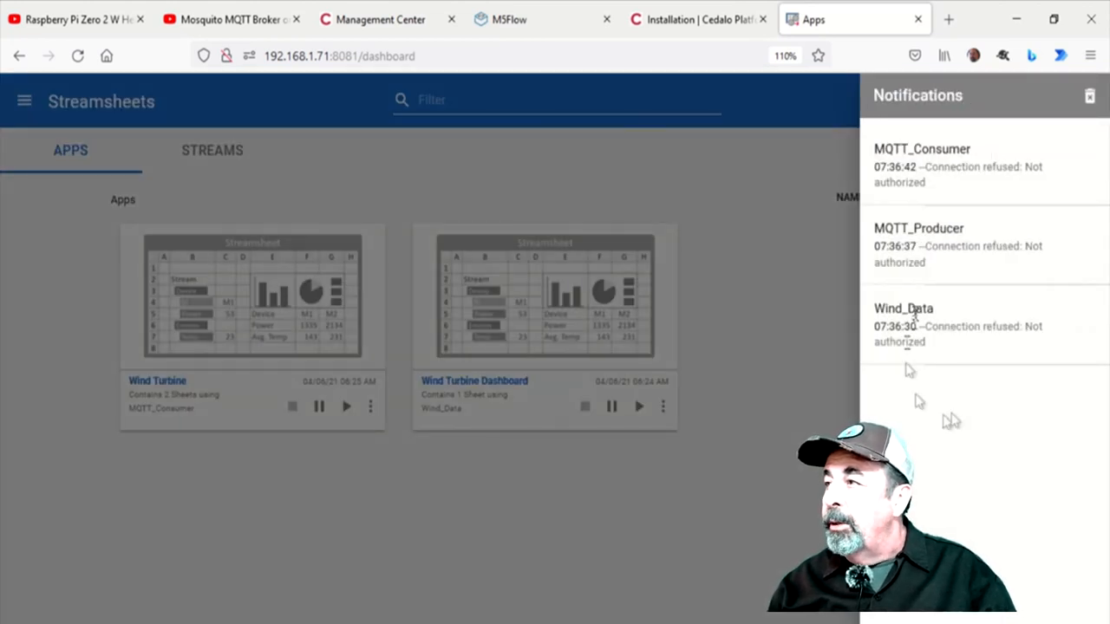
mouse_move(382, 19)
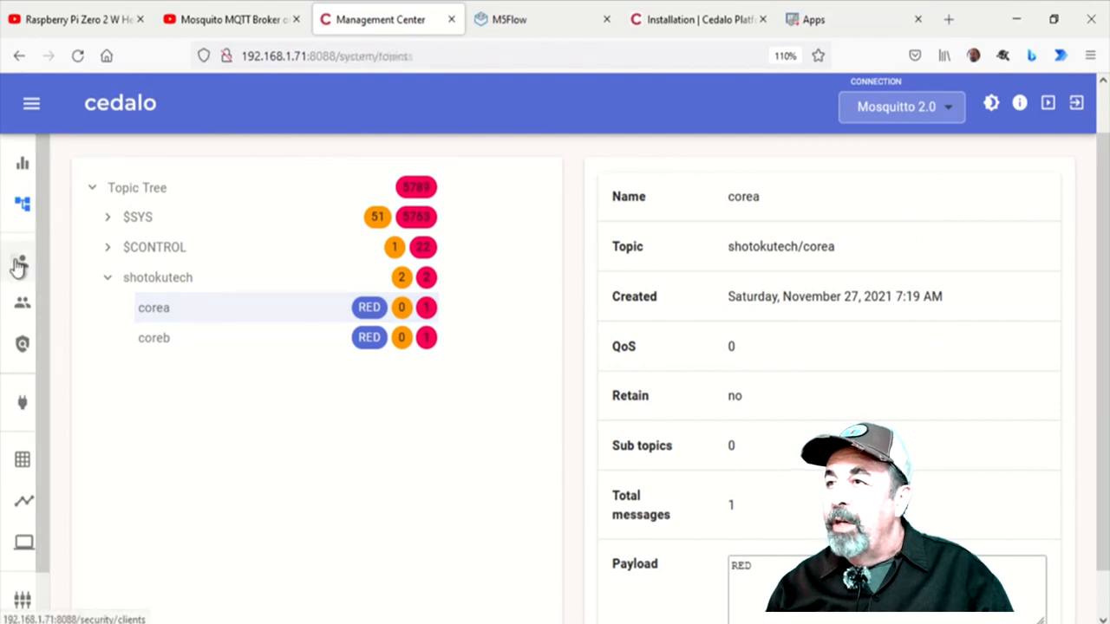
click(21, 261)
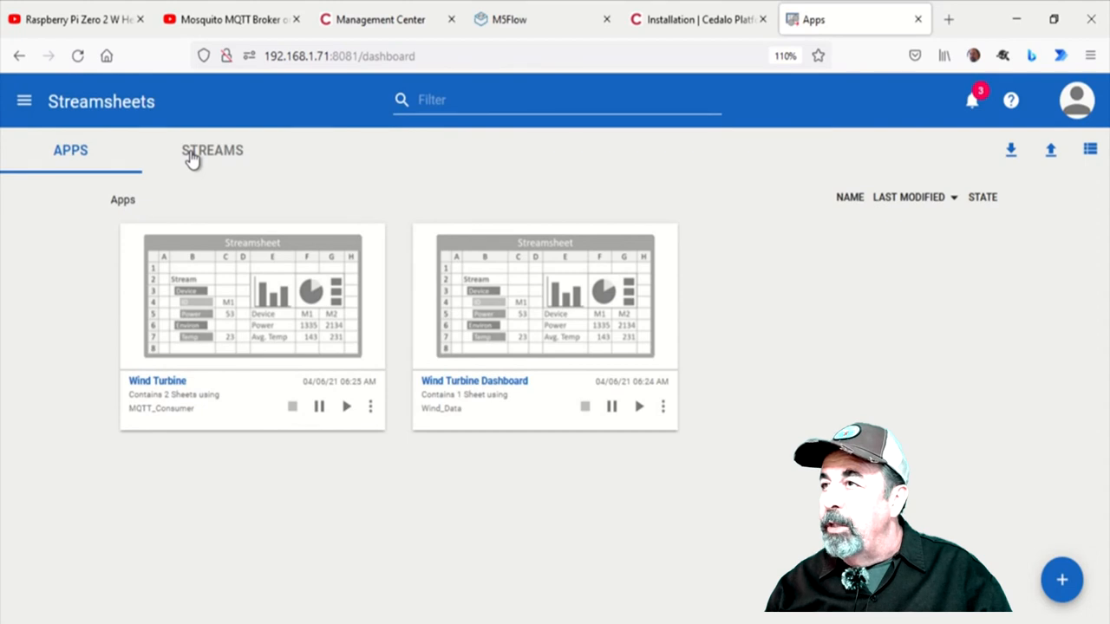
Edit MQTT_Connector in the Streams list until its error notifications clear, then return to Apps.
click(211, 150)
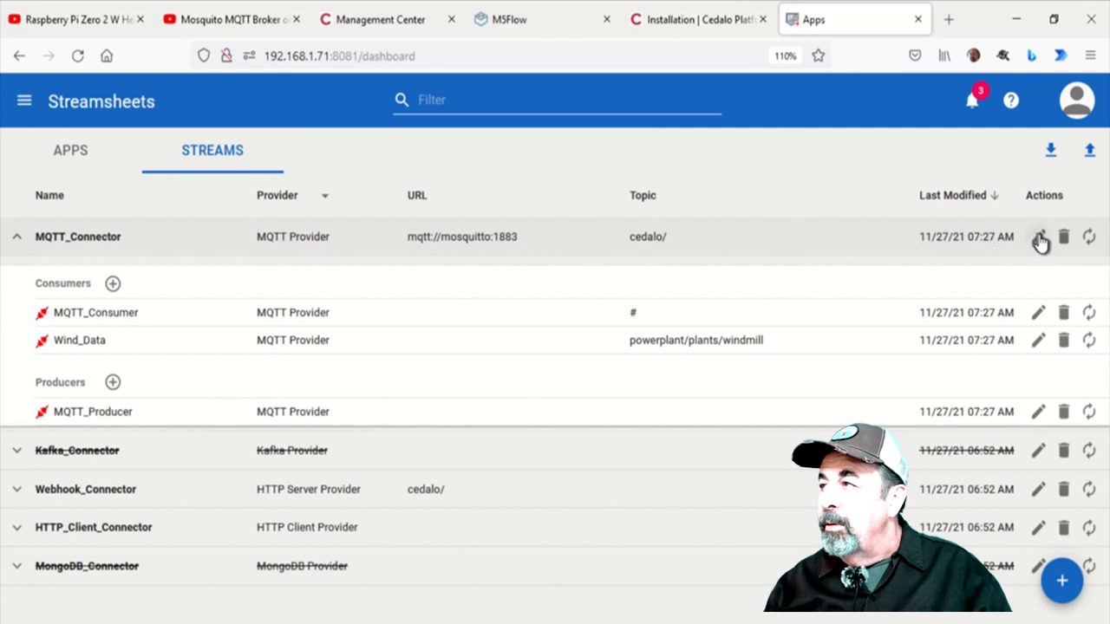
click(1039, 236)
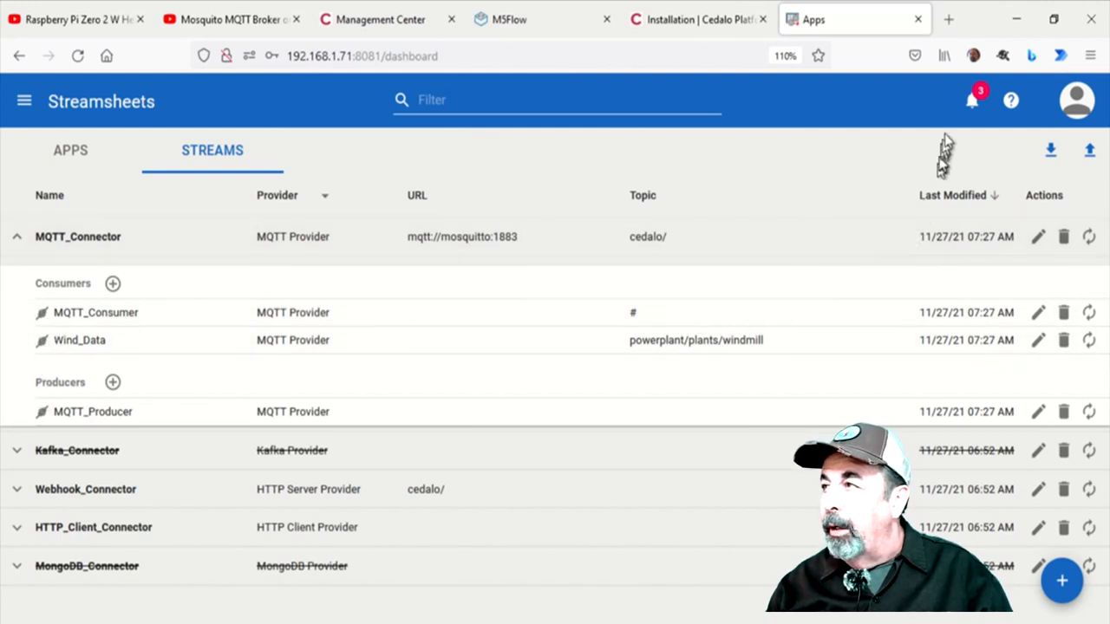
click(971, 99)
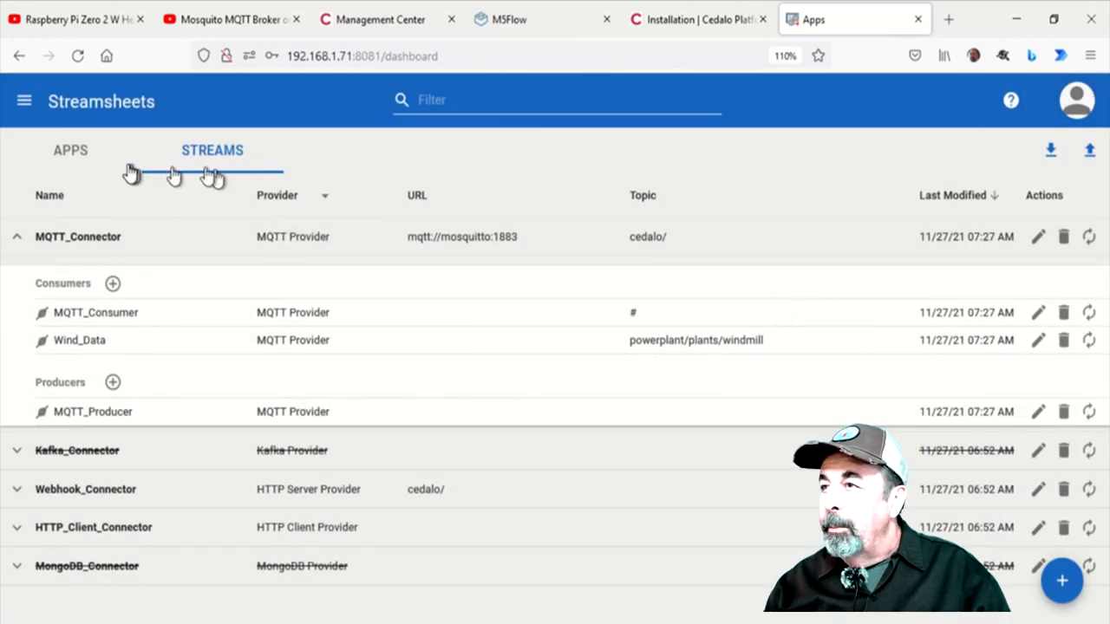
click(70, 150)
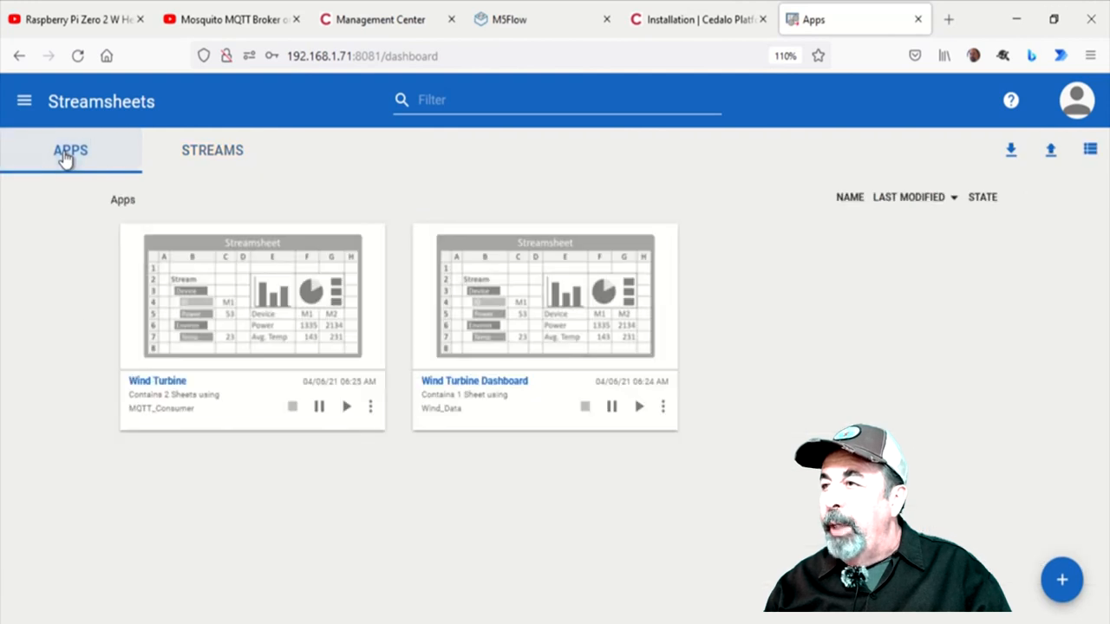
mouse_move(273, 343)
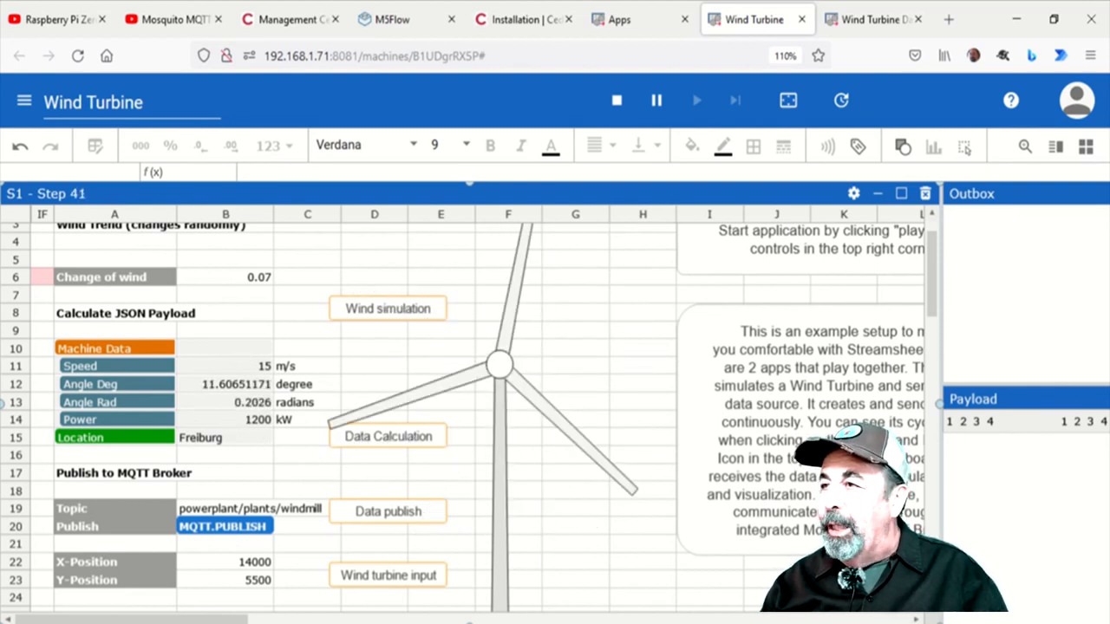
Browse the cedalo/powerplant/plants/windmill payloads as Freiburg machine-data messages pass 2,300.
click(290, 19)
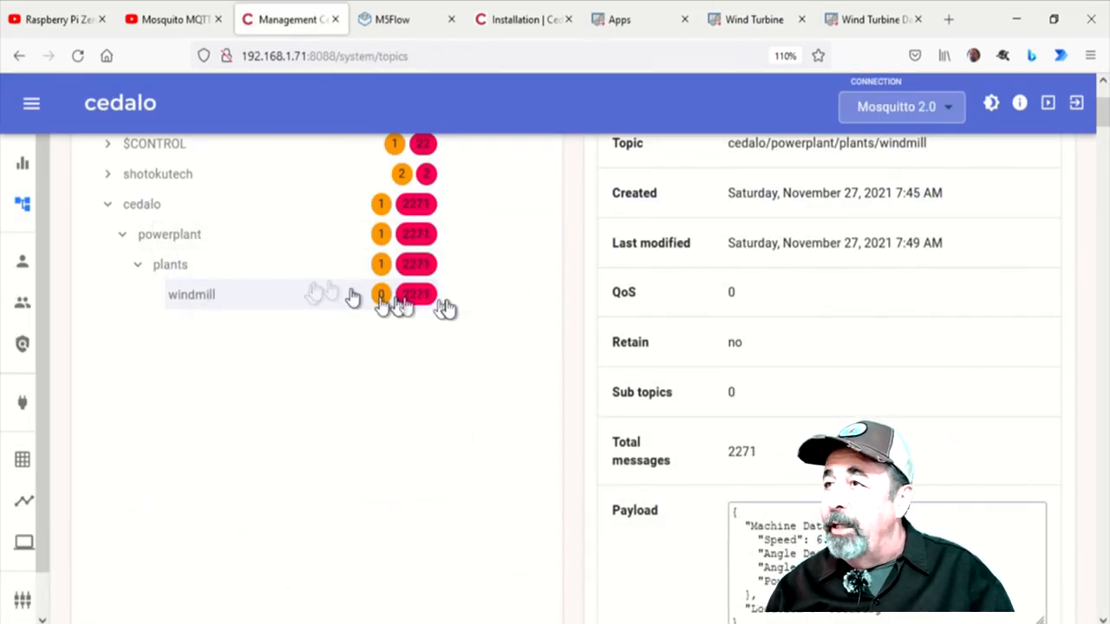
mouse_move(501, 354)
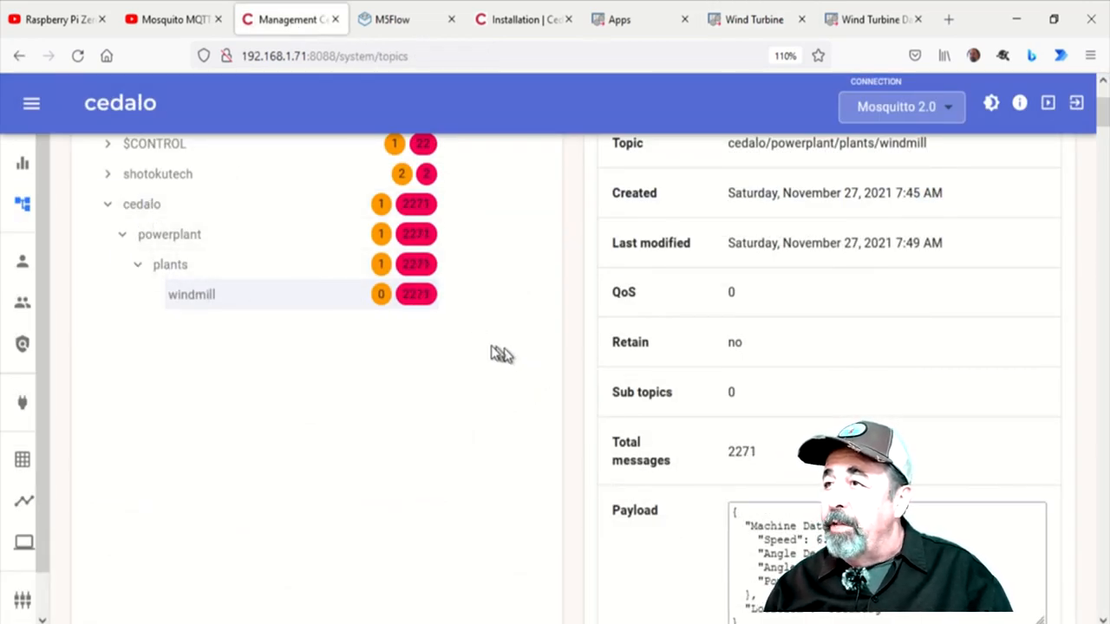
mouse_move(416, 321)
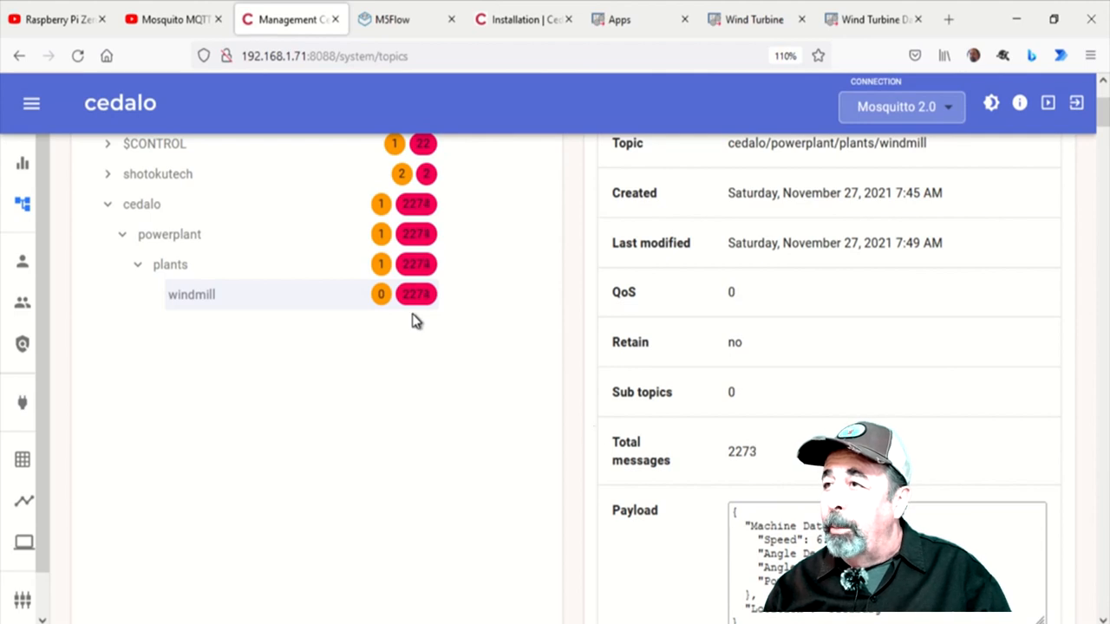
scroll(down, 3)
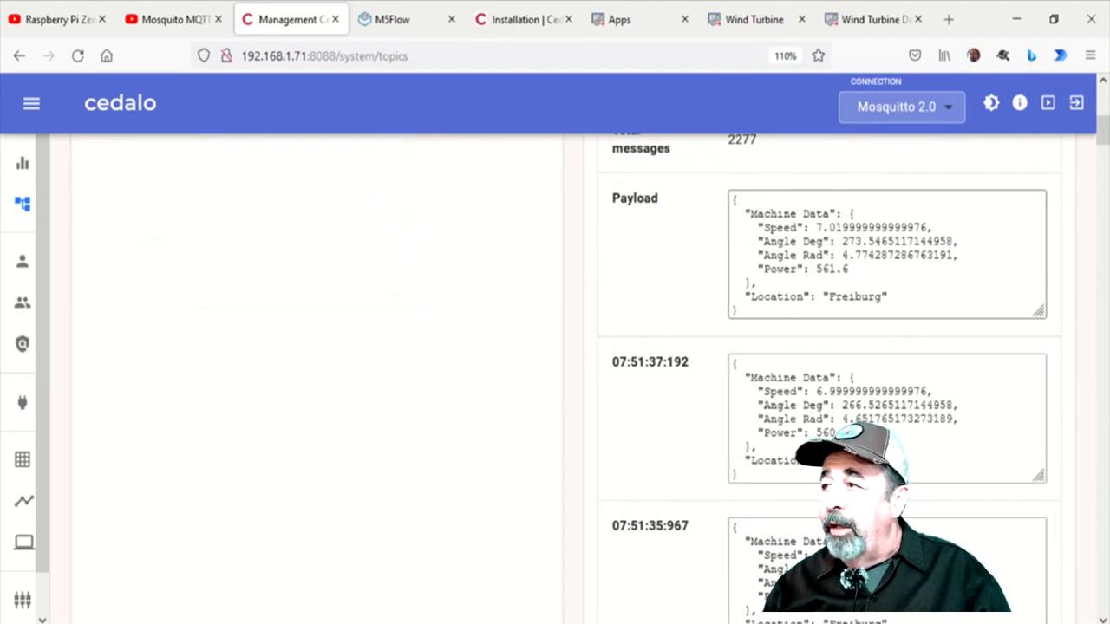
scroll(up, 3)
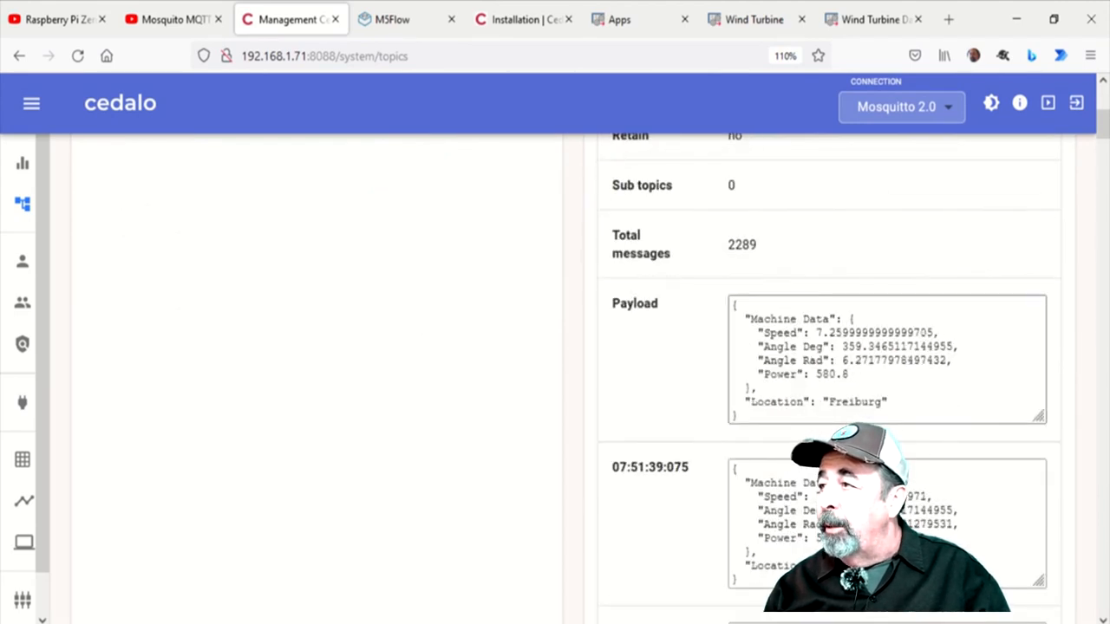
scroll(up, 3)
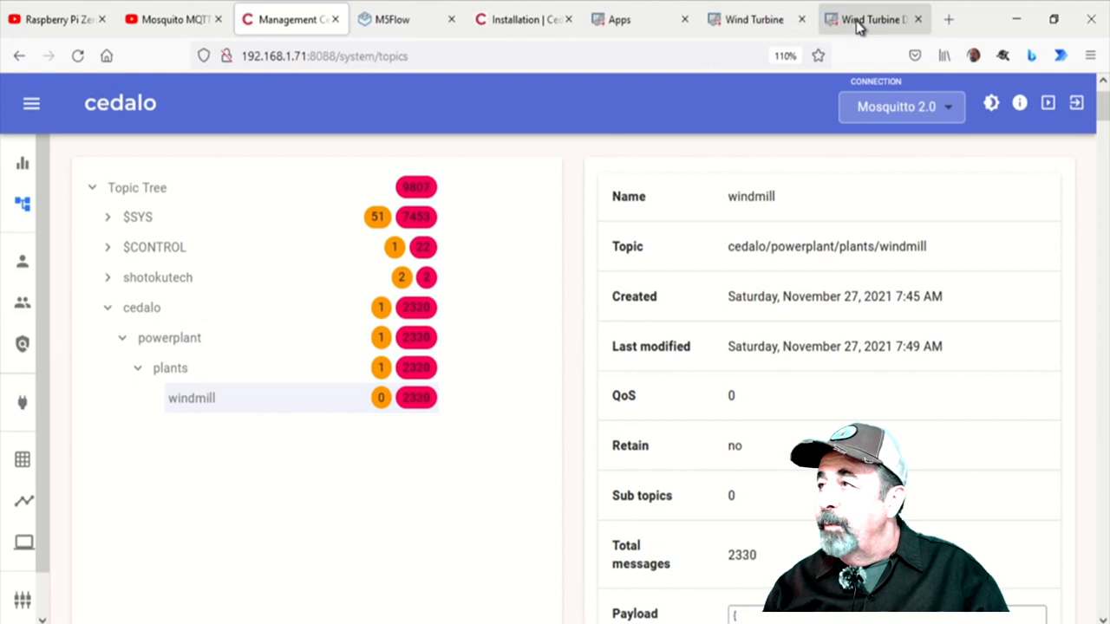
View the Wind Turbine Dashboard and check Wind_Data consuming powerplant/plants/windmill via MQTT_Connector.
click(872, 19)
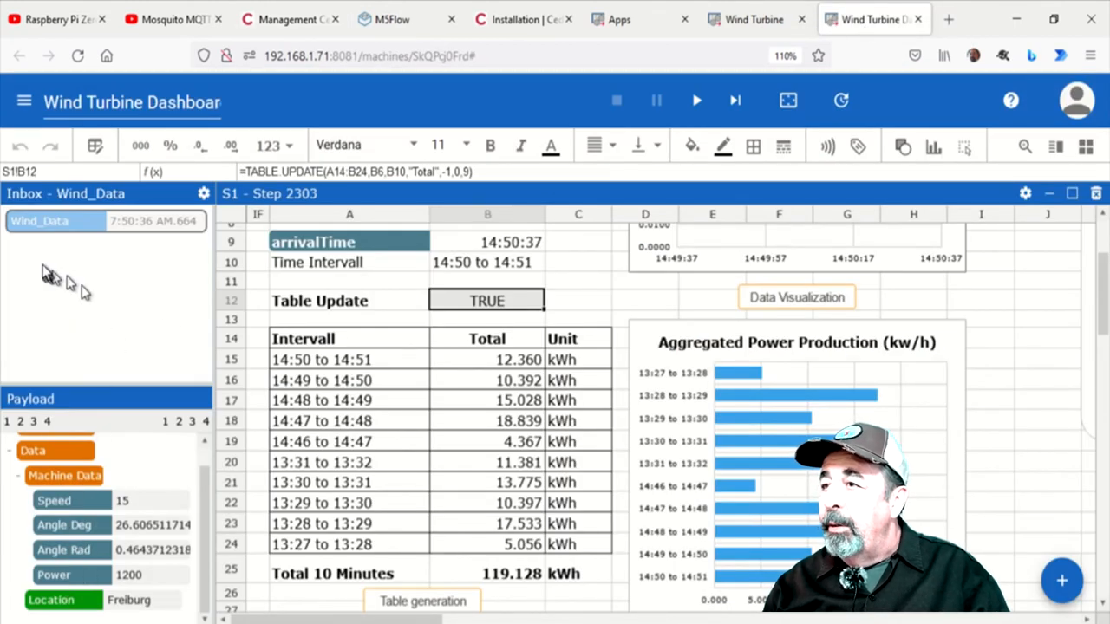
mouse_move(520, 19)
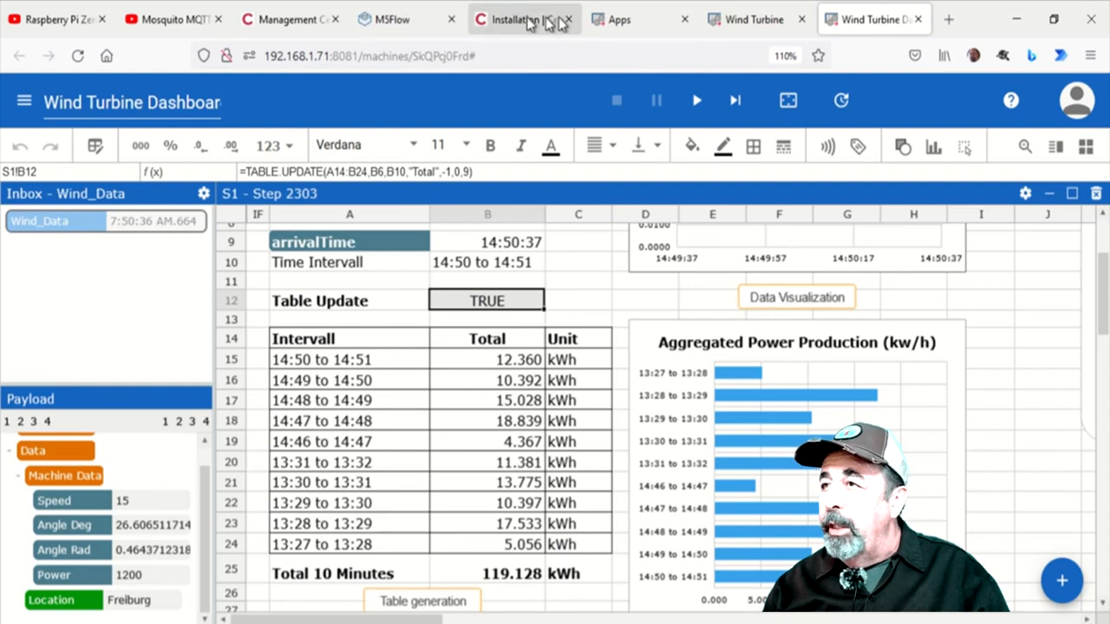
click(619, 18)
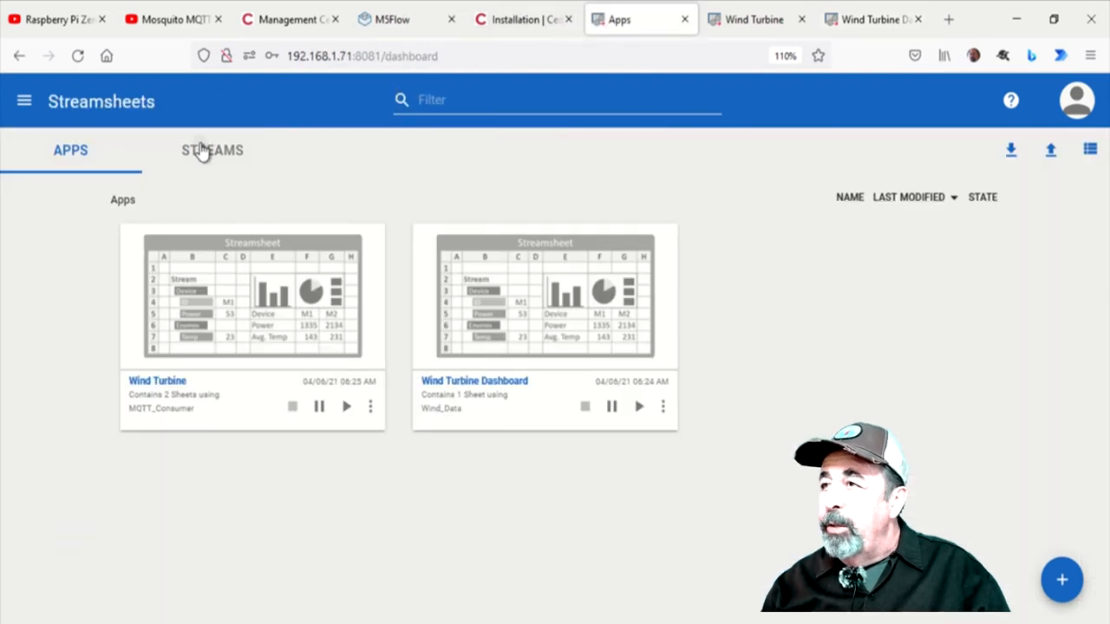
click(212, 150)
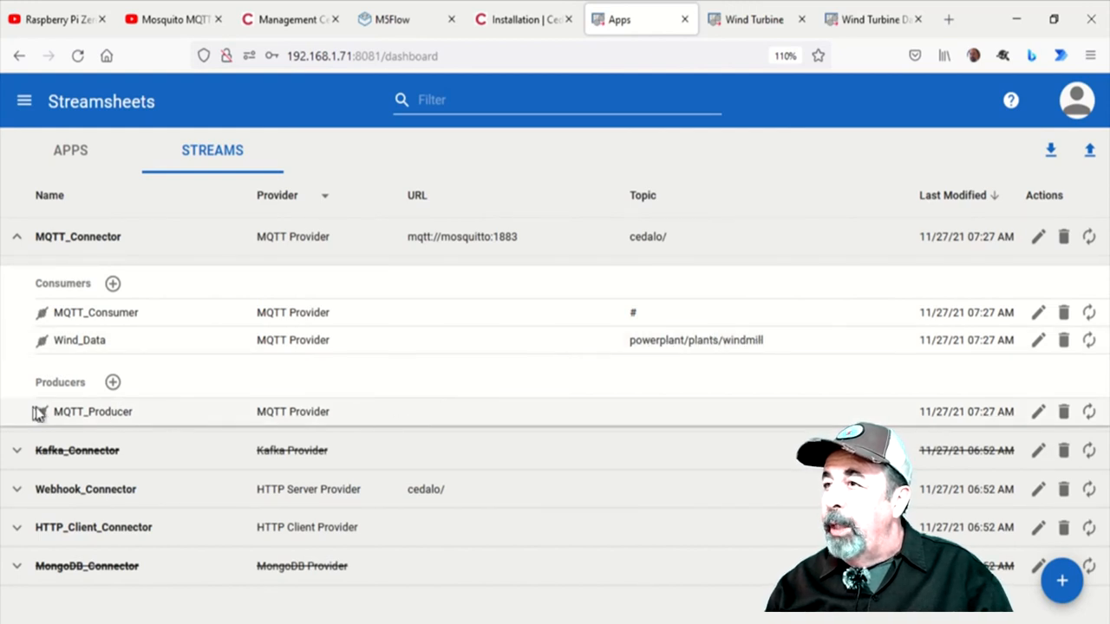
mouse_move(555, 210)
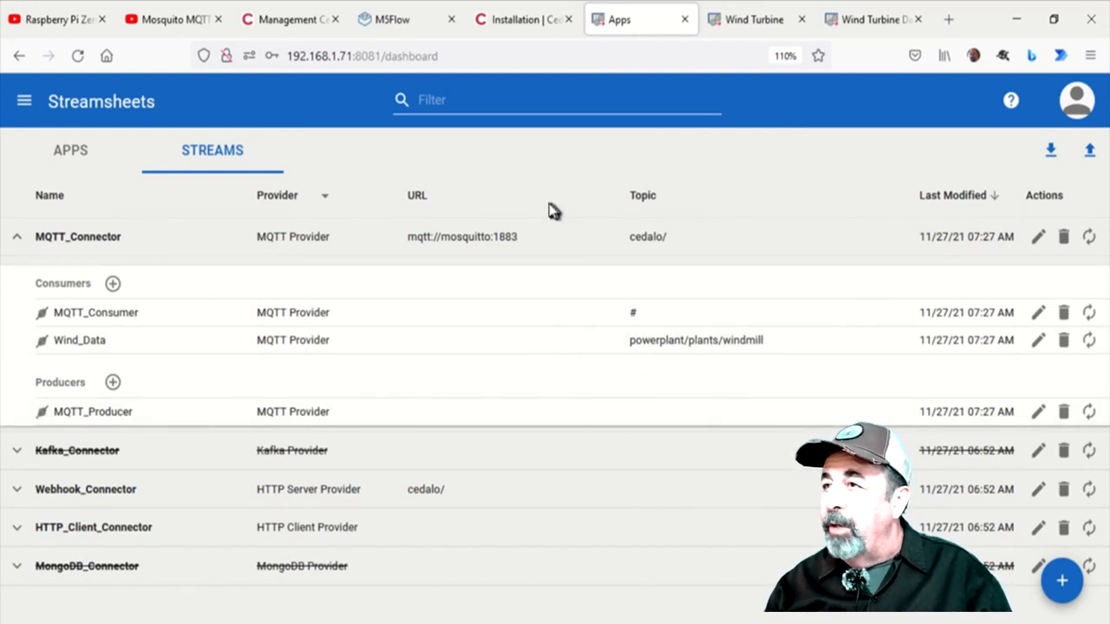
click(874, 19)
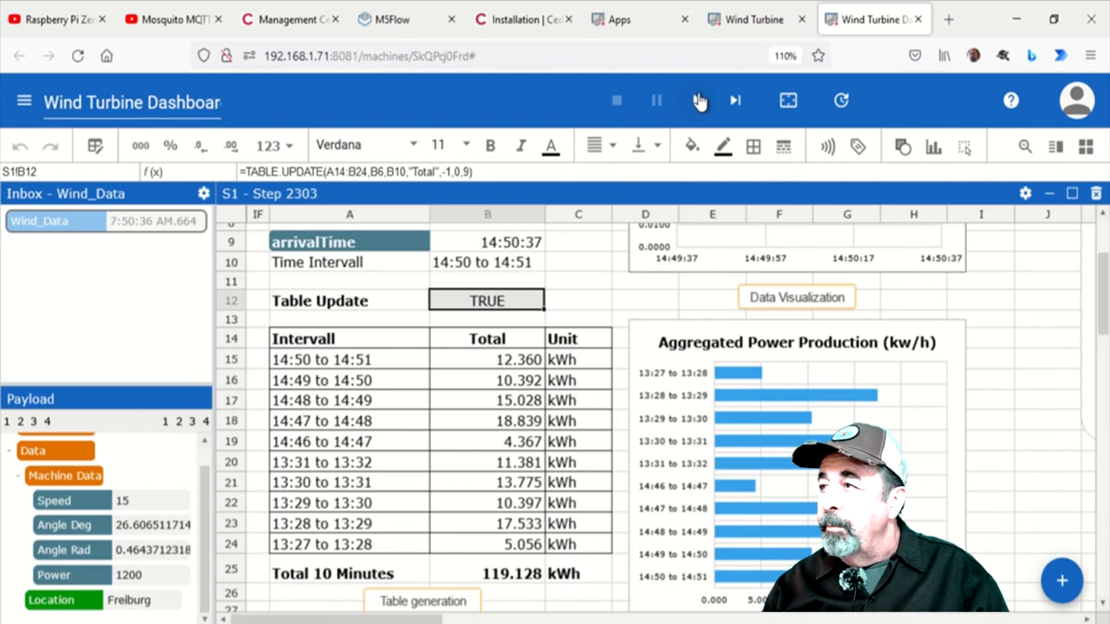
Restart the Wind Turbine Dashboard app and inspect B5's Power value and A5's formula.
click(699, 101)
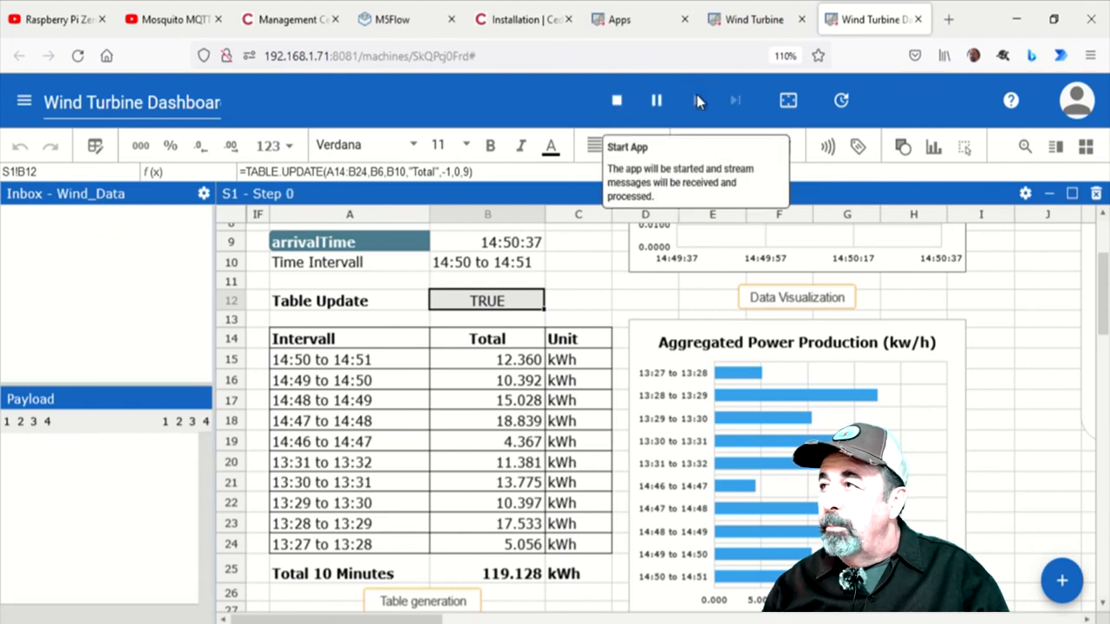
click(697, 99)
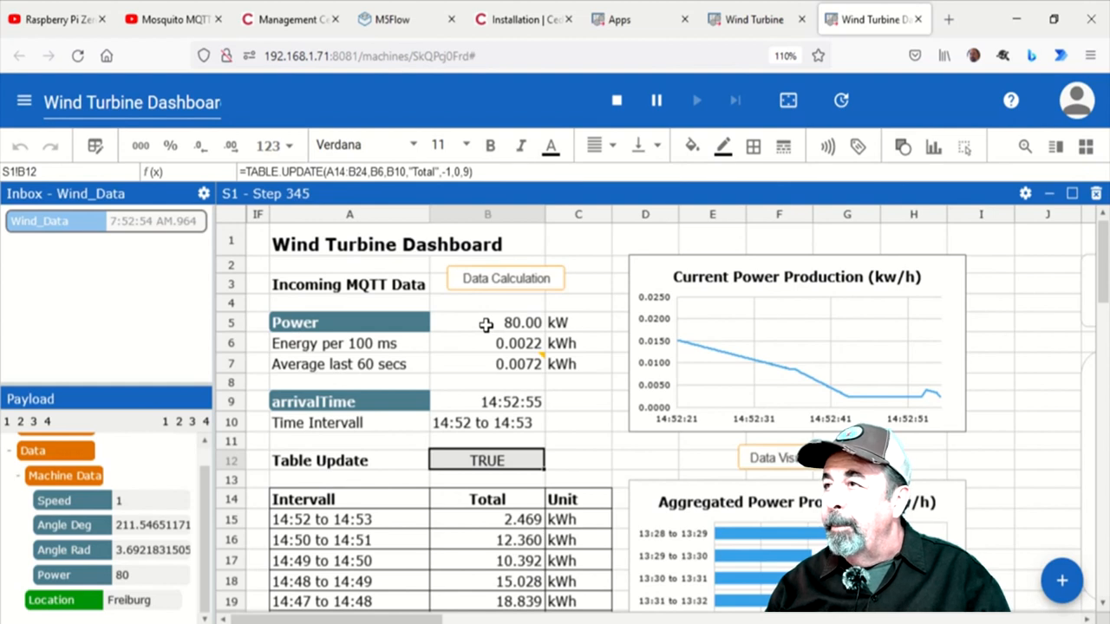
click(486, 322)
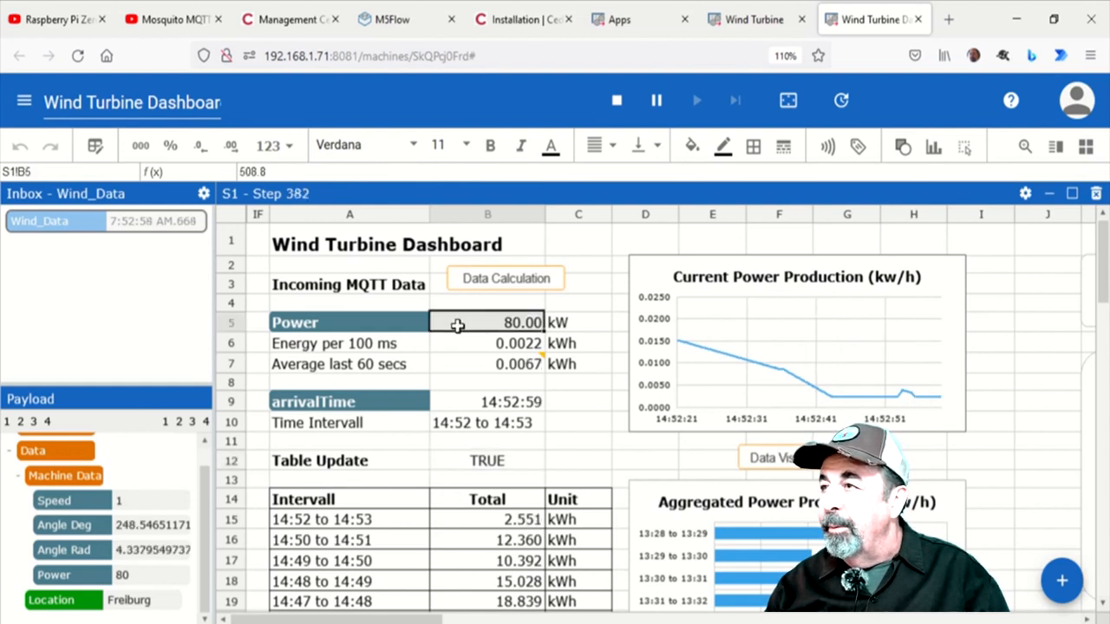
click(349, 322)
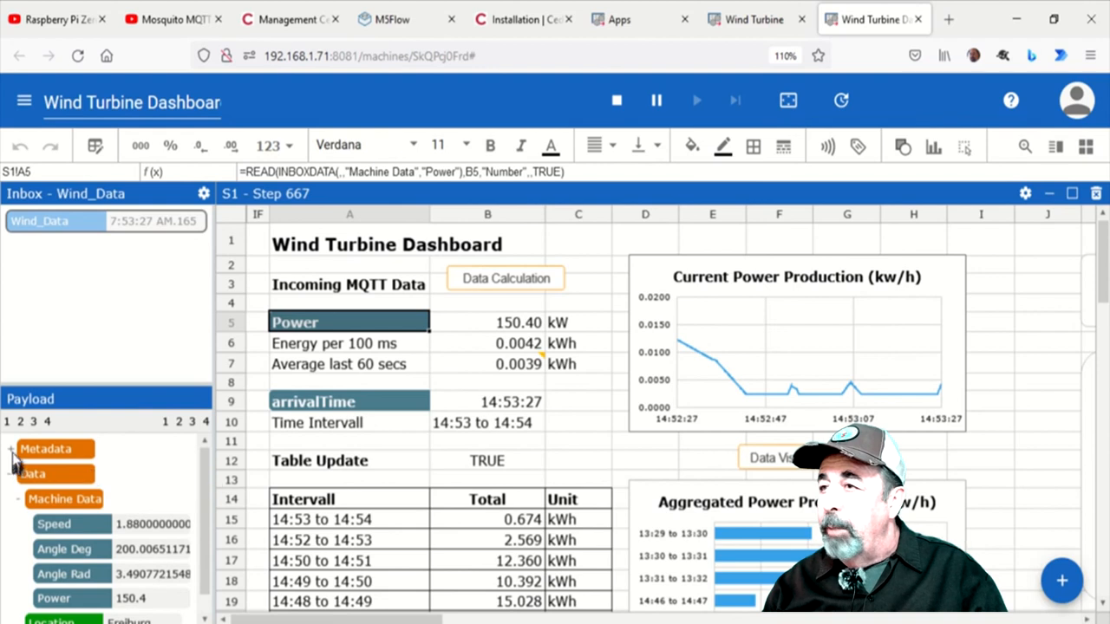
Expand the payload Metadata and inspect B5's Power value and A9's arrivalTime formula.
click(46, 449)
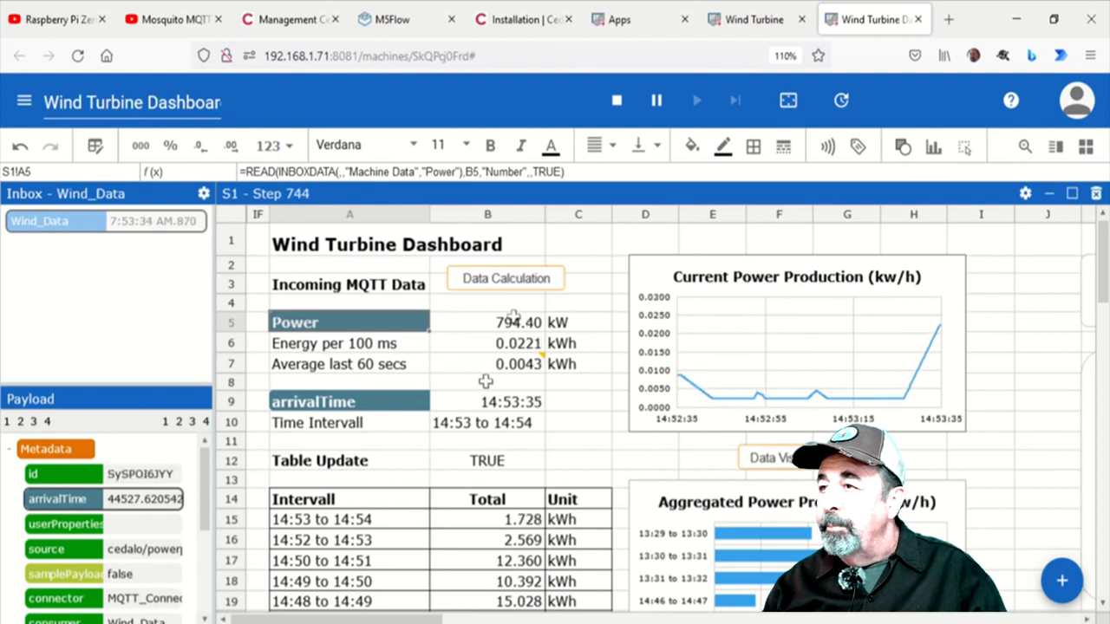
click(487, 322)
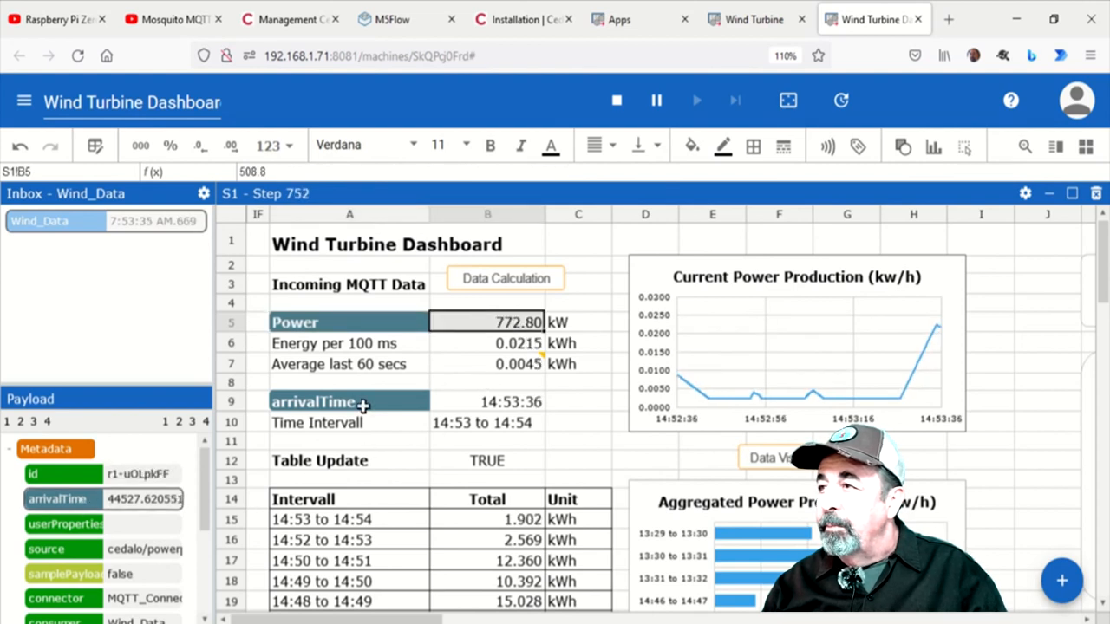
click(349, 322)
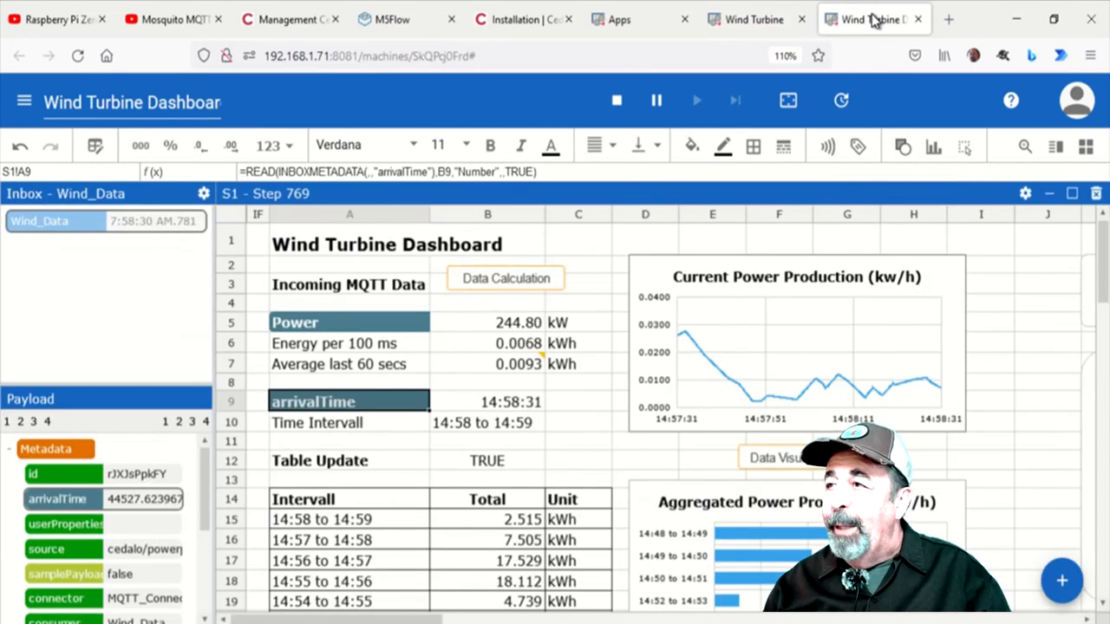
Check the Mosquitto video and corea/coreb topic tree, ending on the Streamsheets streams list.
click(170, 19)
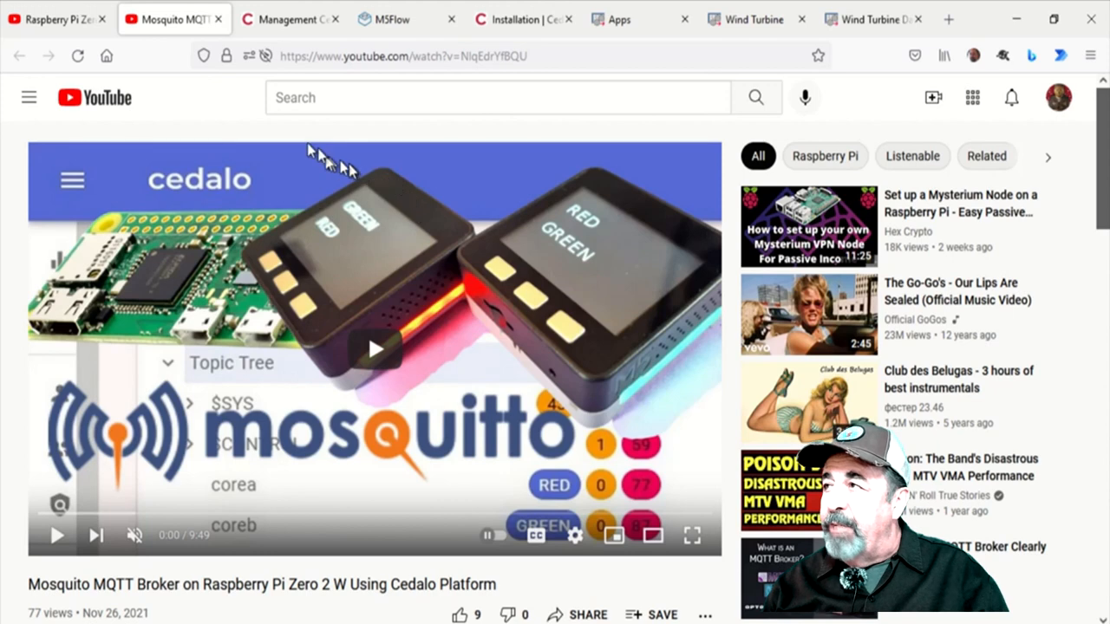
click(291, 18)
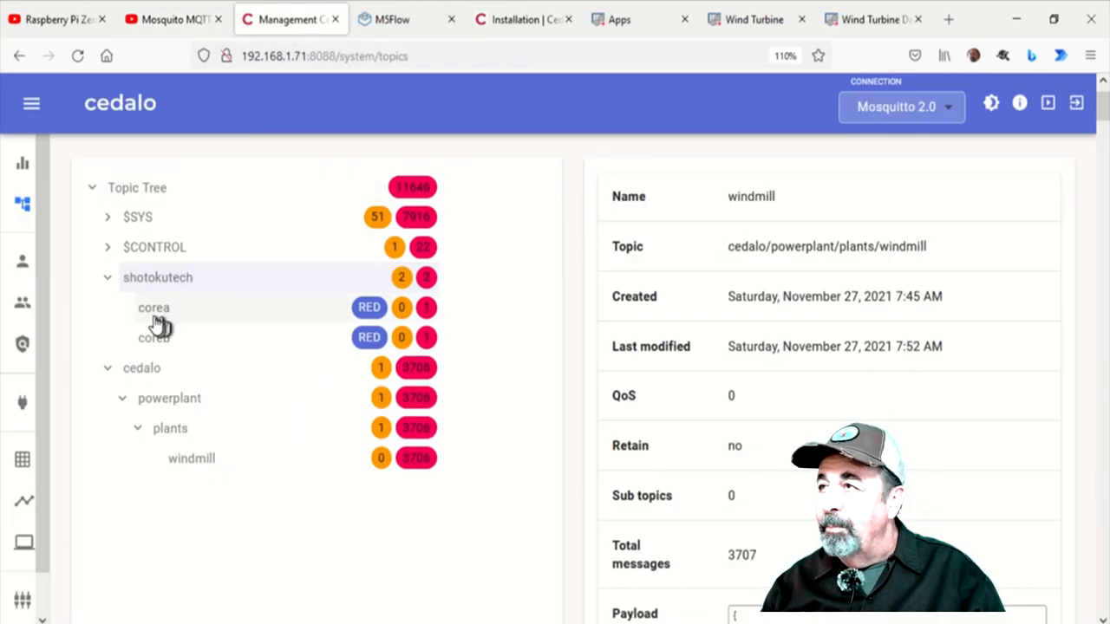
mouse_move(347, 337)
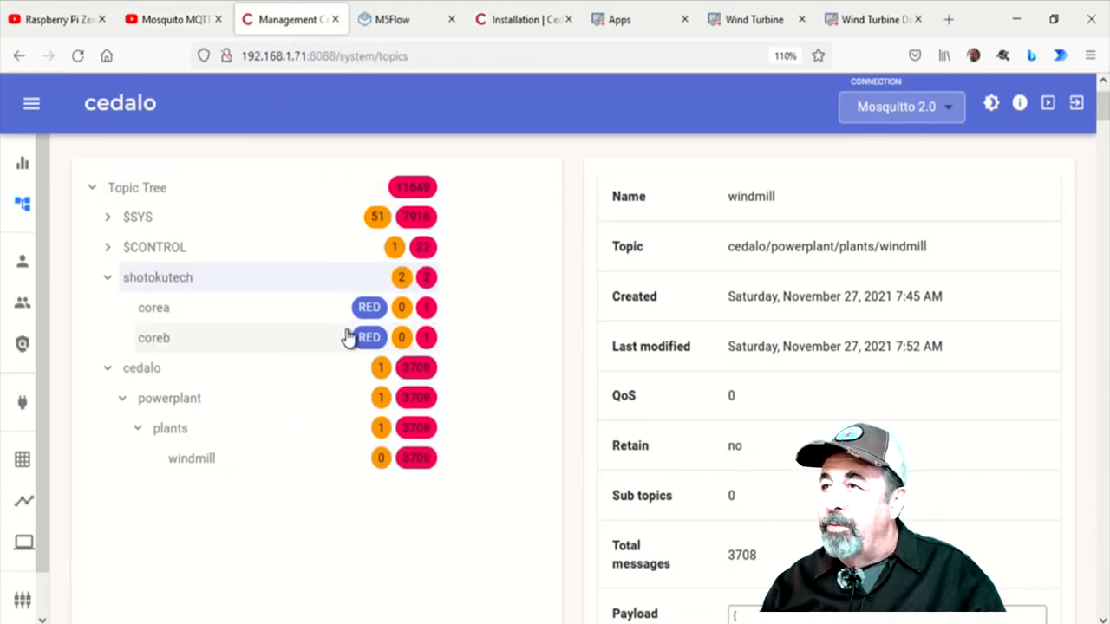
mouse_move(407, 19)
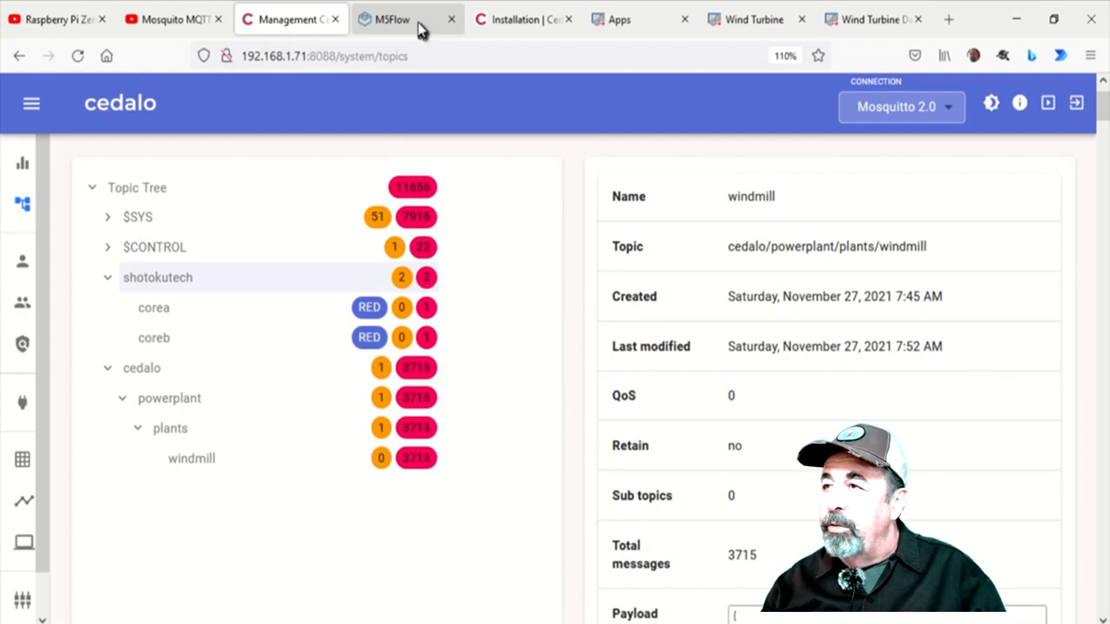
click(619, 19)
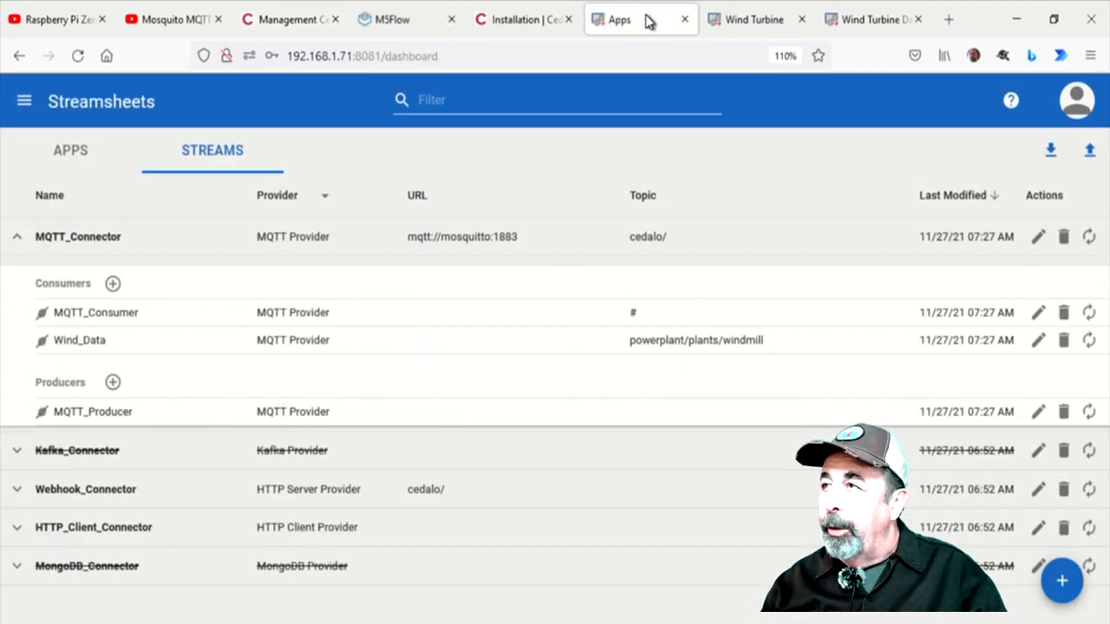
mouse_move(278, 56)
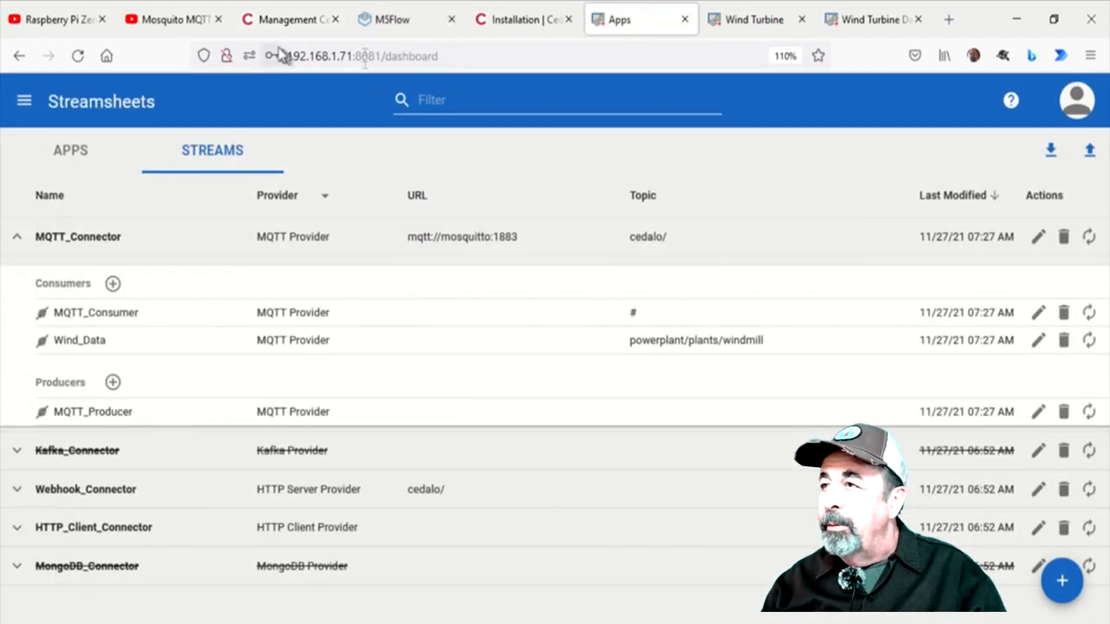
click(164, 18)
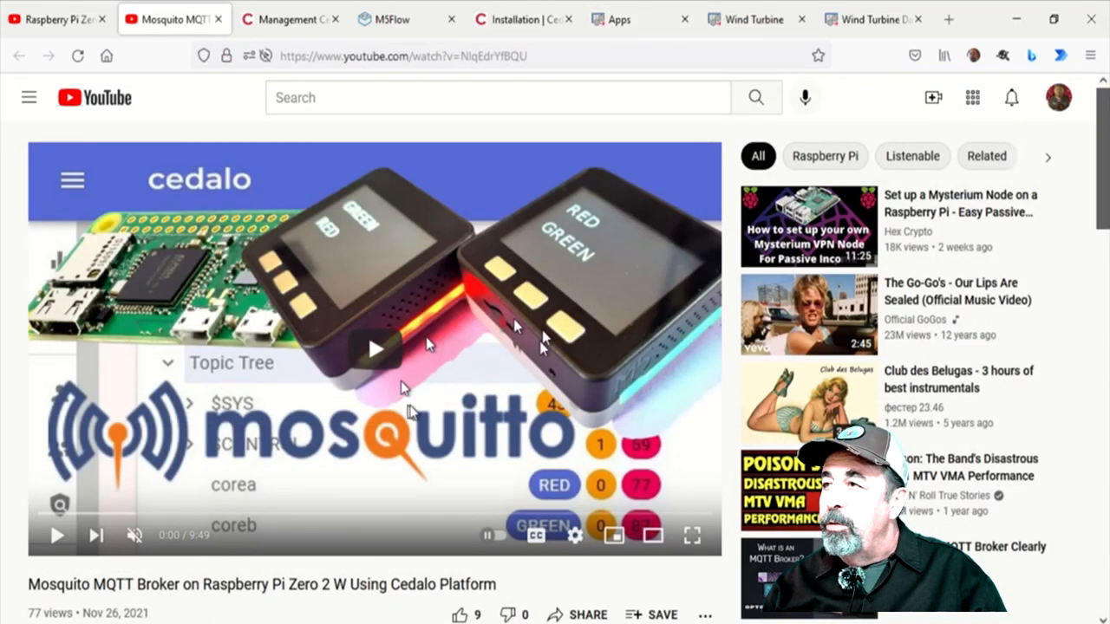
mouse_move(512, 383)
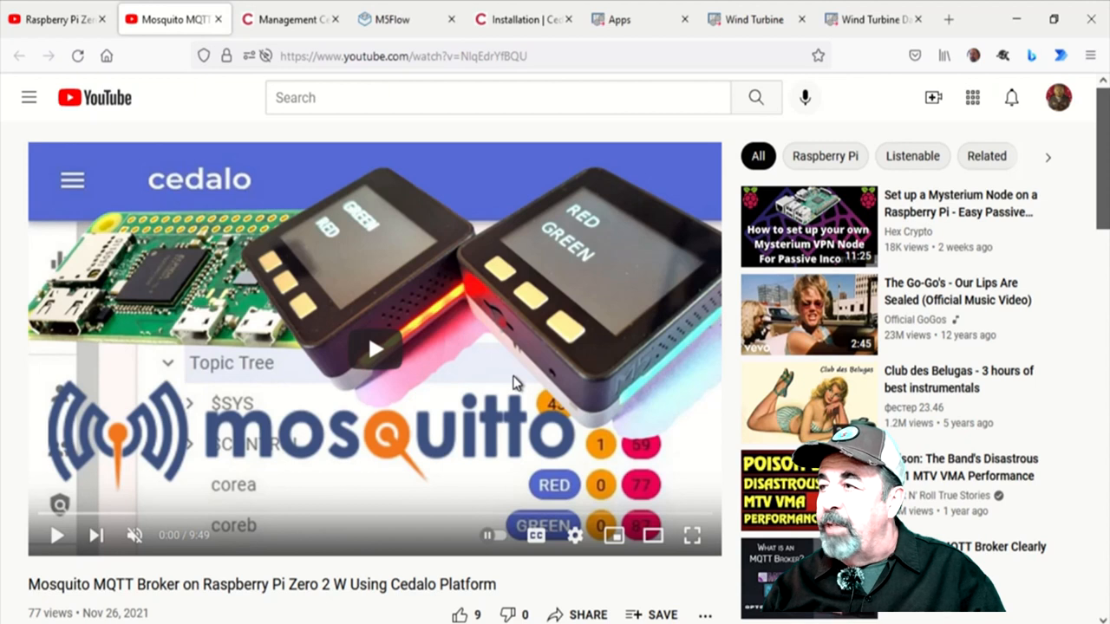
mouse_move(750, 19)
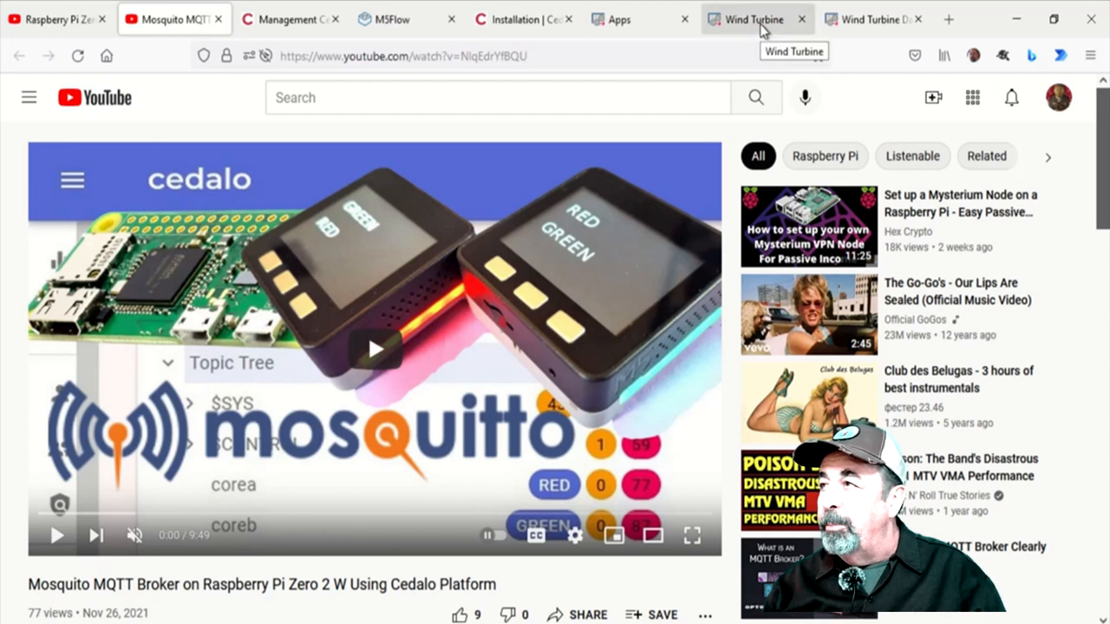
click(619, 19)
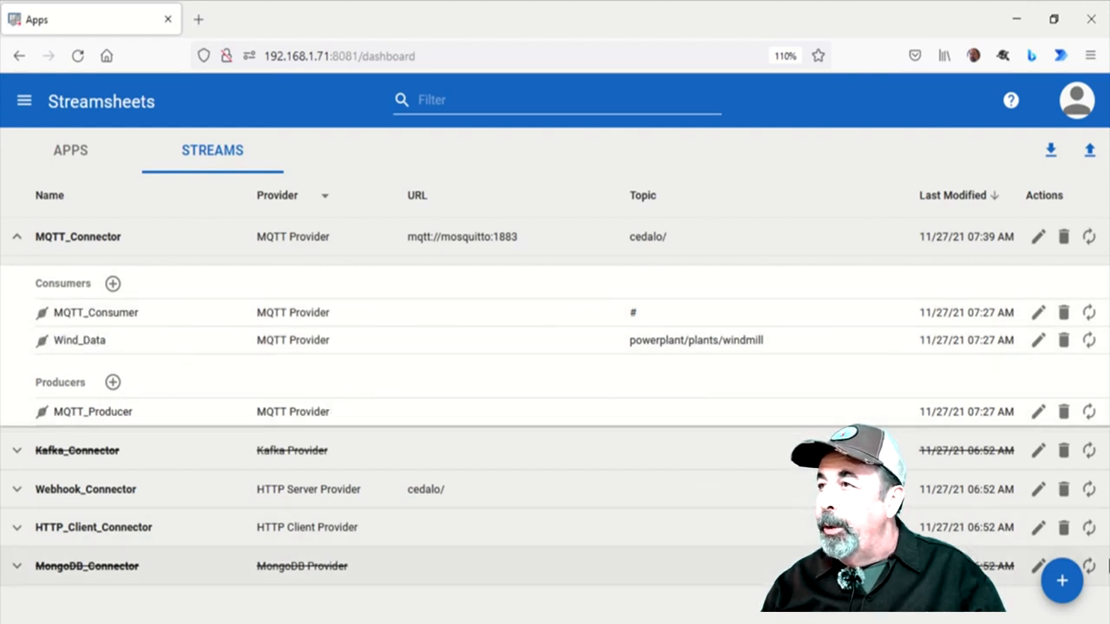
Start a new MQTT Provider connector and replace its default name with ShotokuTech.
click(1061, 580)
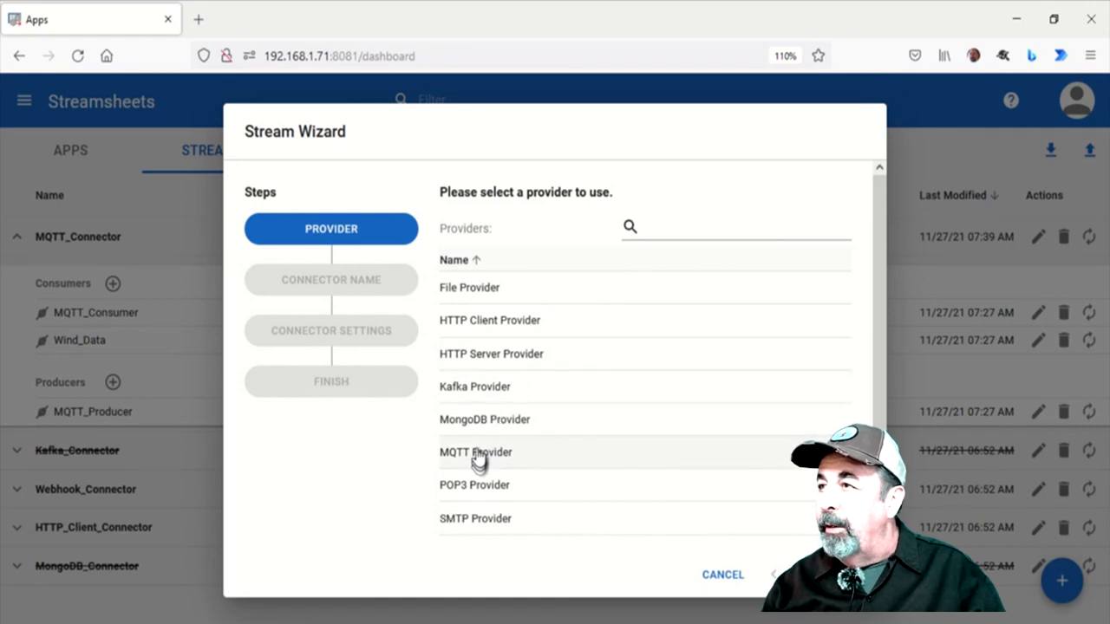
click(475, 452)
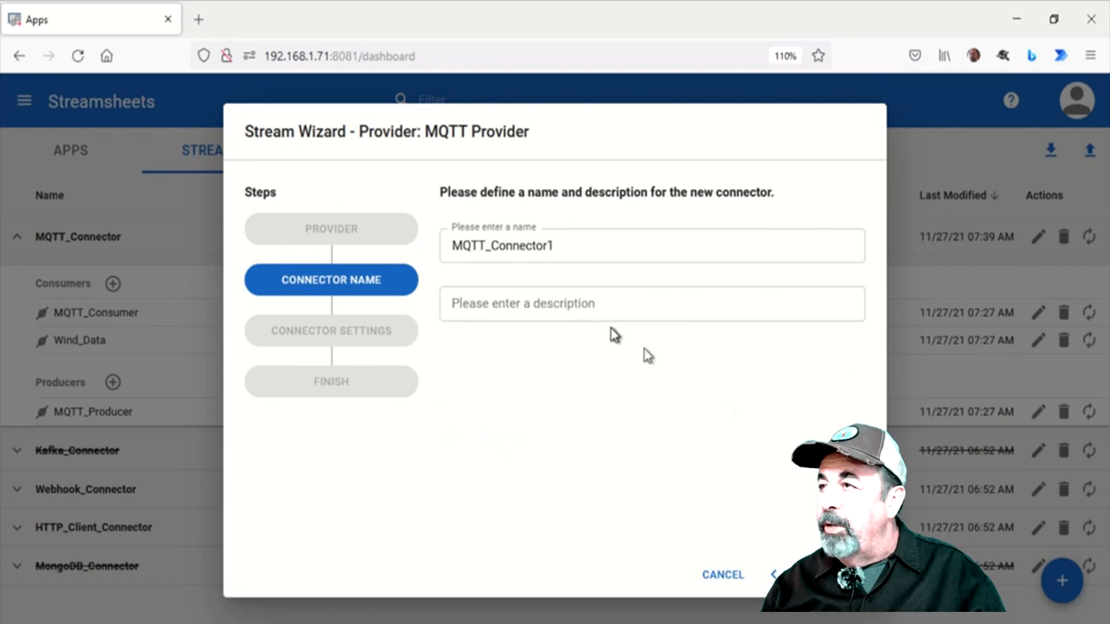
triple_click(652, 246)
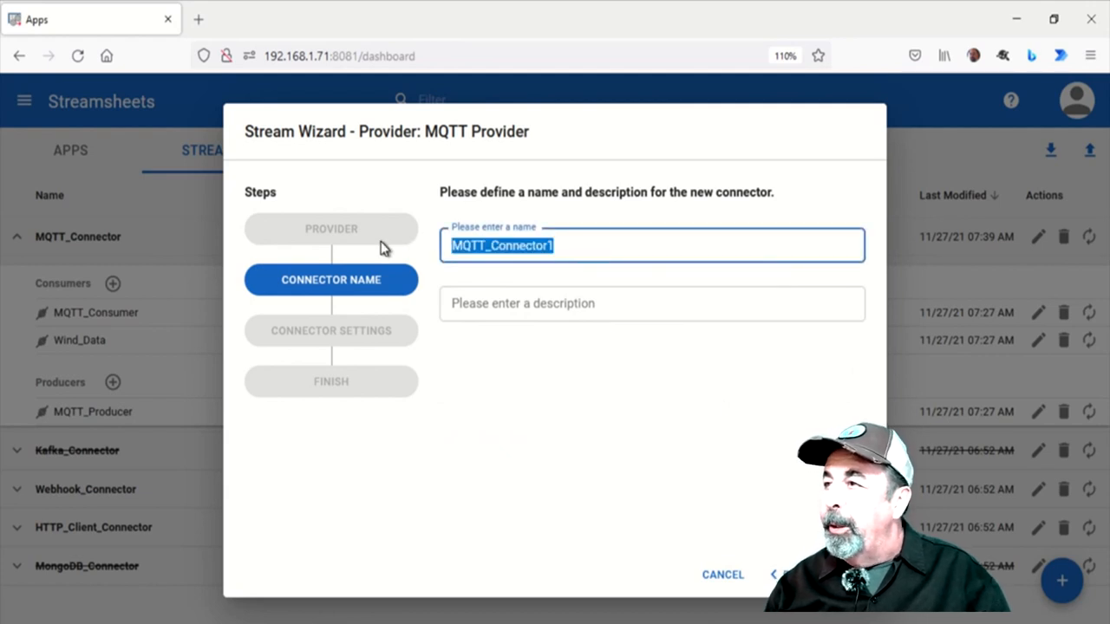
text(Sho)
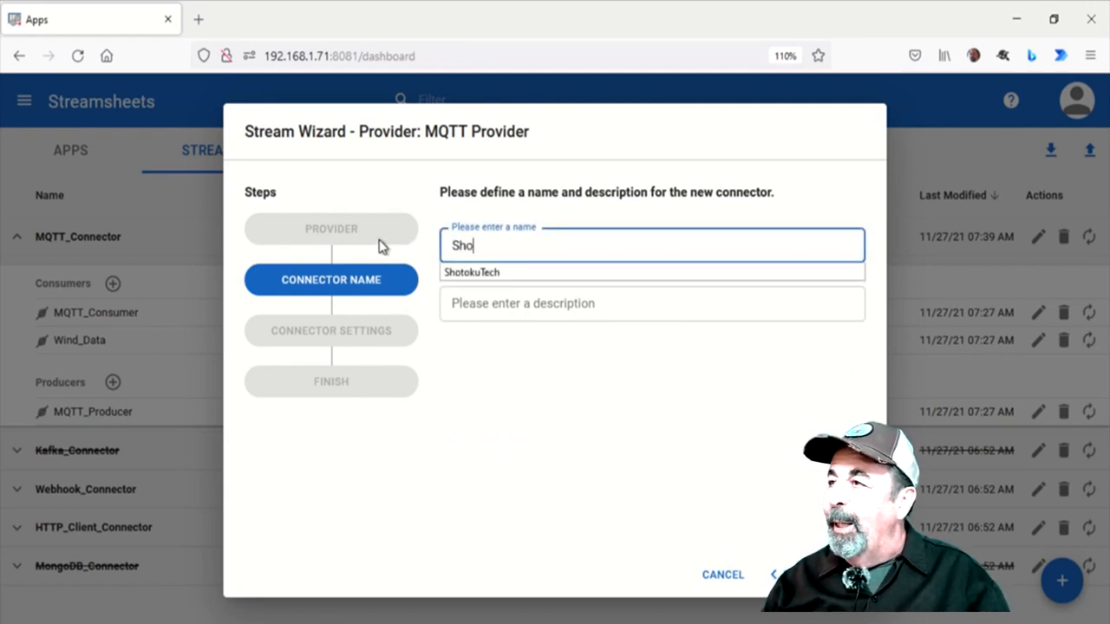
text(toku)
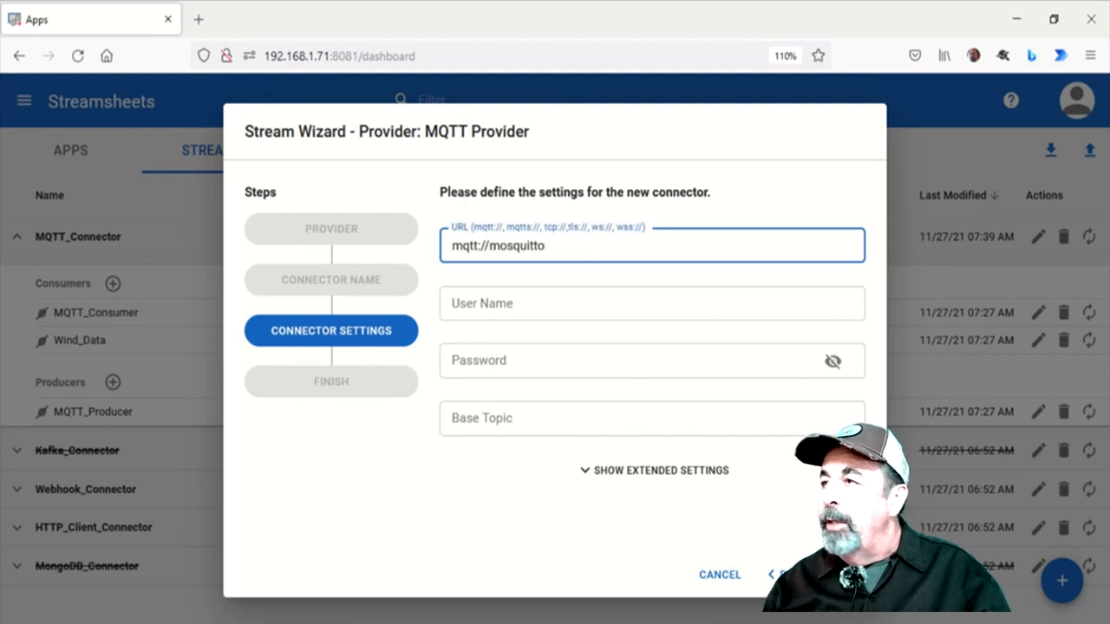
Add port 1883 to the mosquitto broker URL and enter the broker user name.
double_click(494, 245)
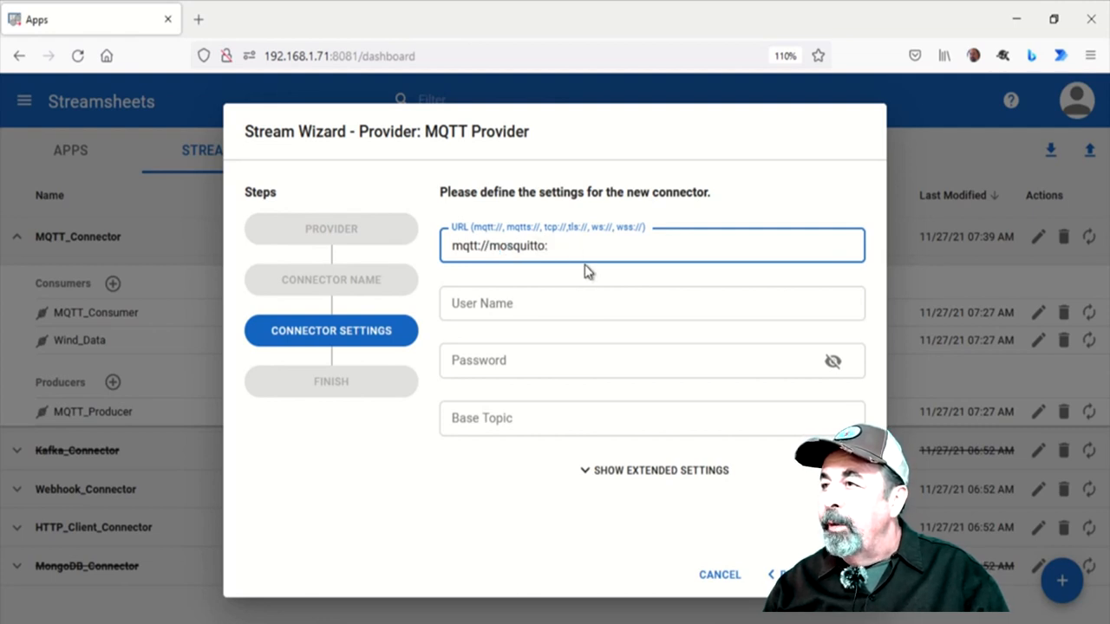
text(1883)
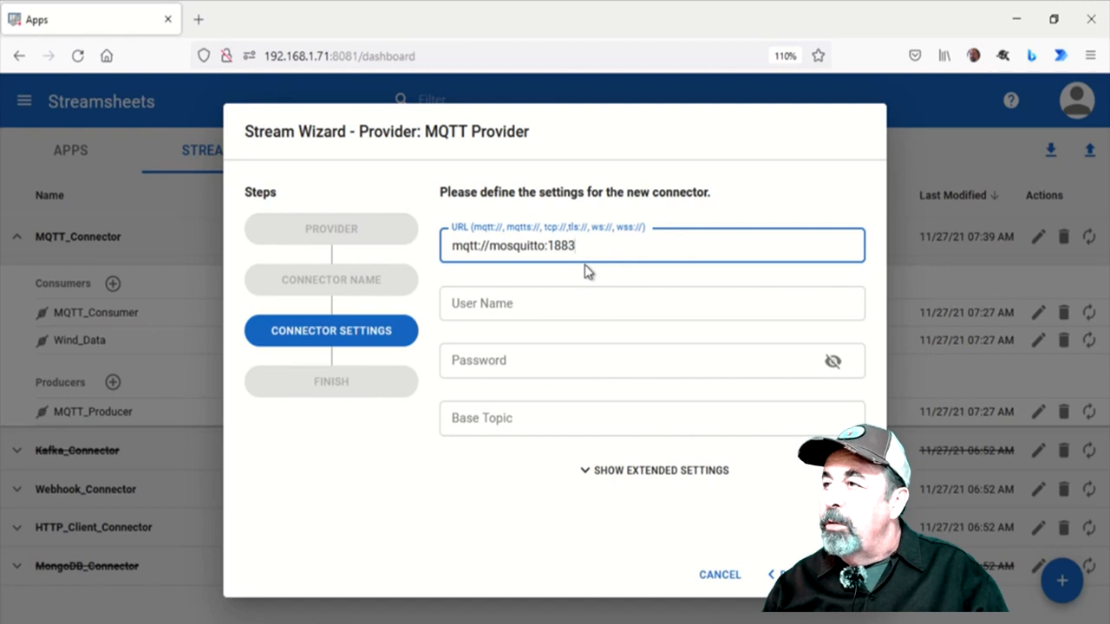
click(650, 303)
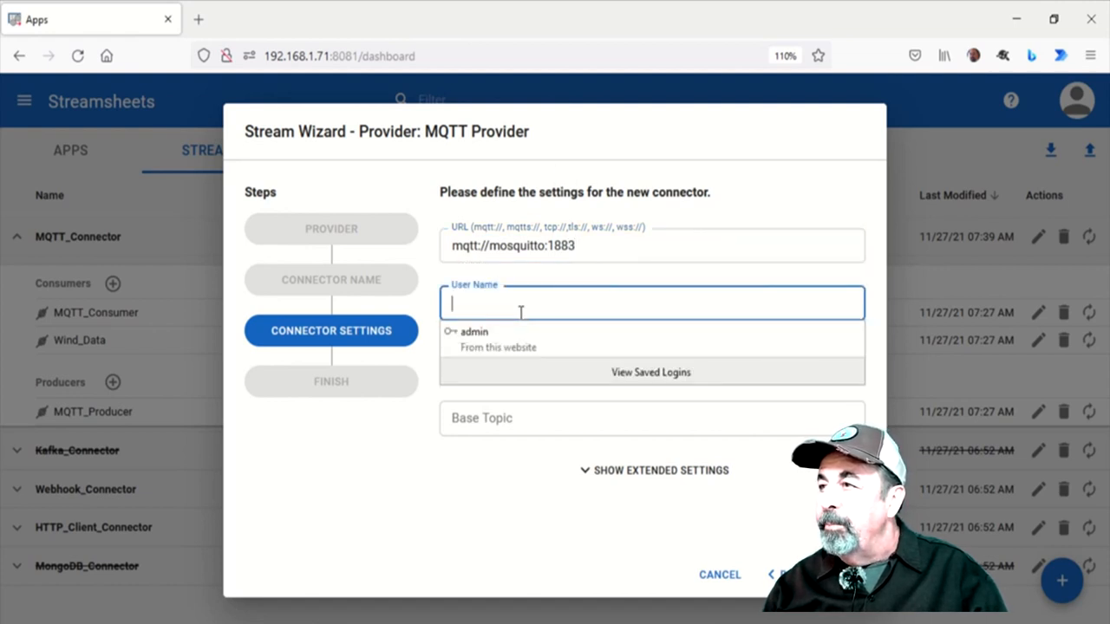
text(stre)
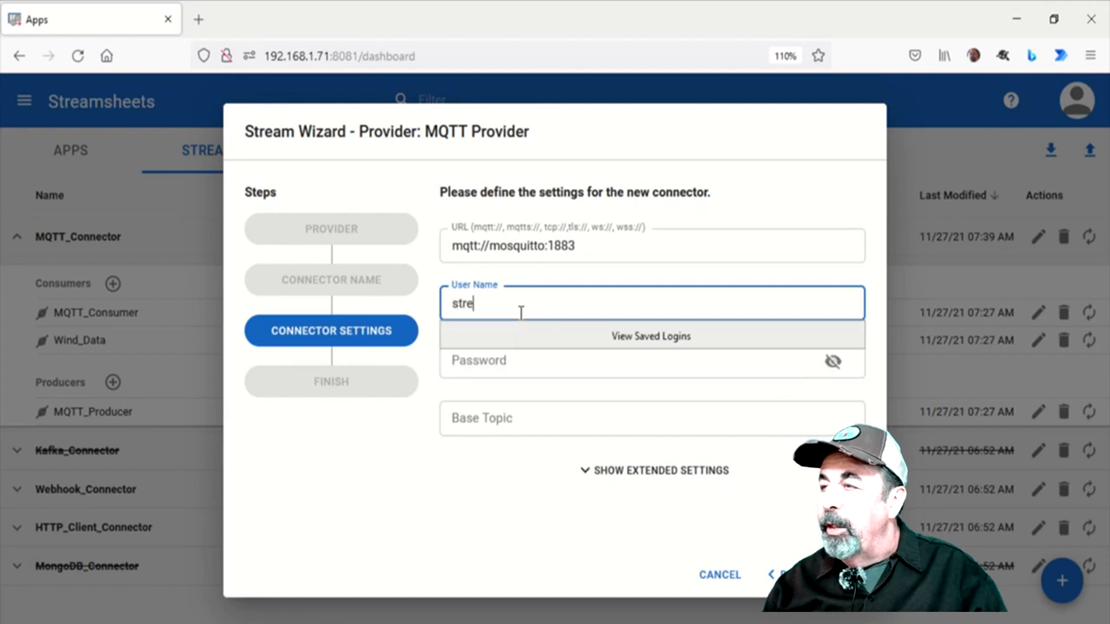
text(amsh)
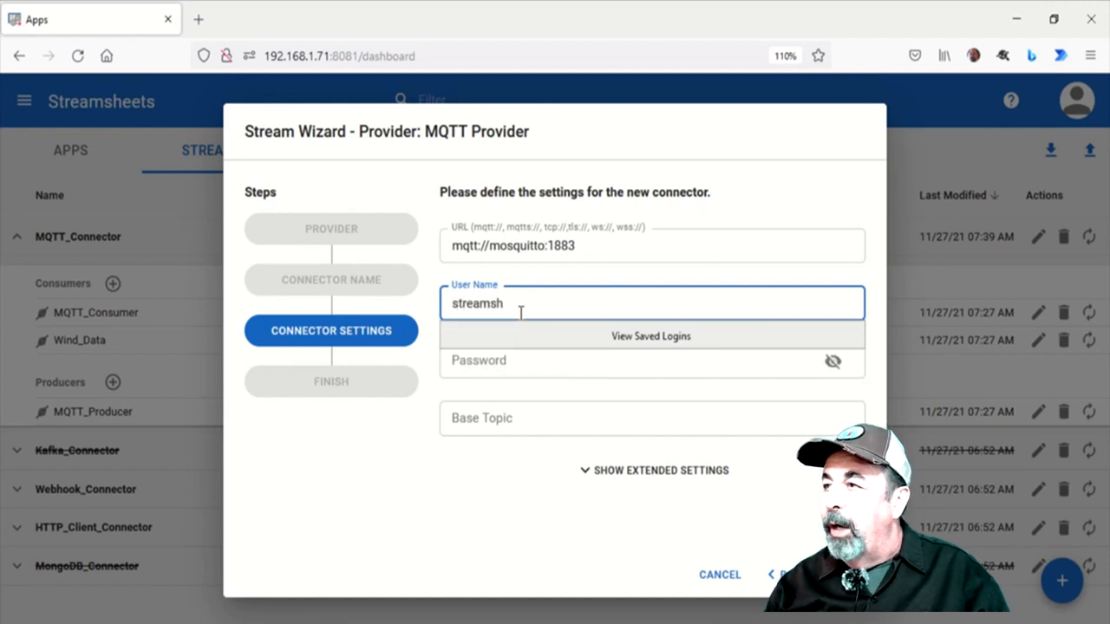
Enter the broker password and set the base topic to shotokutech/.
click(651, 361)
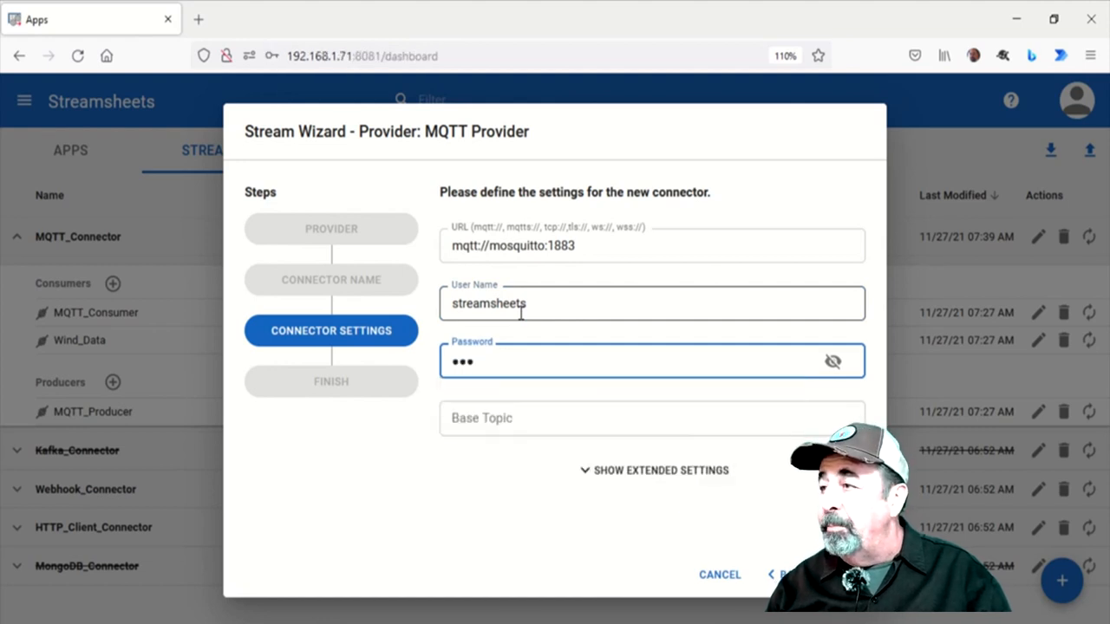
text(password)
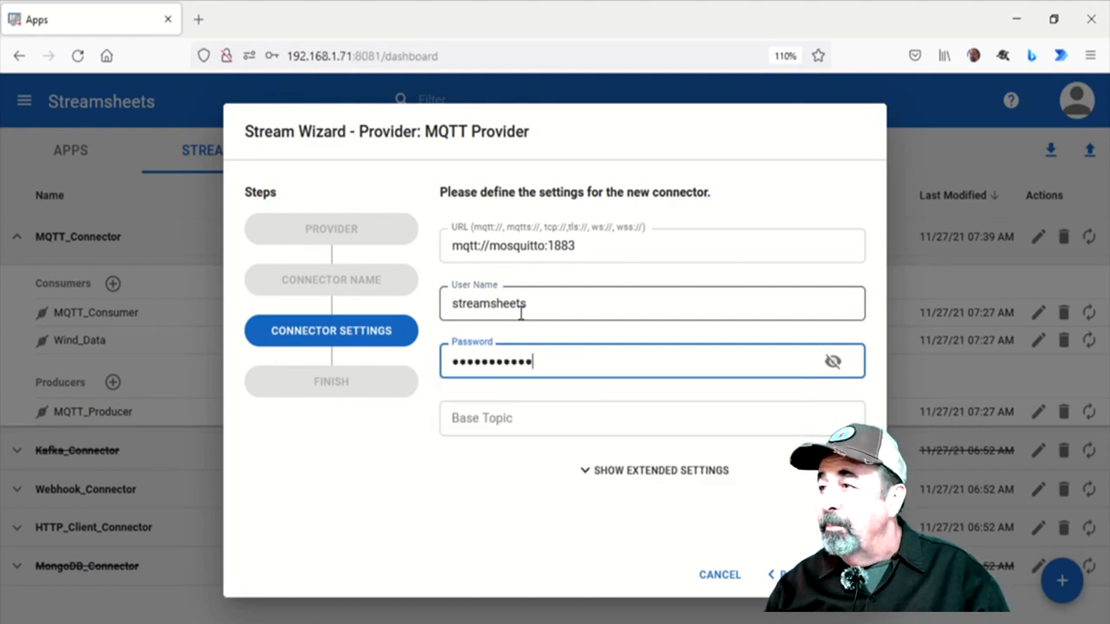
click(651, 418)
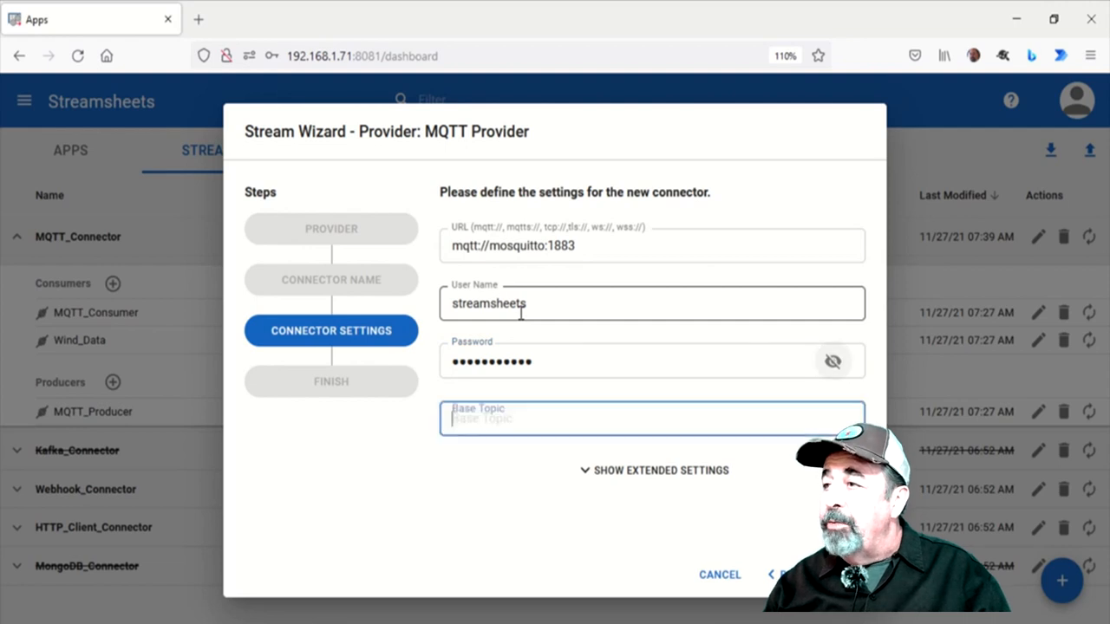
text(shotokutec)
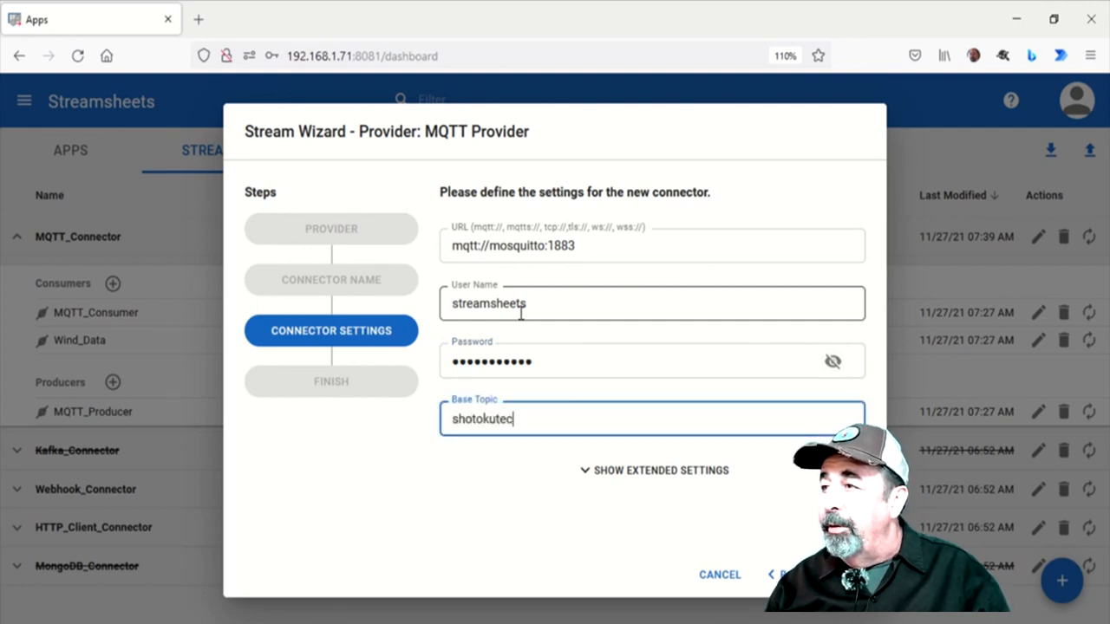
text(h/)
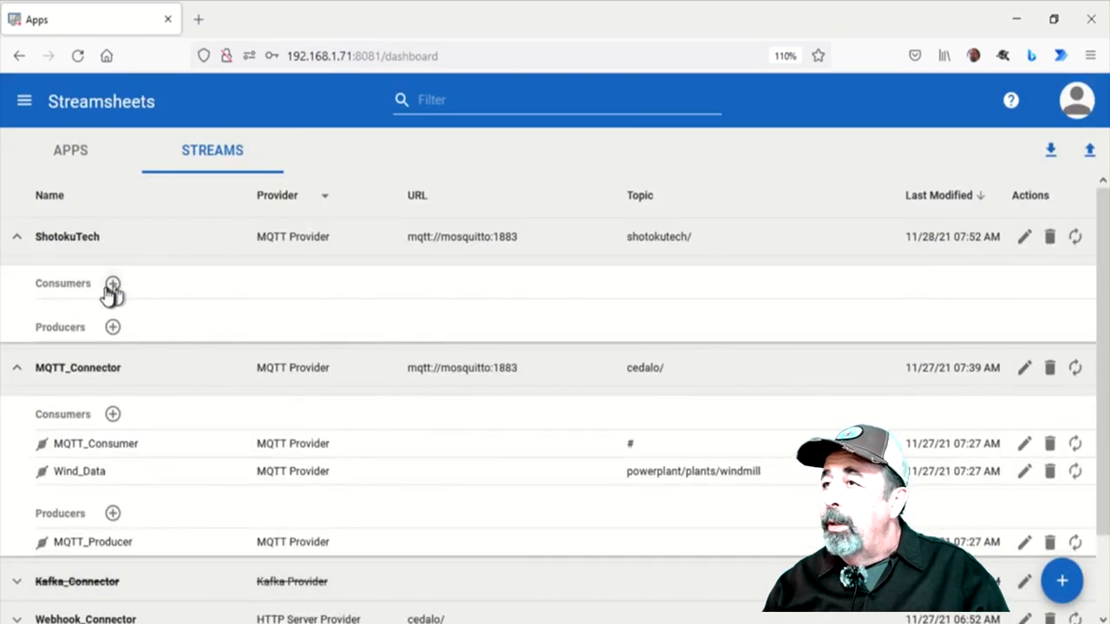
Add a consumer to the ShotokuTech connector named ShotokuTech_Core_A_B.
click(111, 283)
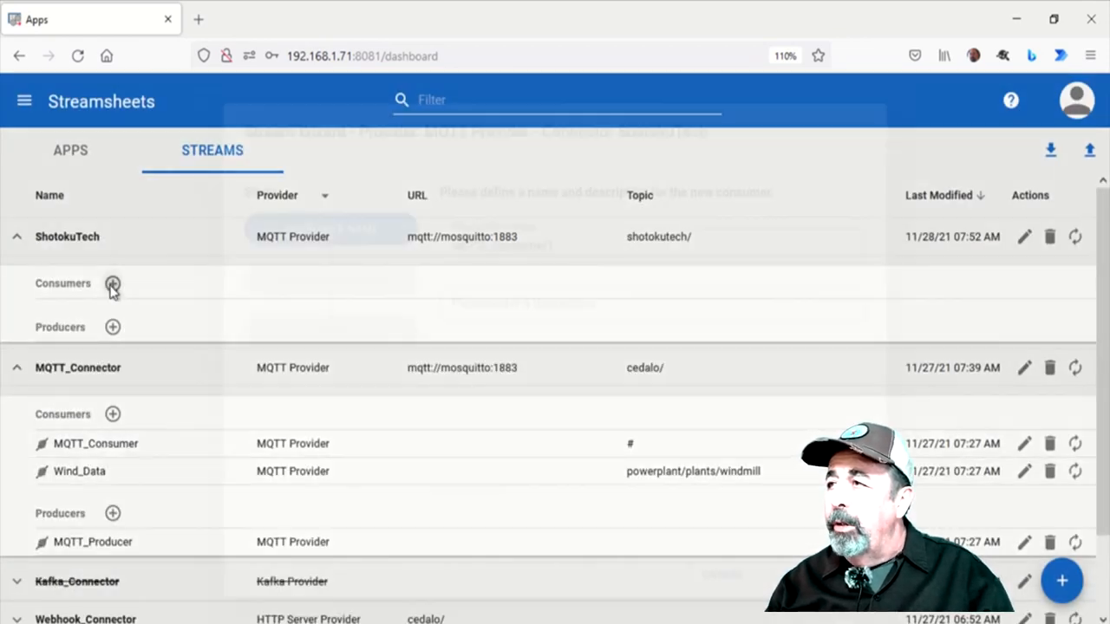
click(112, 284)
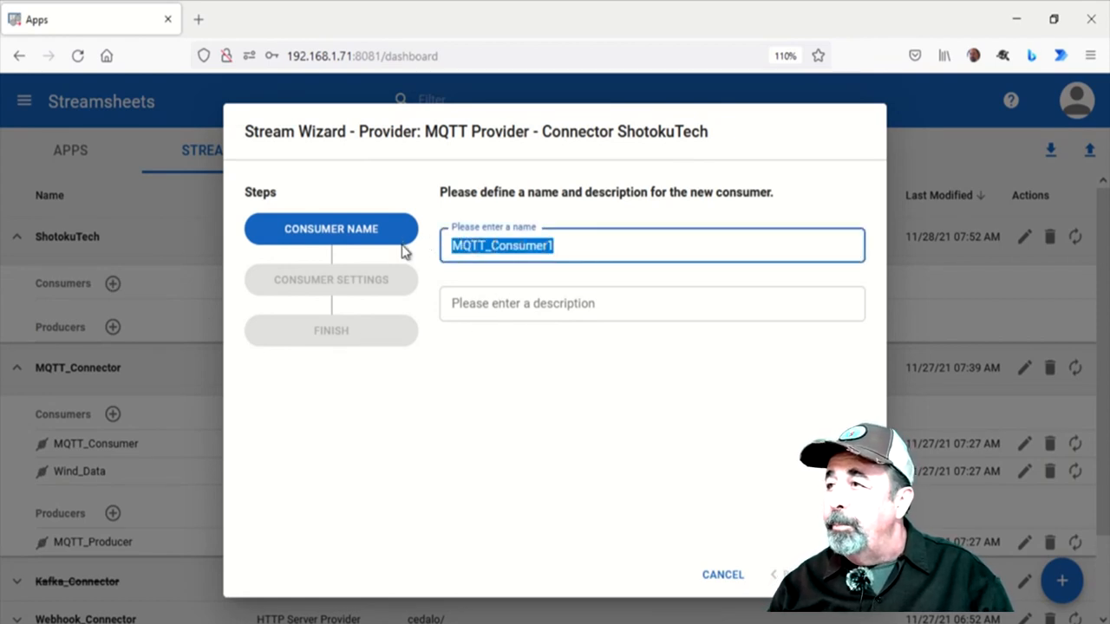
text(ShotokuTech)
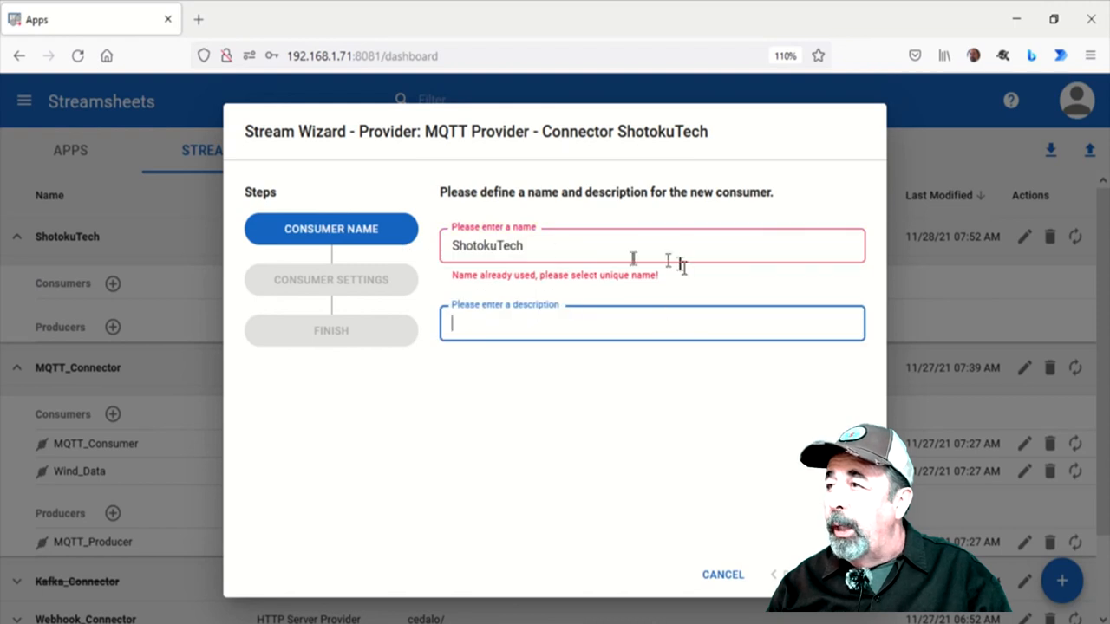
click(650, 246)
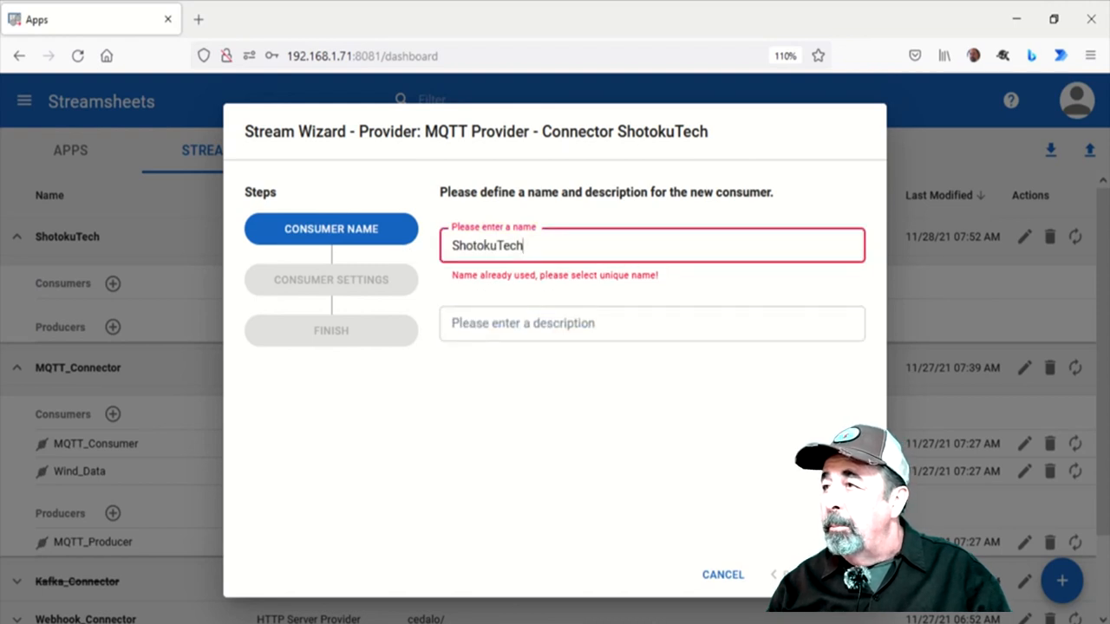
text(_Core_A_)
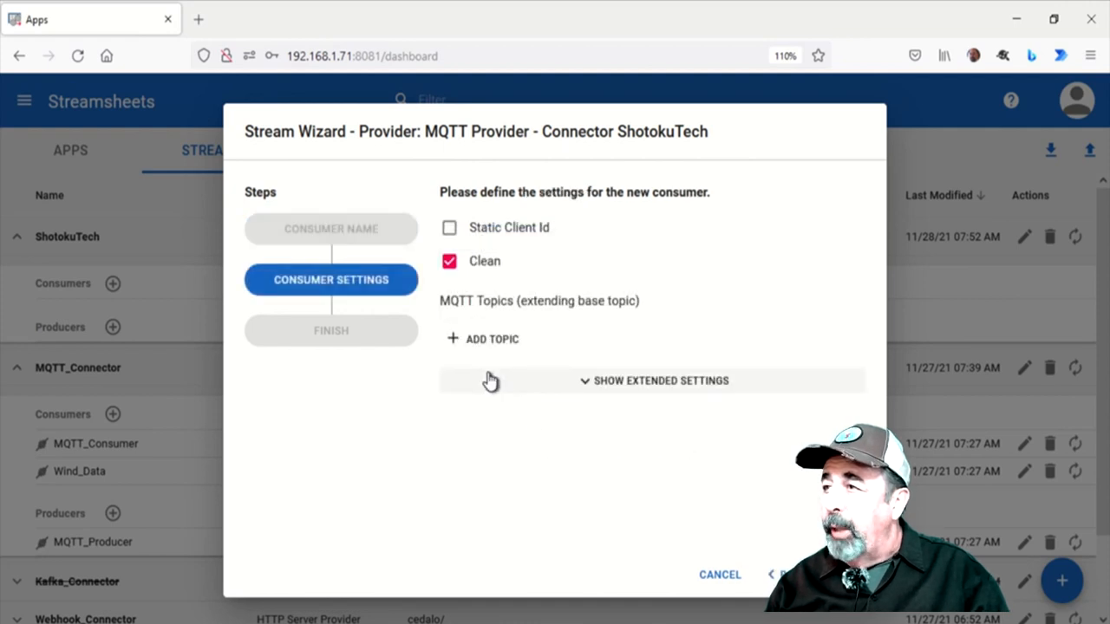
Subscribe the consumer to topics corea and coreb and finish creating it.
click(491, 338)
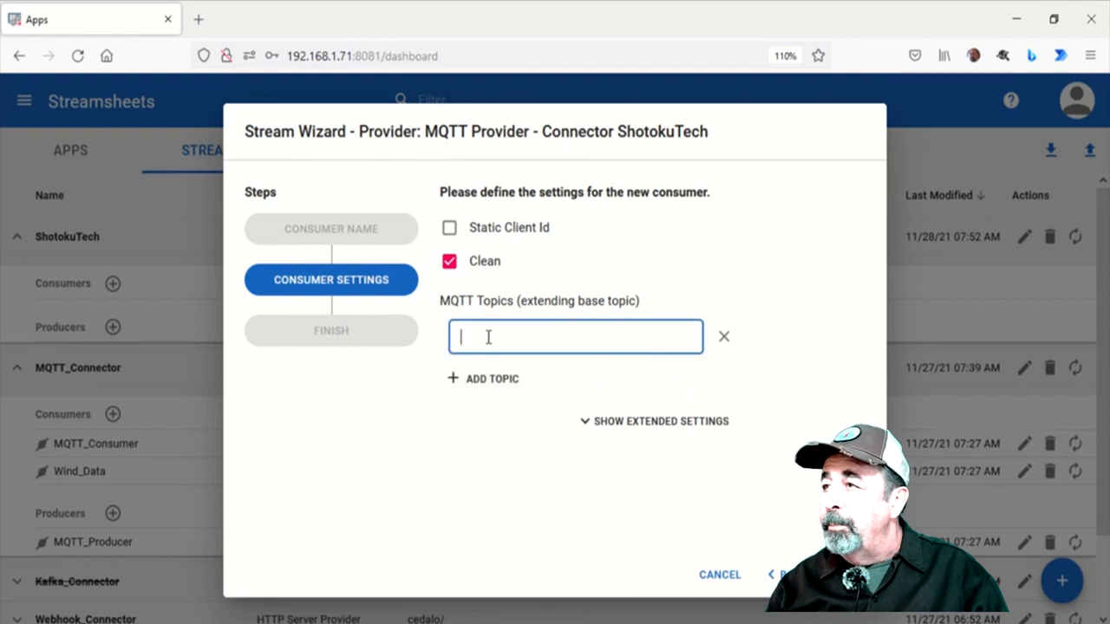
text(corea)
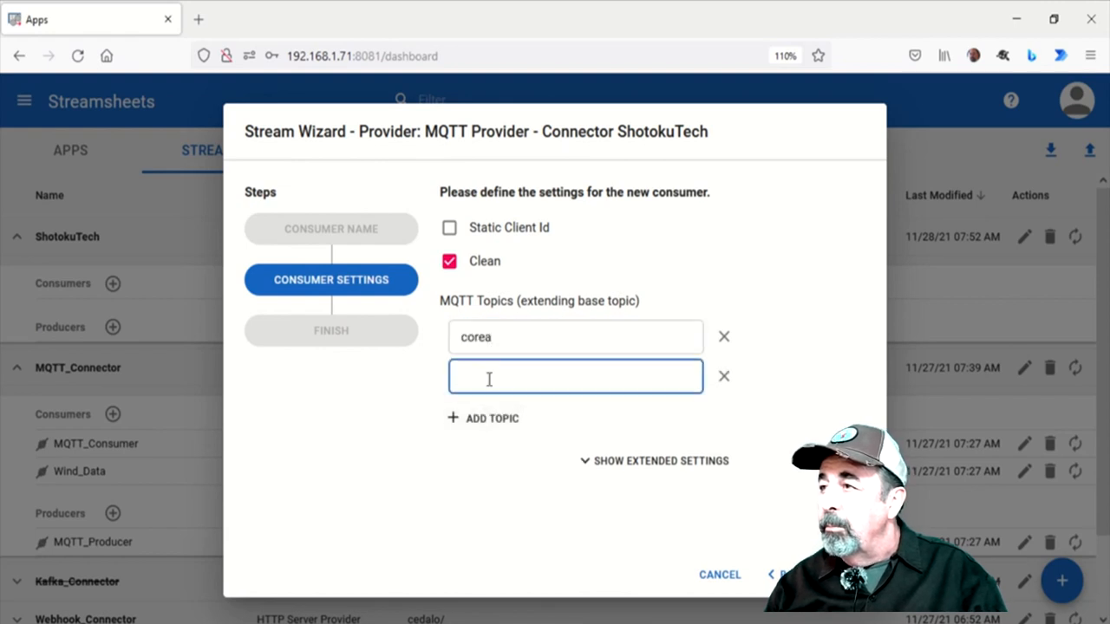
text(coreb)
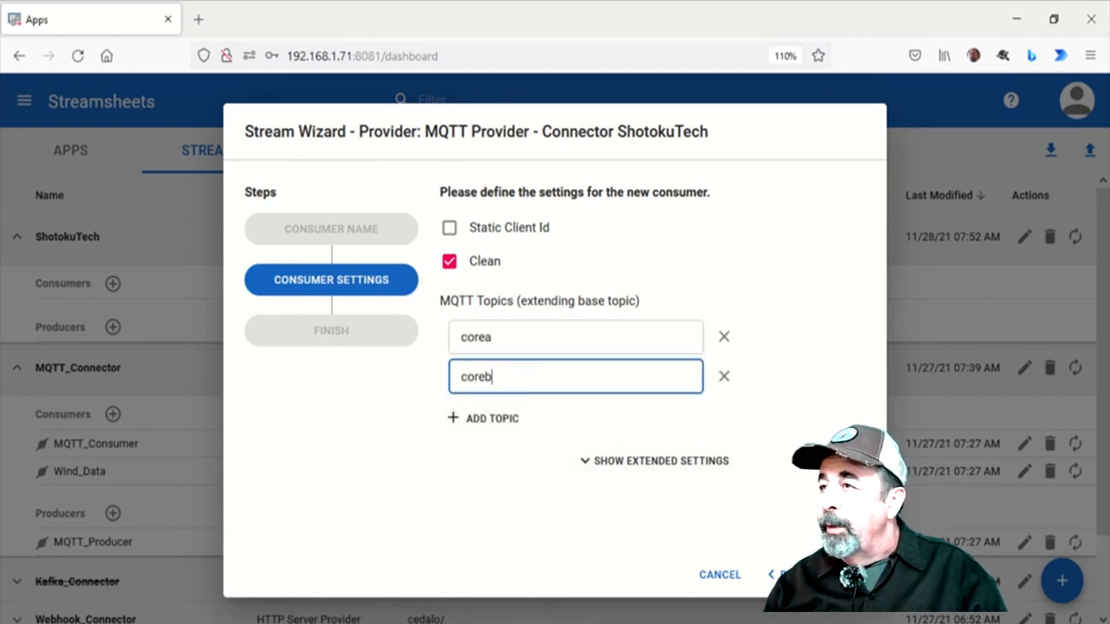
click(770, 575)
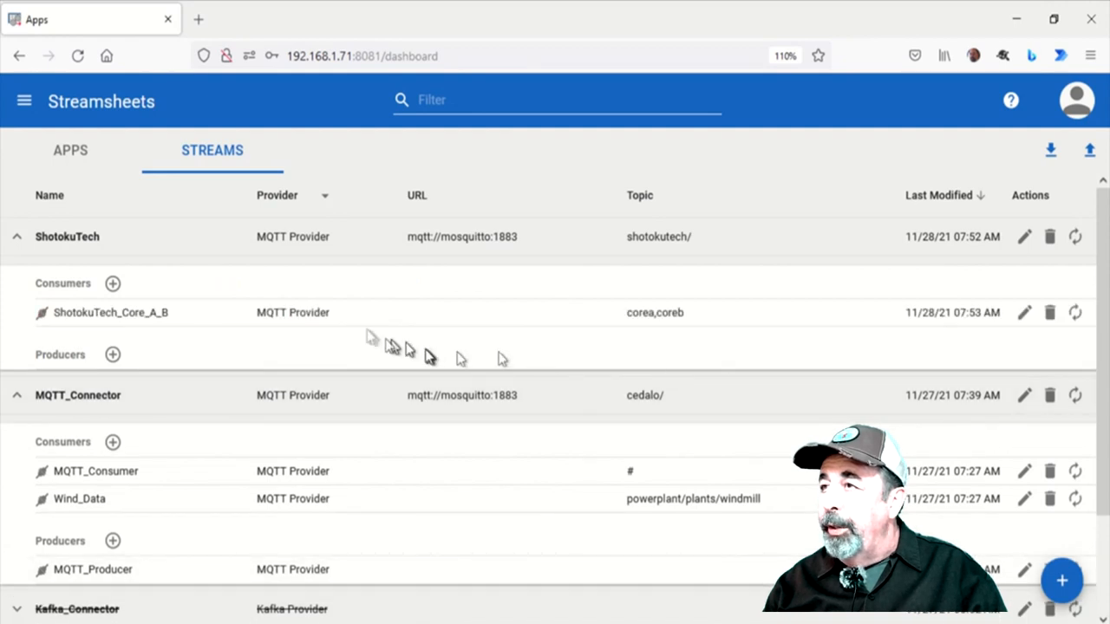
mouse_move(668, 252)
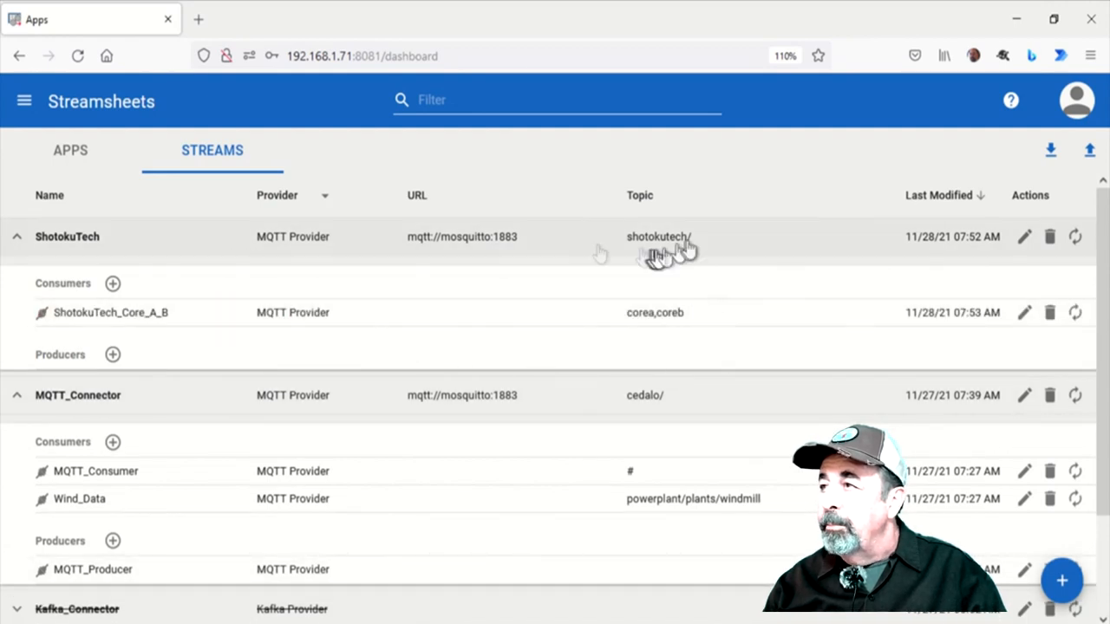
click(71, 150)
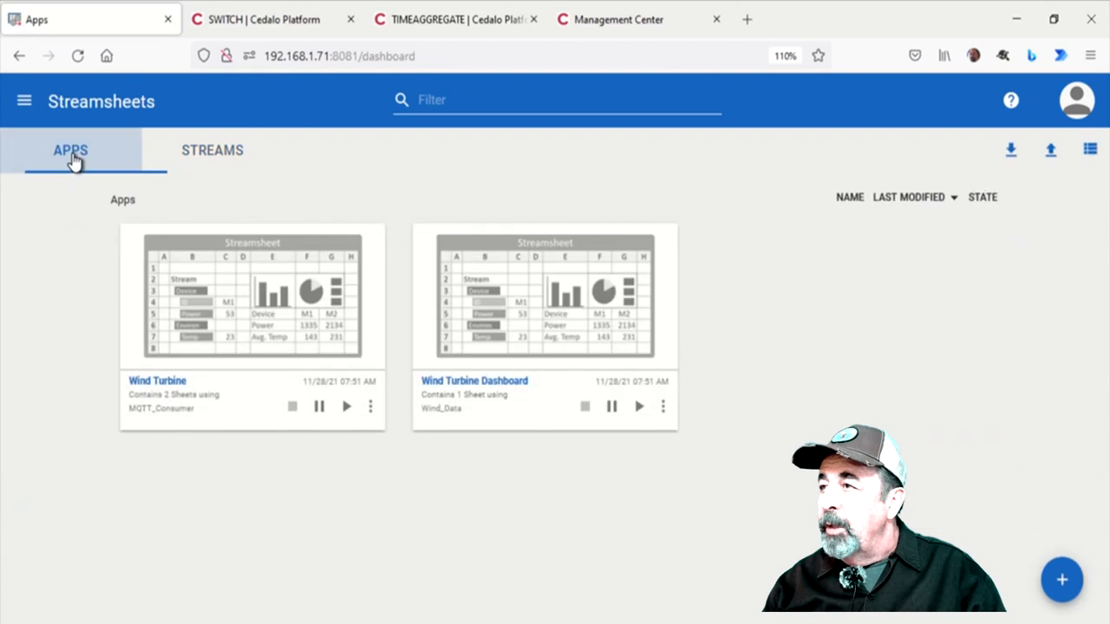
mouse_move(1063, 579)
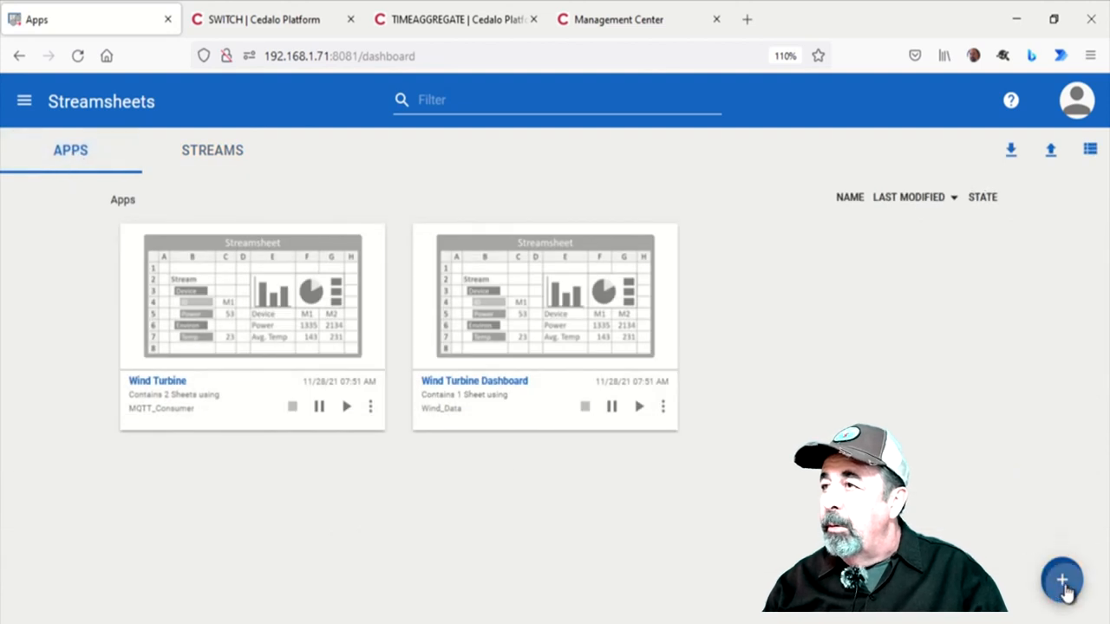
Create a new app named ShotokuTech using the ShotokuTech_Core_A_B consumer.
click(1062, 580)
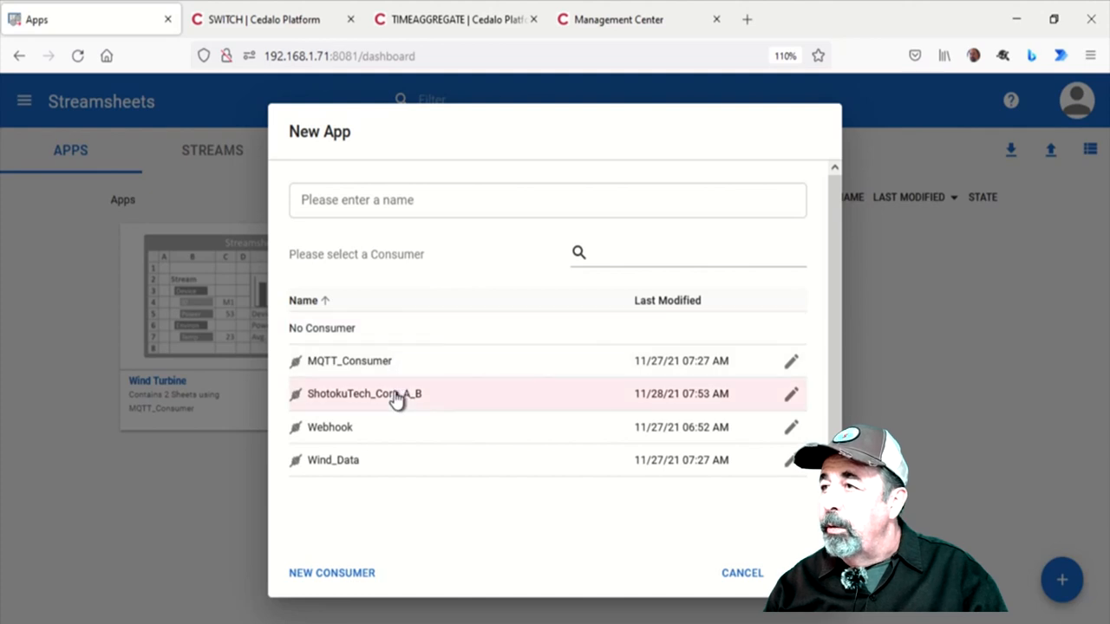
click(547, 200)
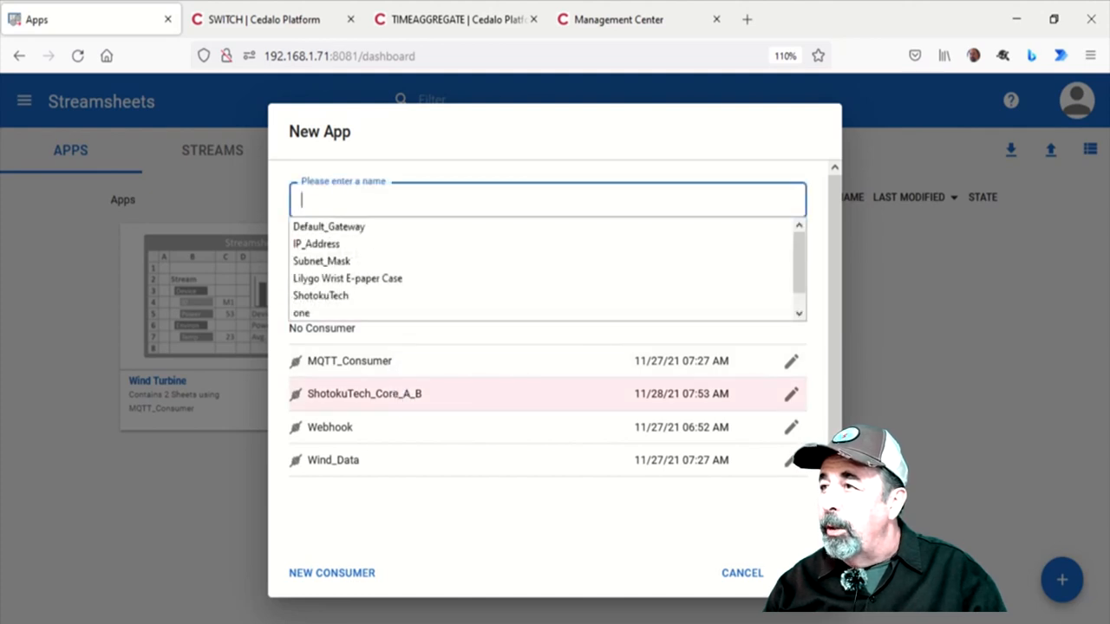
mouse_move(321, 296)
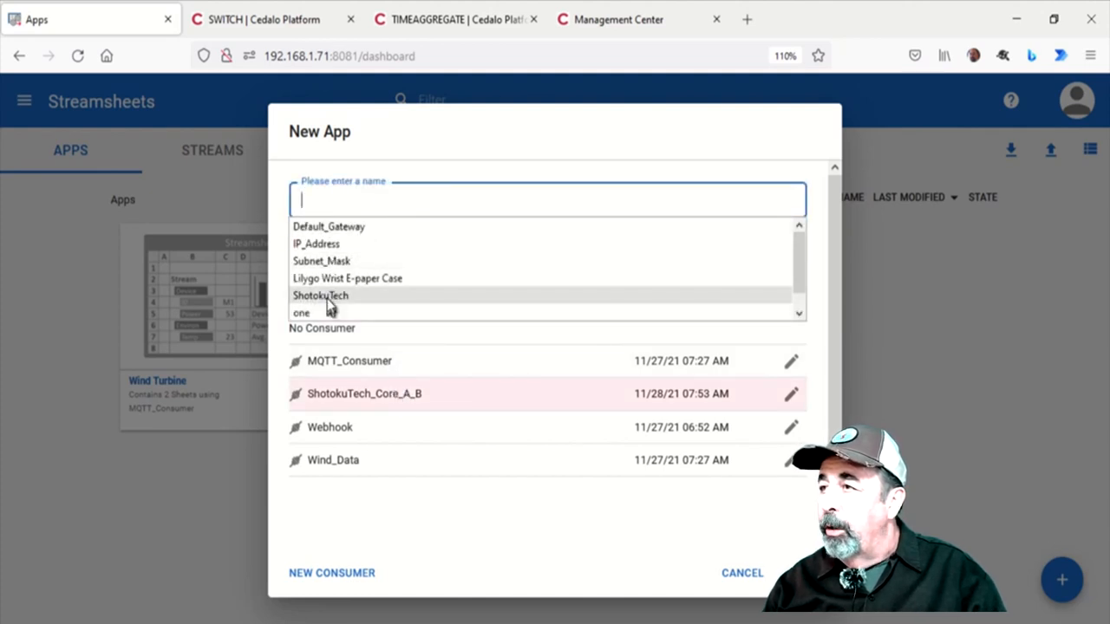
click(320, 294)
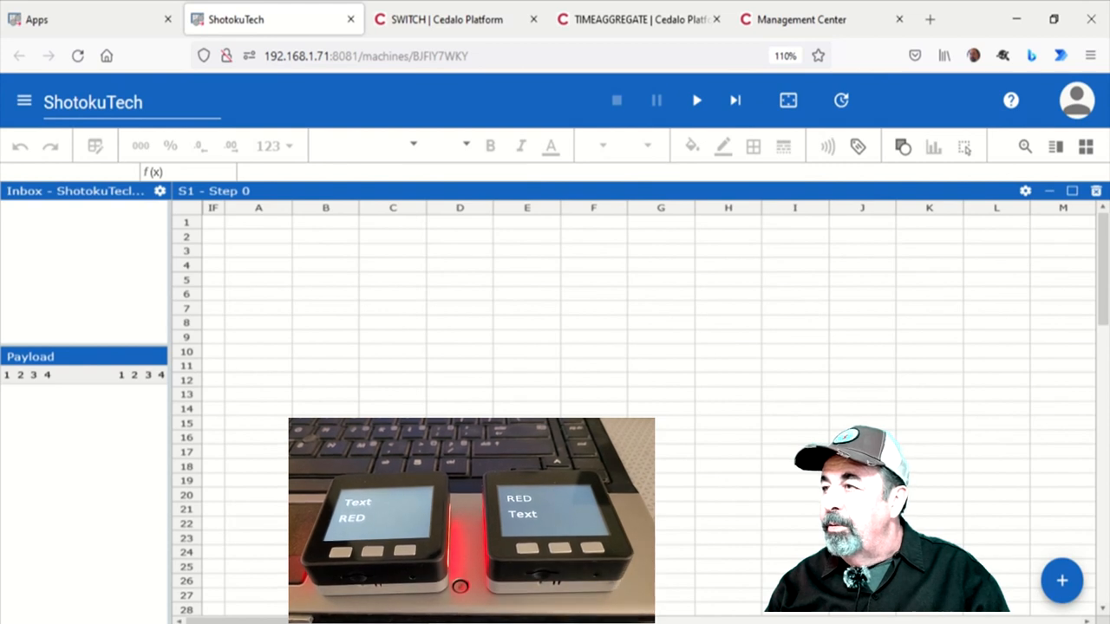
mouse_move(690, 73)
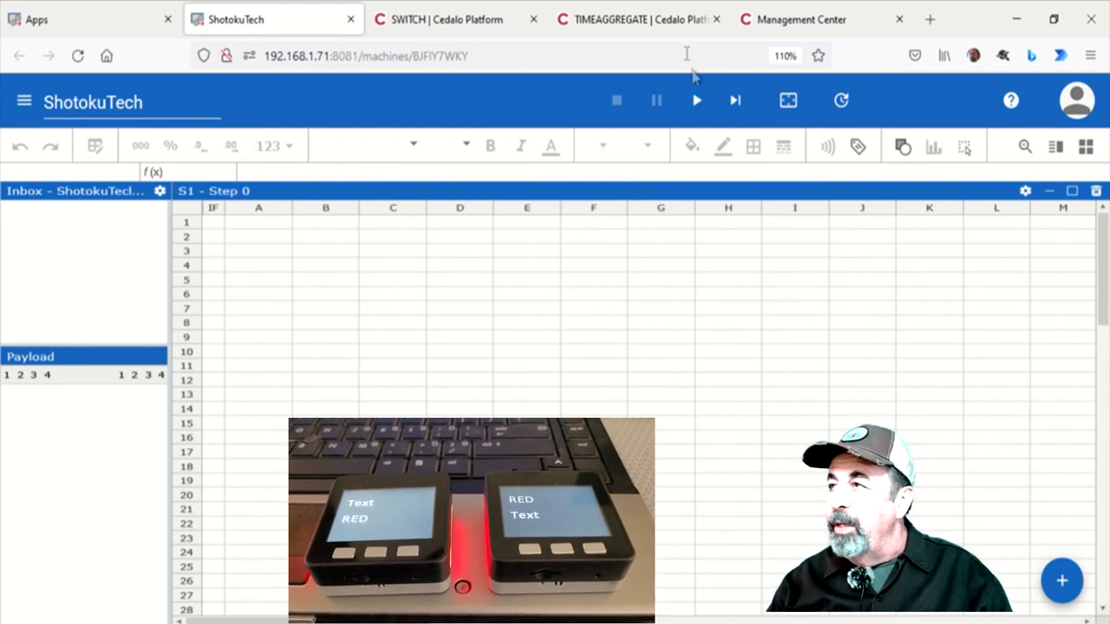
mouse_move(697, 99)
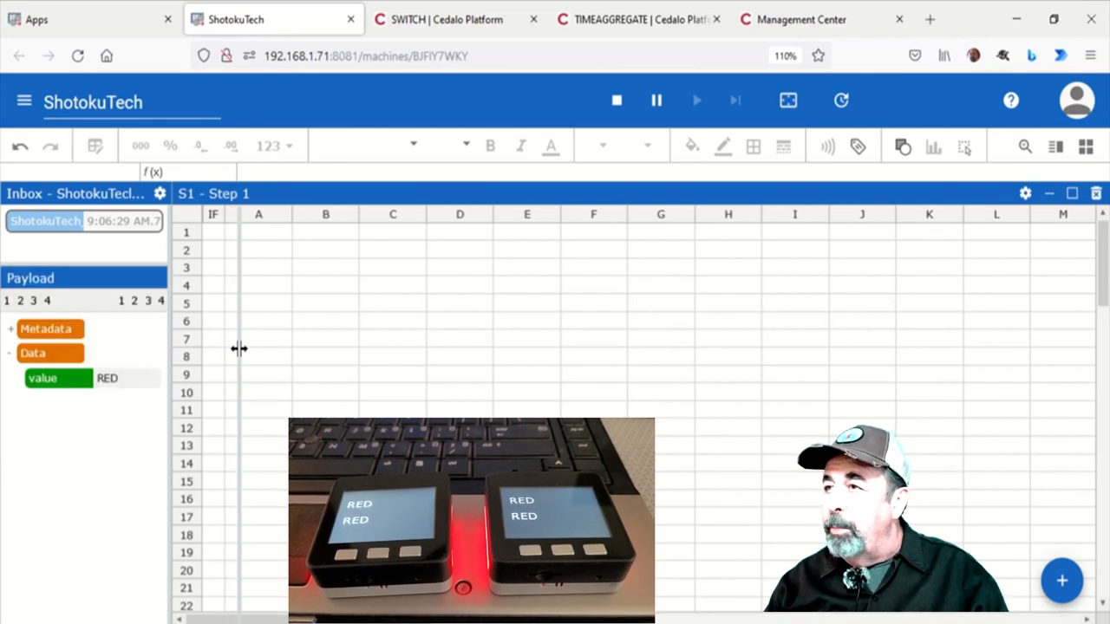
Widen the inbox panel and expand the message Metadata in the payload.
click(12, 329)
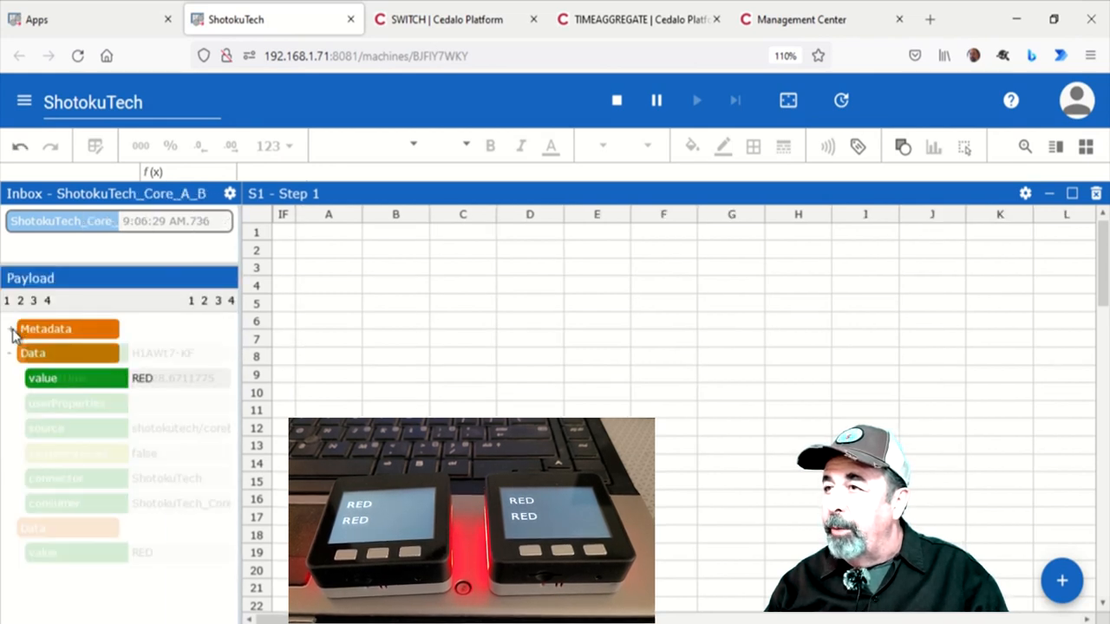
click(11, 334)
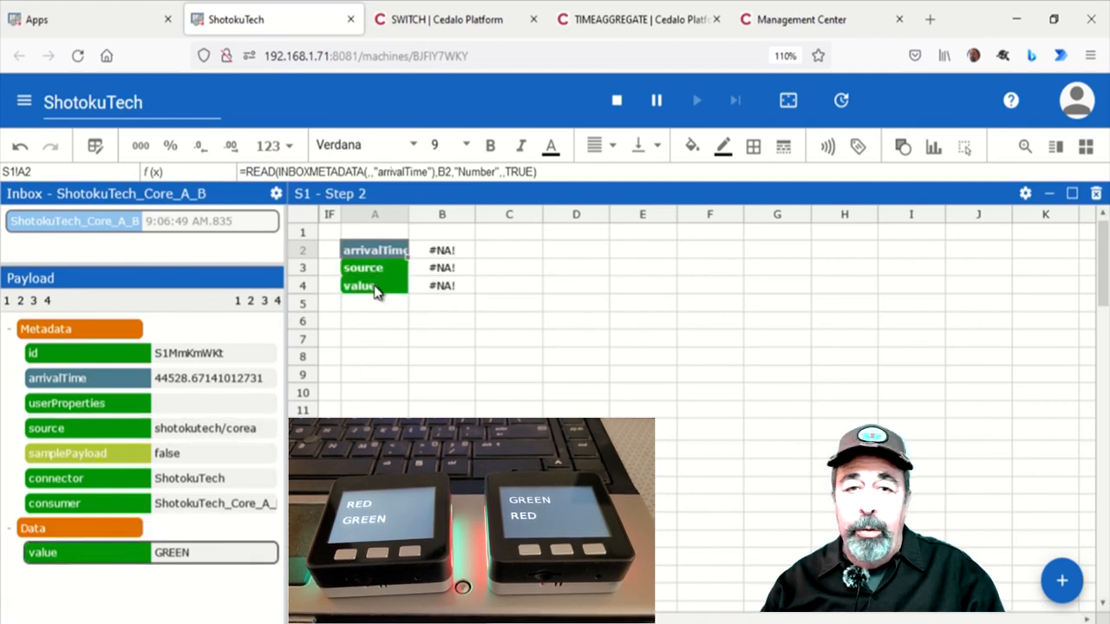
Widen and center columns A and B, and format B2's arrivalTime as a time.
click(375, 214)
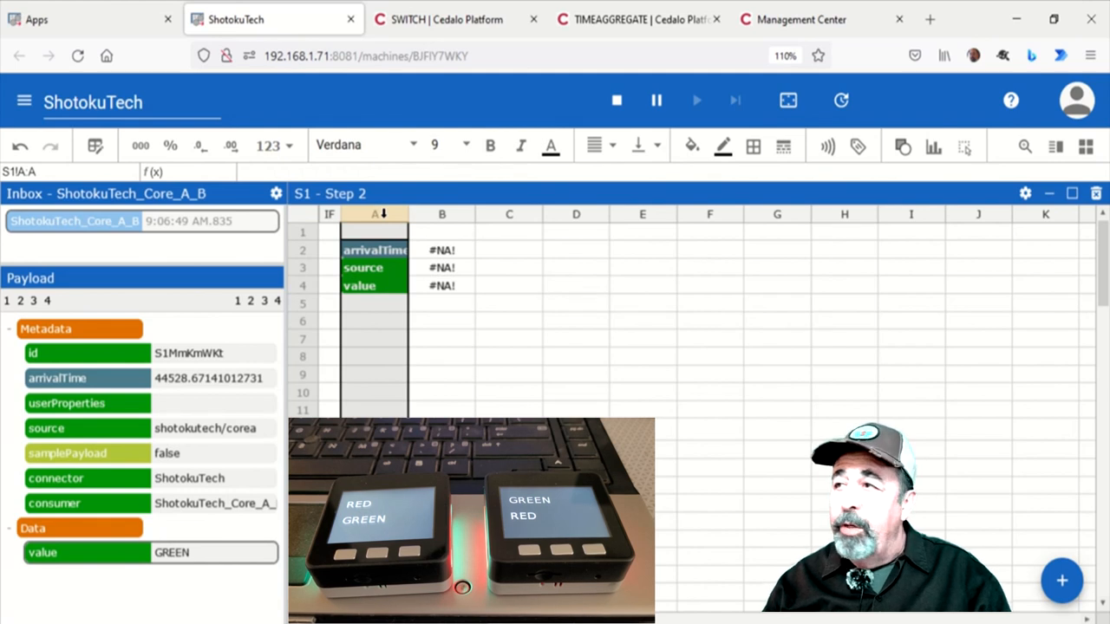
mouse_move(462, 213)
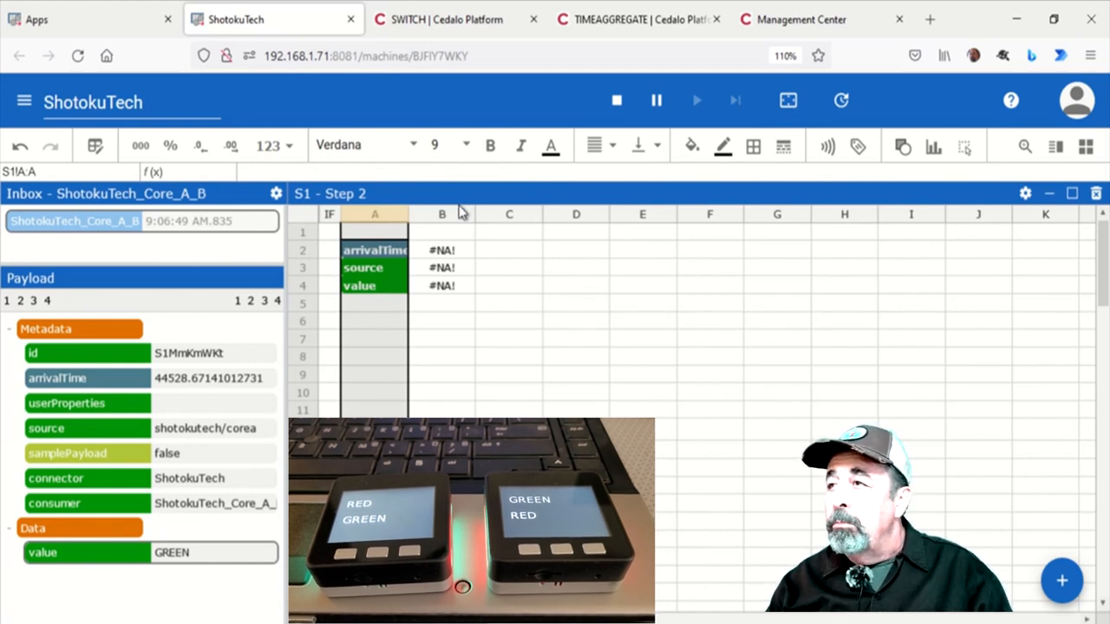
drag(470, 214, 501, 214)
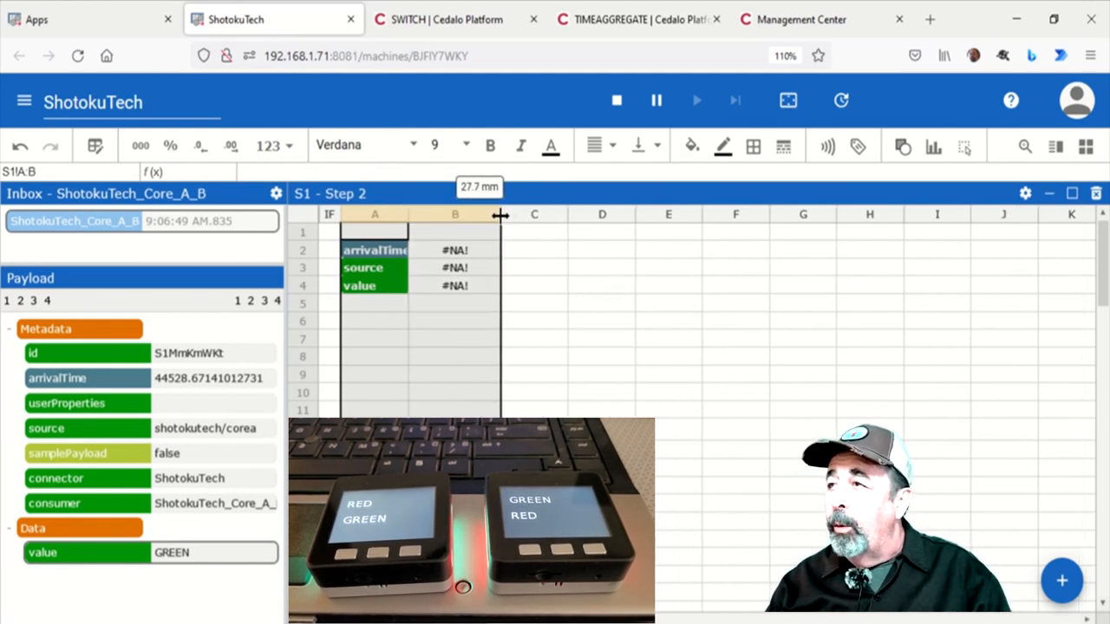
drag(500, 214, 516, 214)
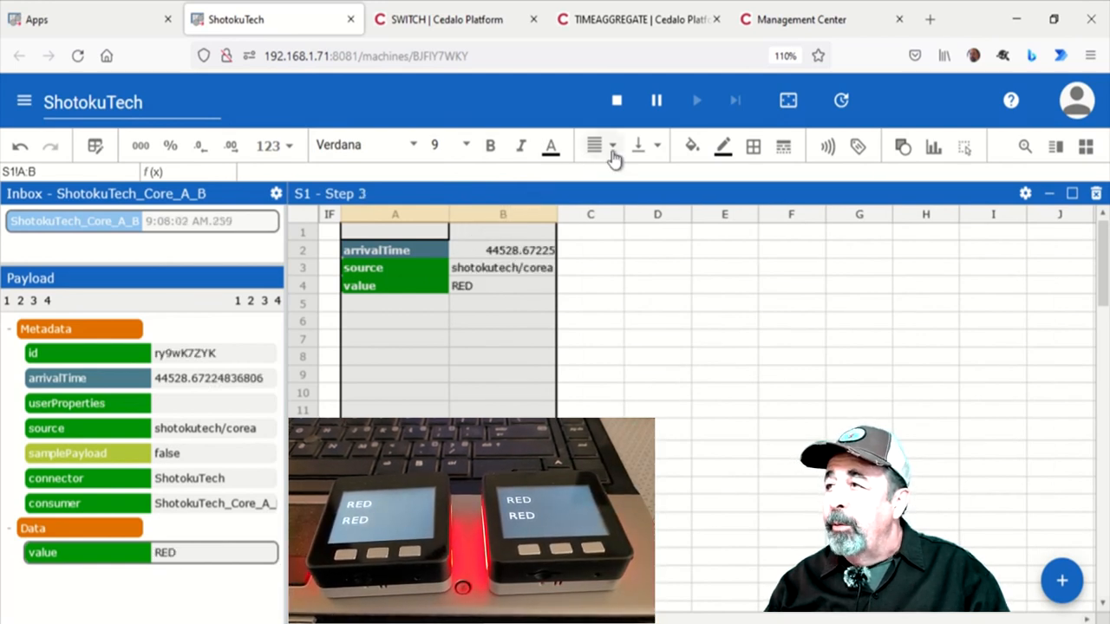
click(595, 145)
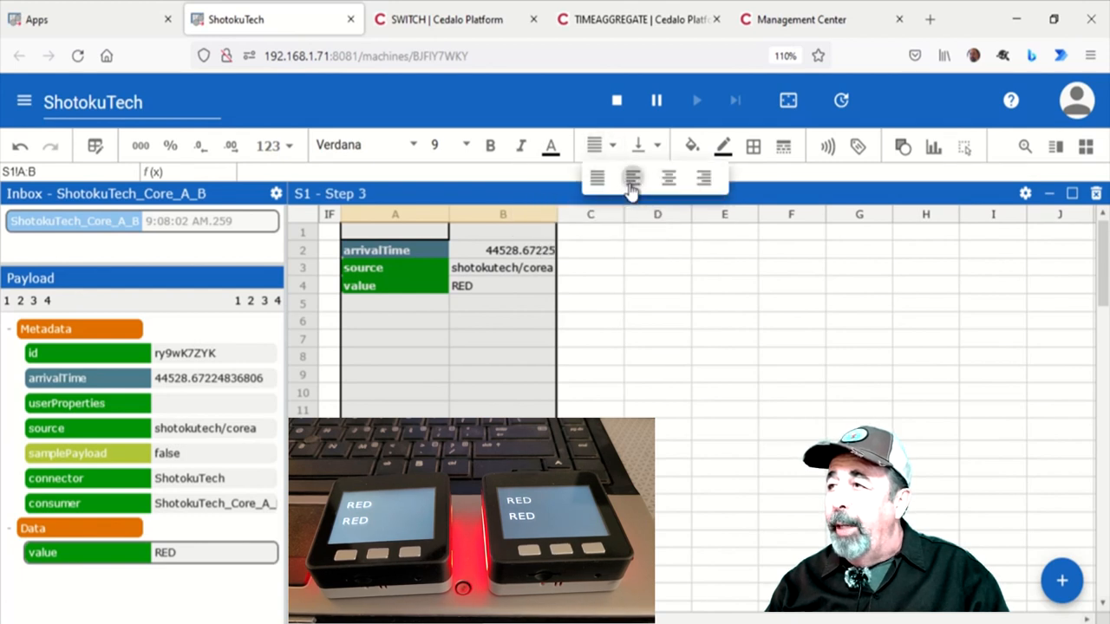
click(503, 250)
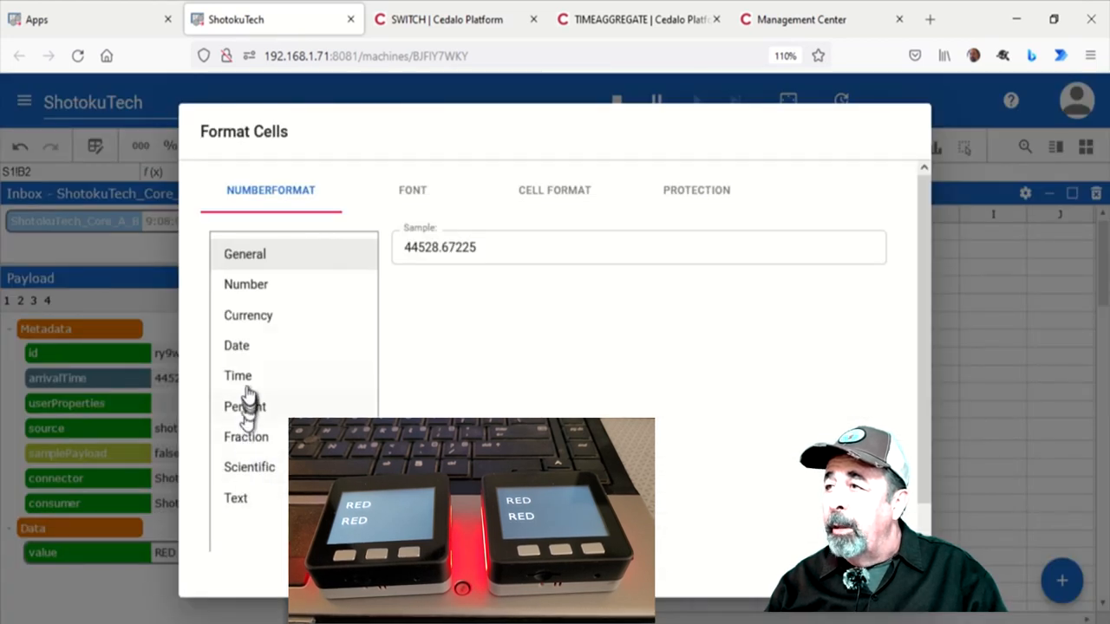
click(238, 375)
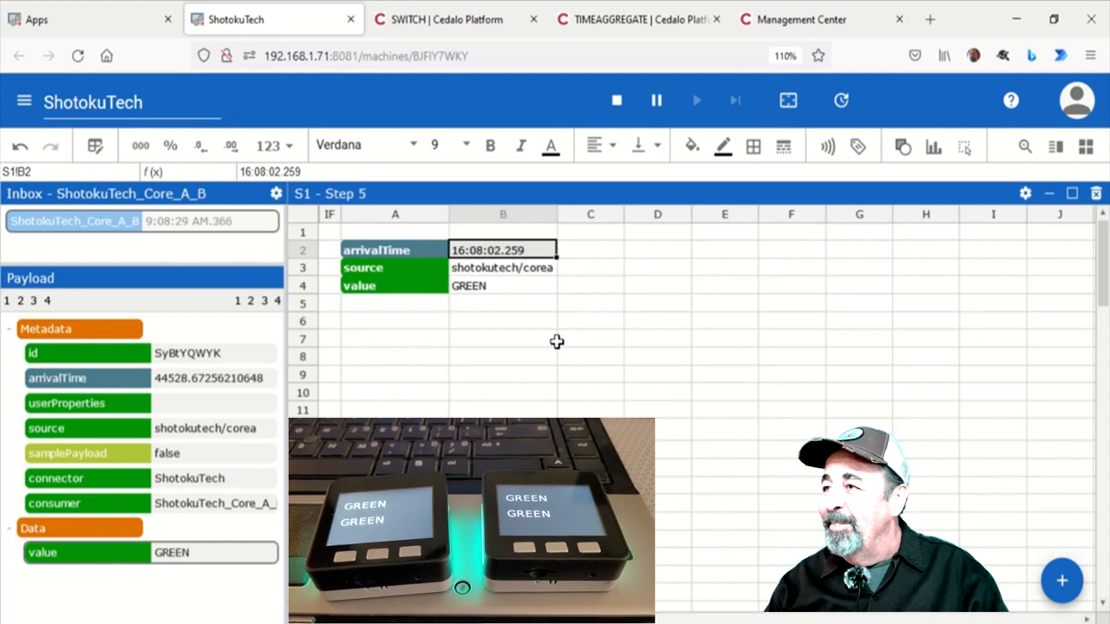
mouse_move(395, 248)
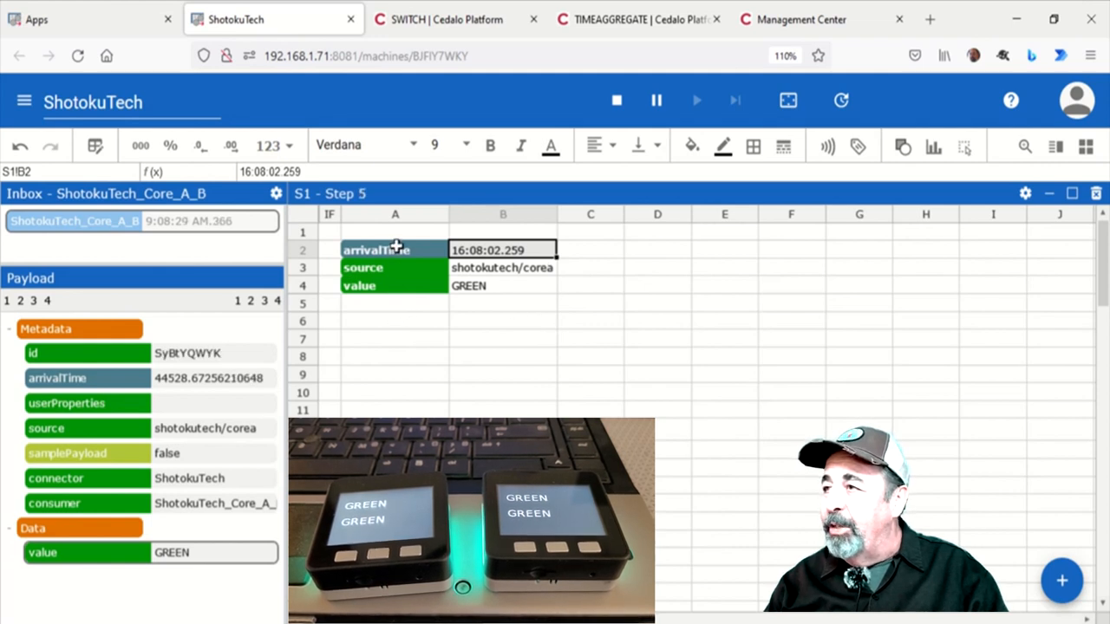
Enter the heading Core A in A6 and Core B in B6.
click(753, 145)
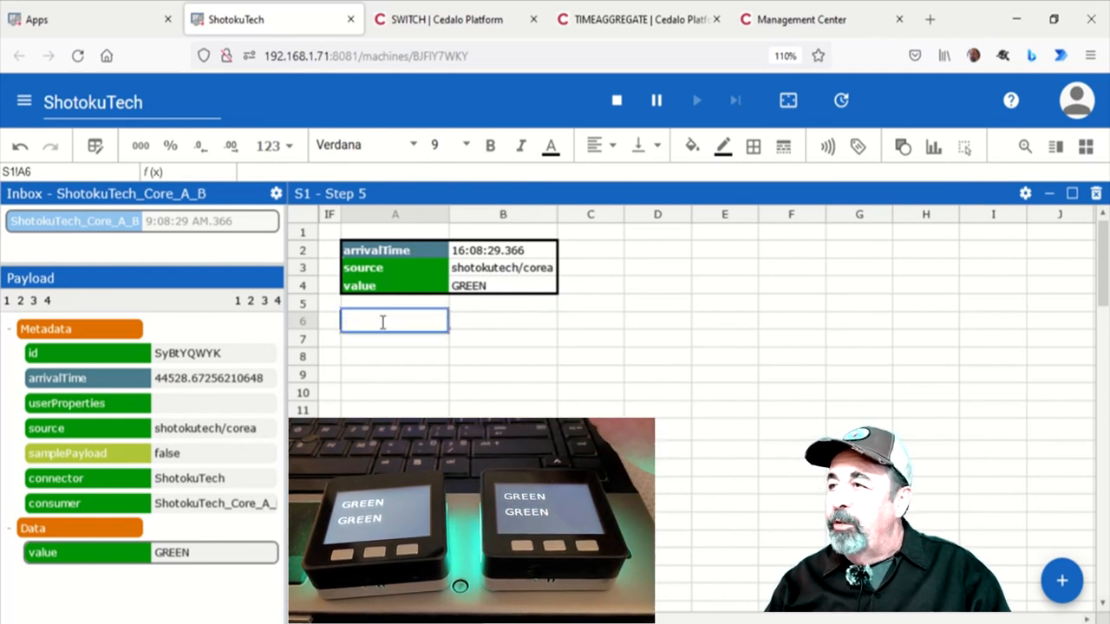
text(Core)
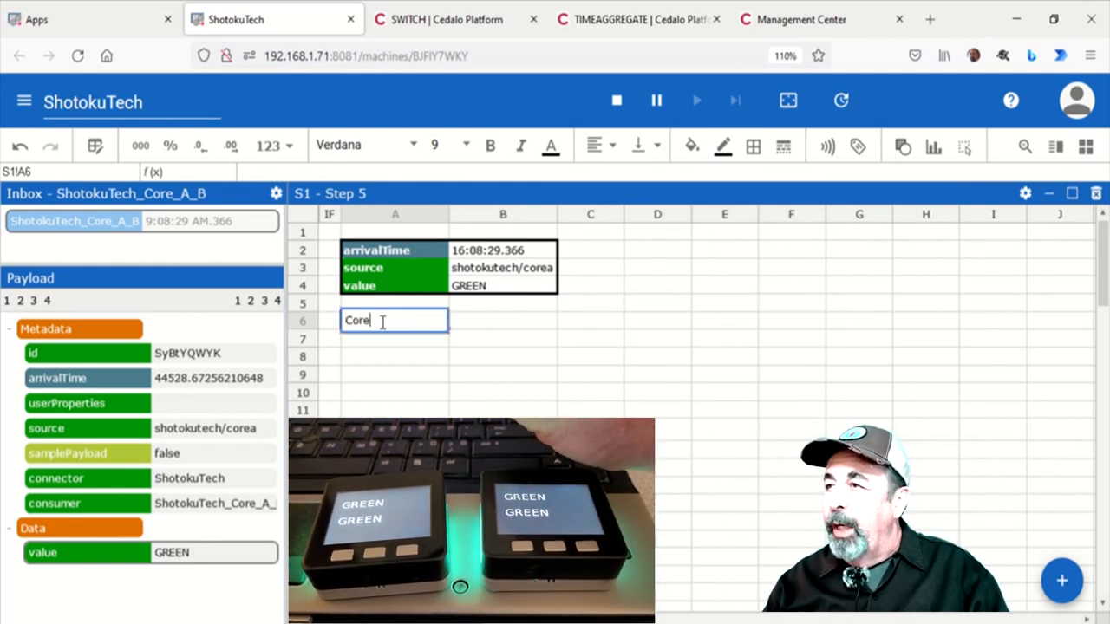
text(A)
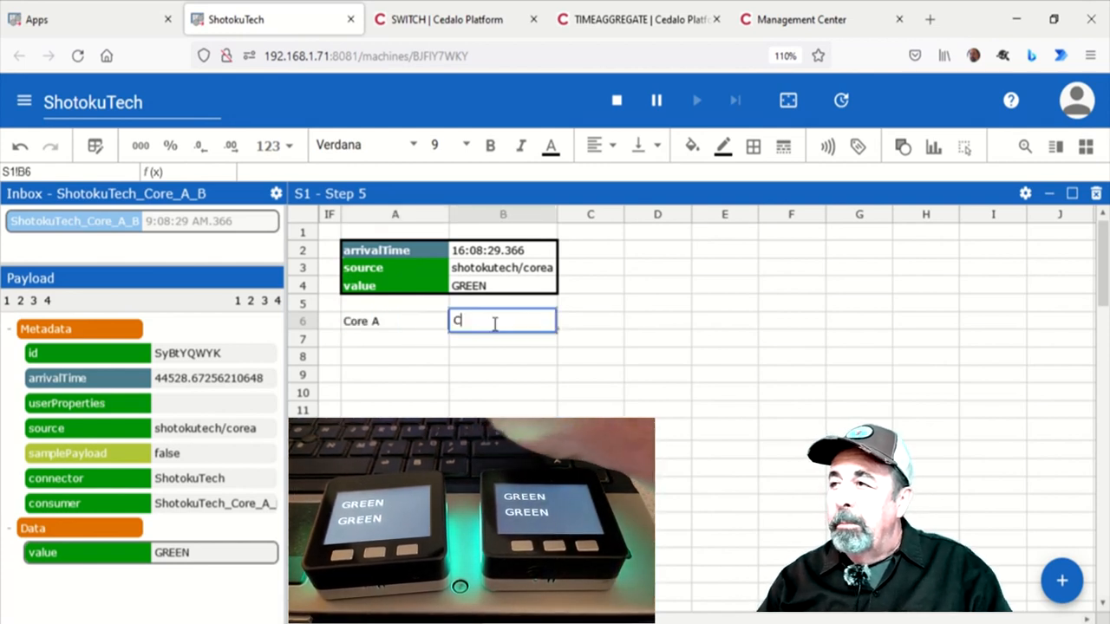
text(ore)
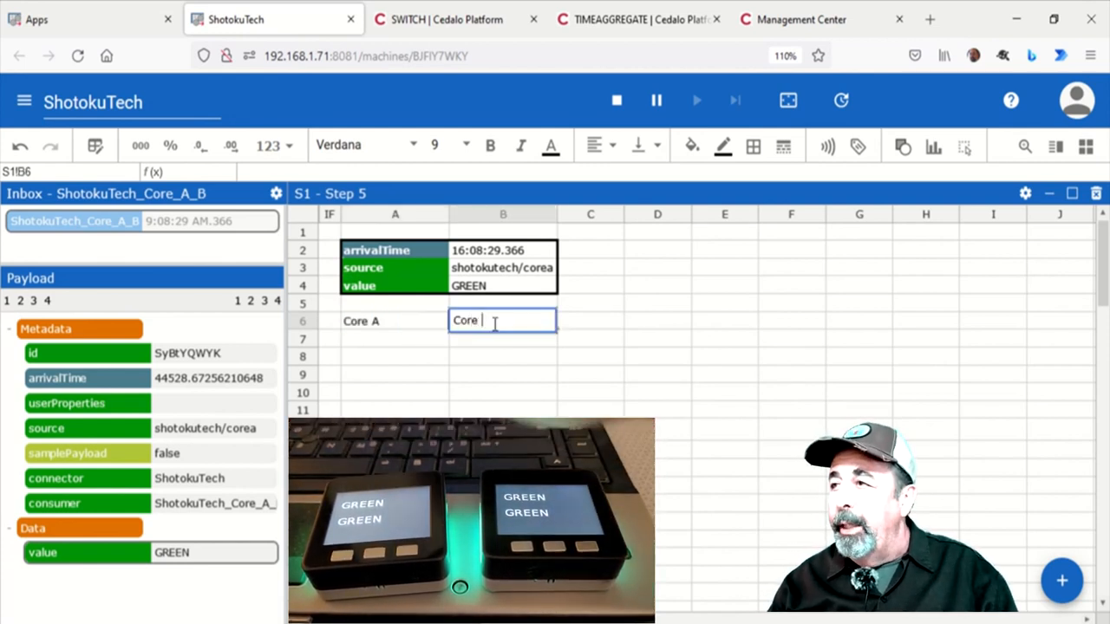
text(B)
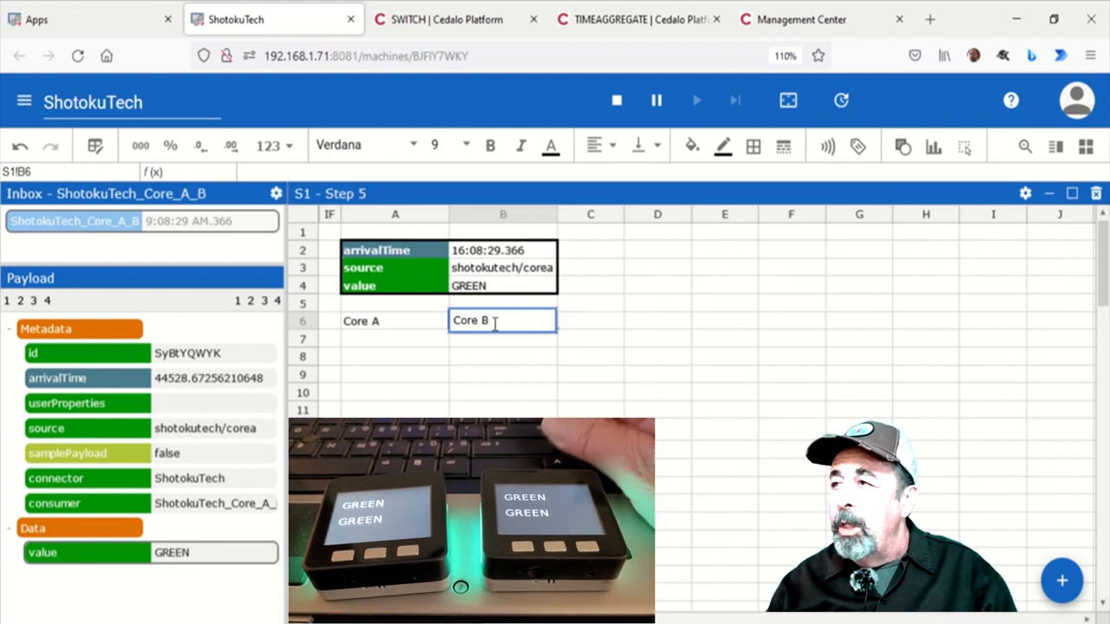
key(Return)
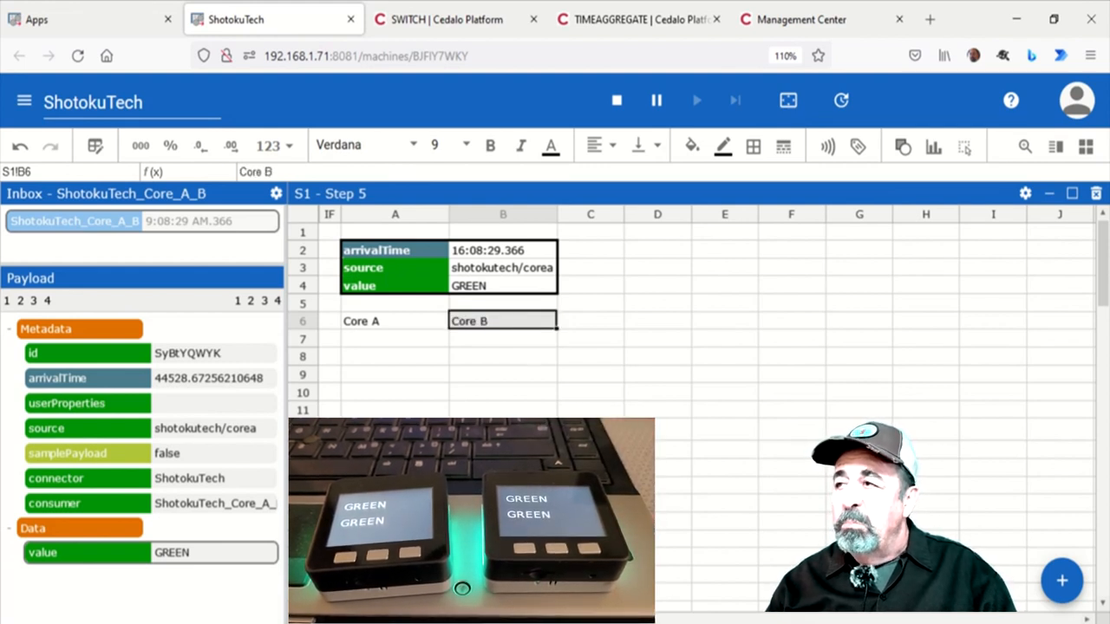
click(502, 267)
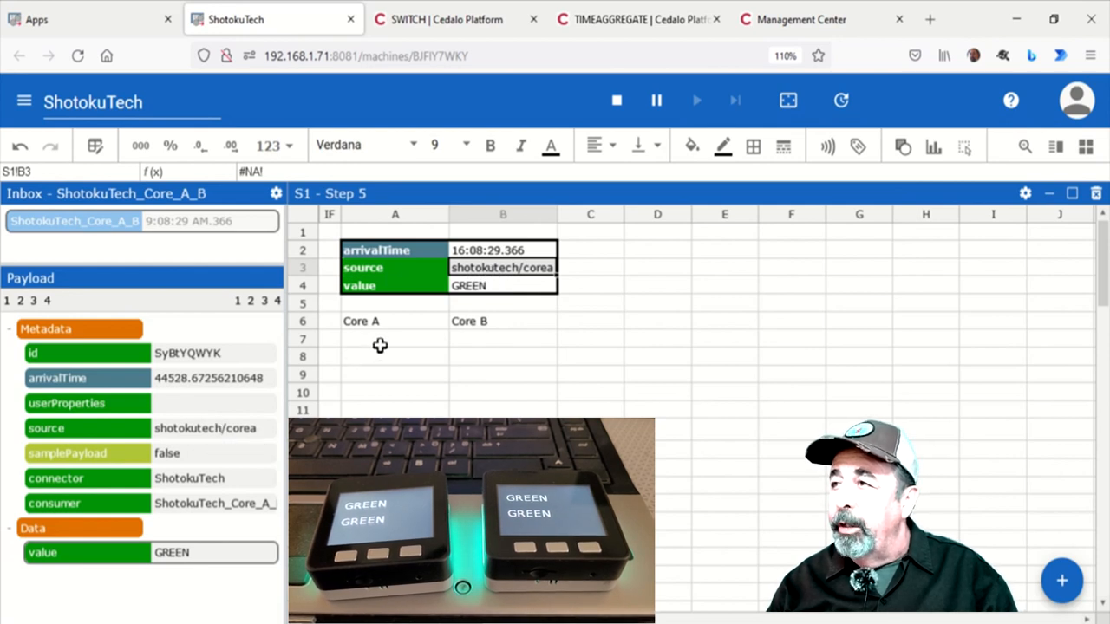
mouse_move(365, 139)
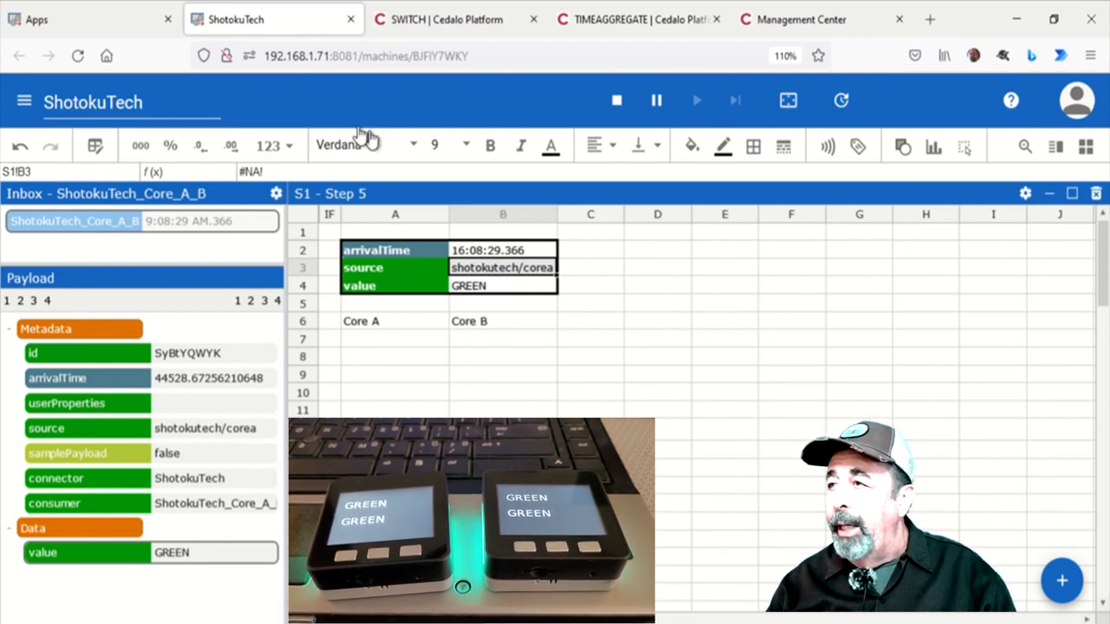
Open the SWITCH function documentation and highlight its key/value argument syntax.
click(451, 19)
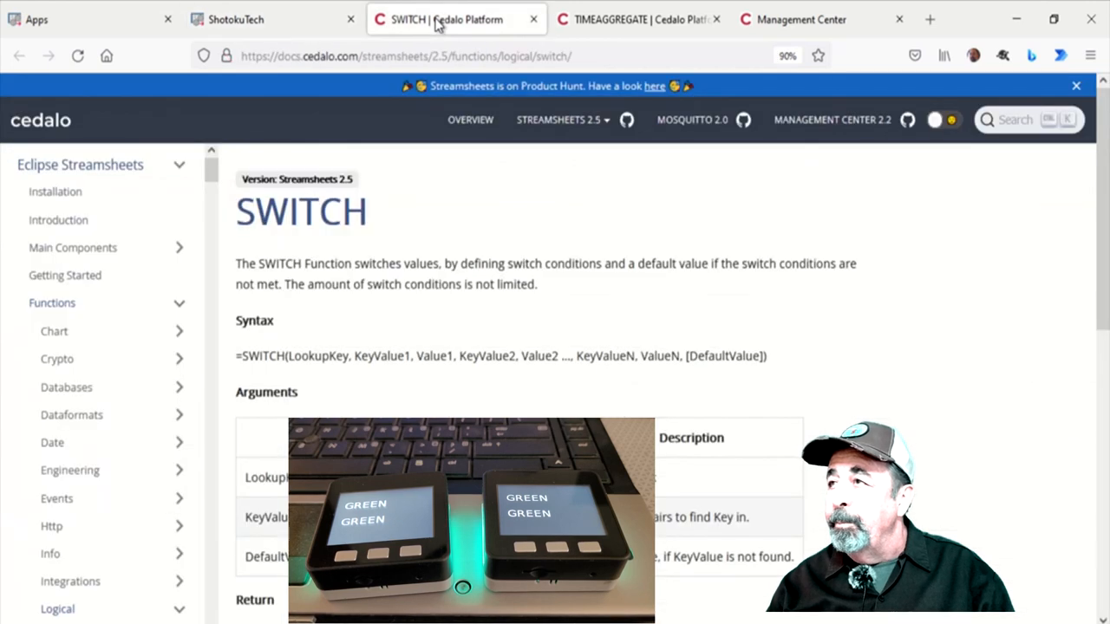
mouse_move(618, 402)
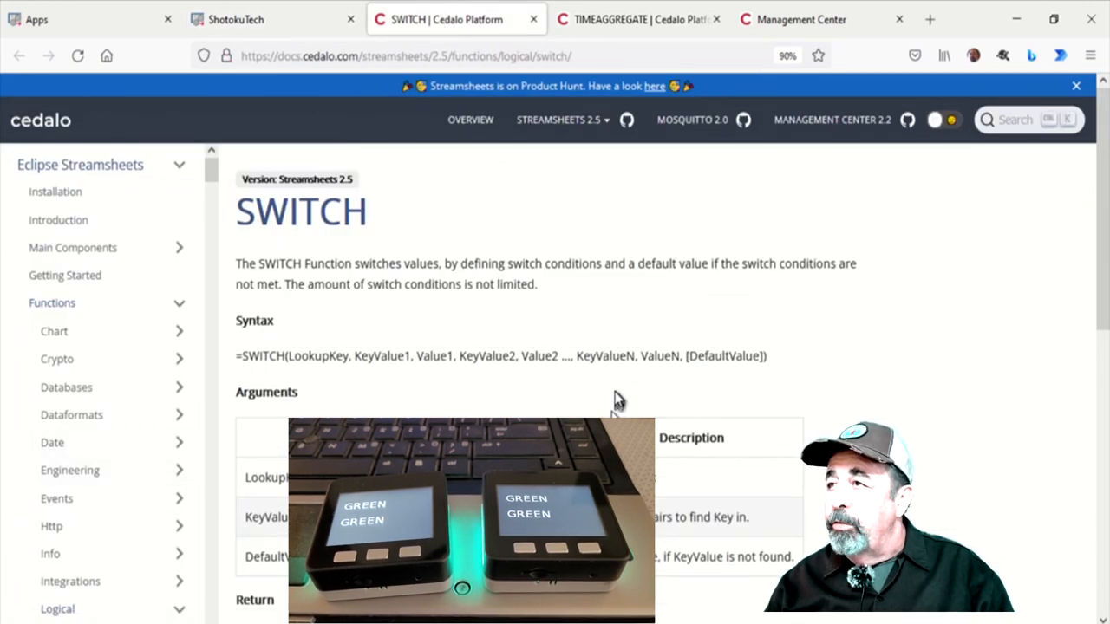
drag(363, 356, 766, 355)
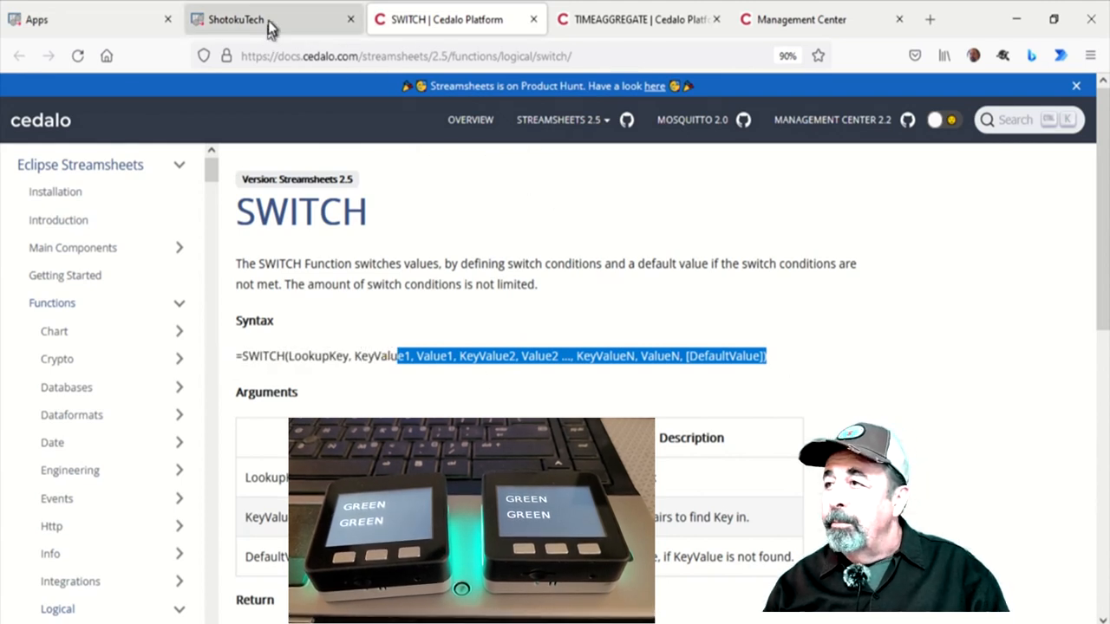
On the ShotokuTech sheet, enter A7's IF/SWITCH formula mapping Core A GREEN to 1, RED to -1, else 0.
click(273, 20)
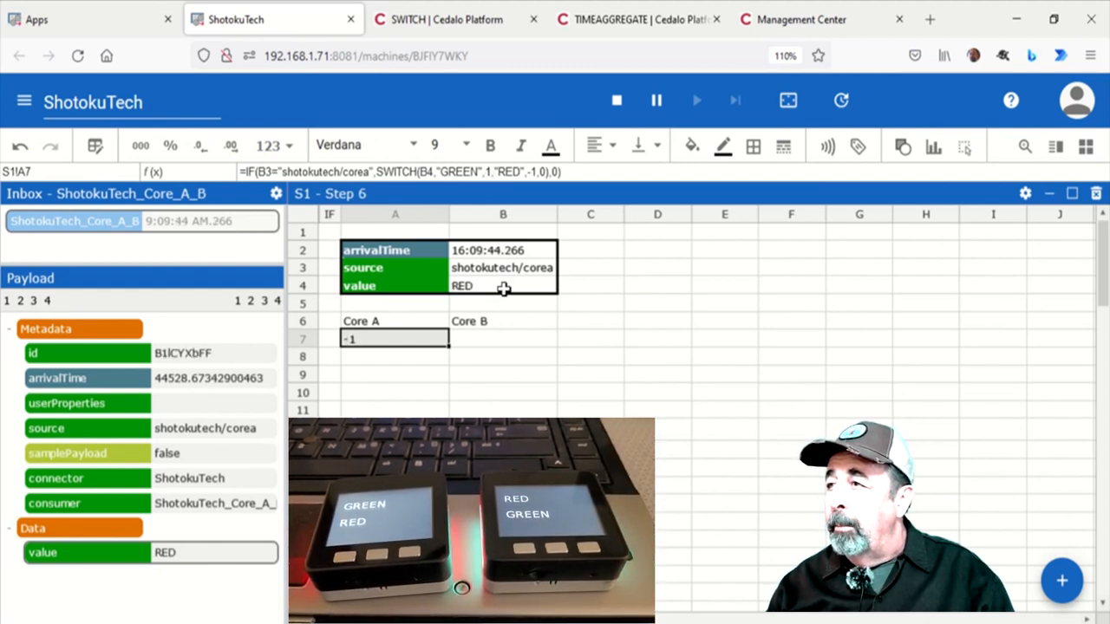
mouse_move(389, 390)
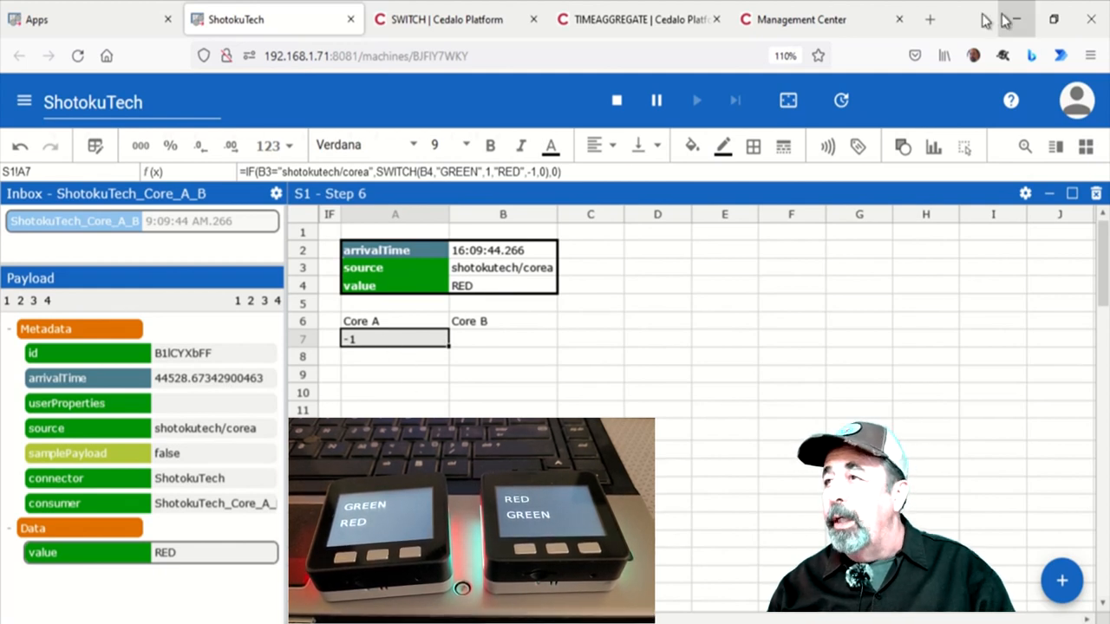
click(503, 338)
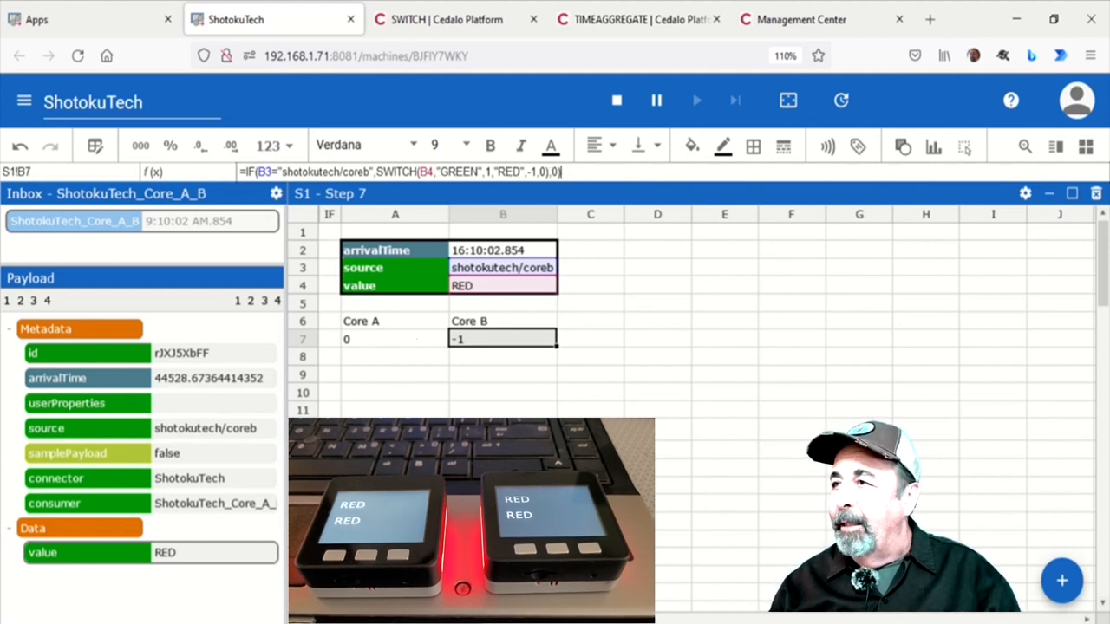
Shade the Core A heading light blue and label cell A9 'Core A'.
click(394, 321)
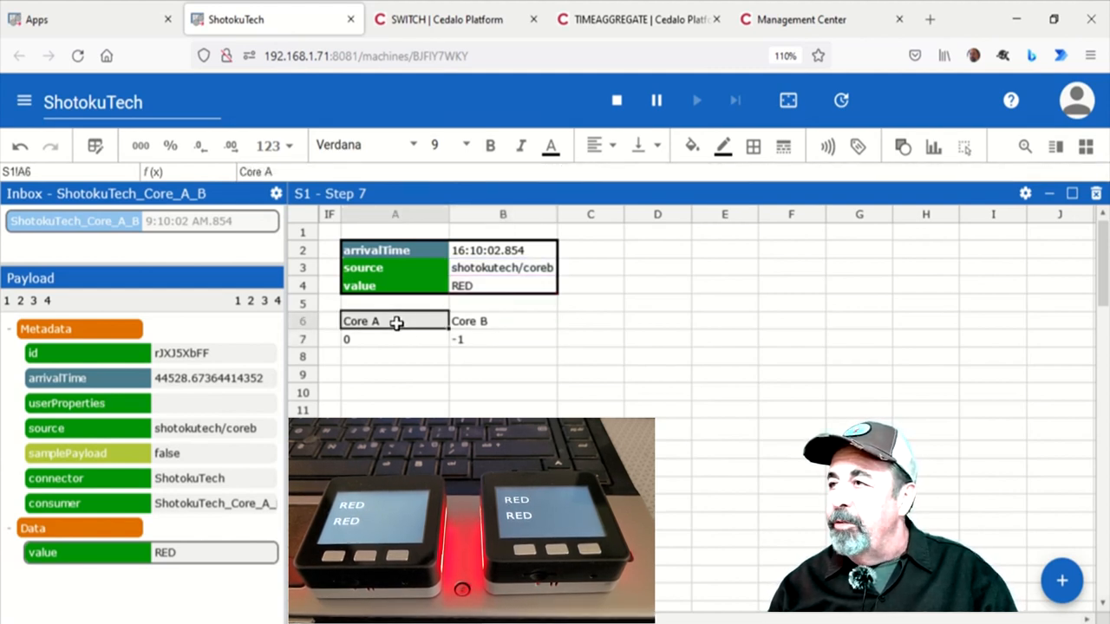
mouse_move(598, 193)
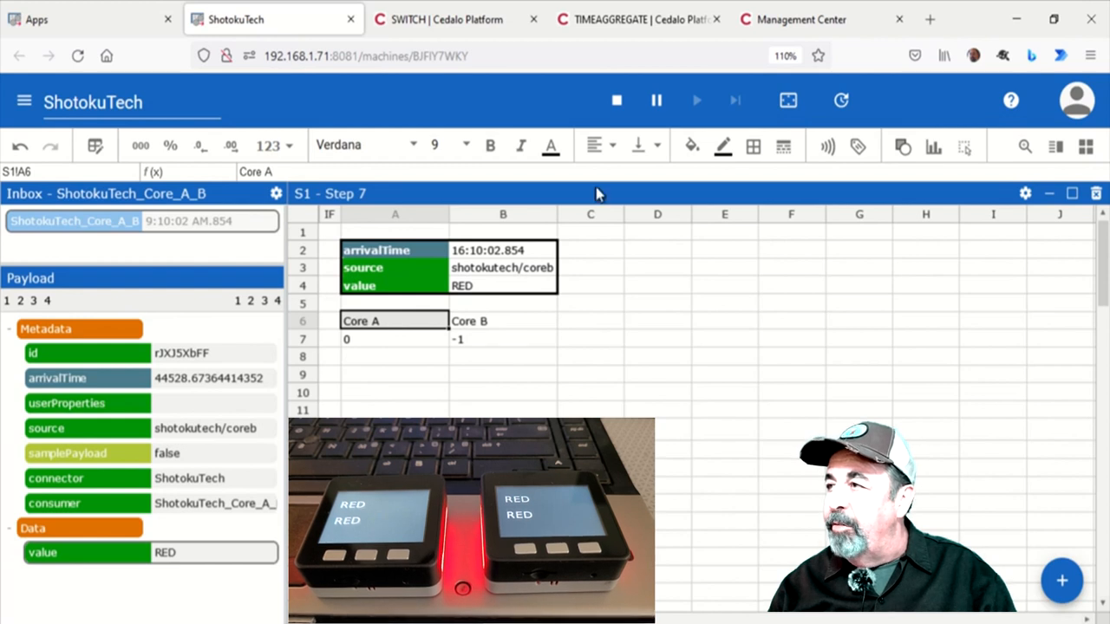
click(691, 146)
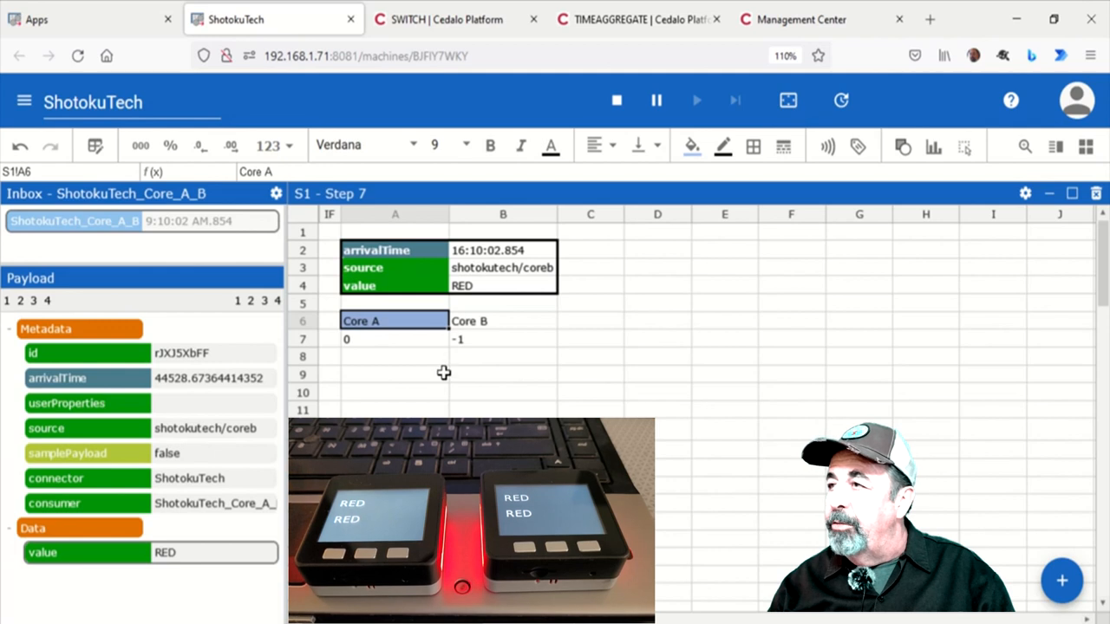
click(395, 373)
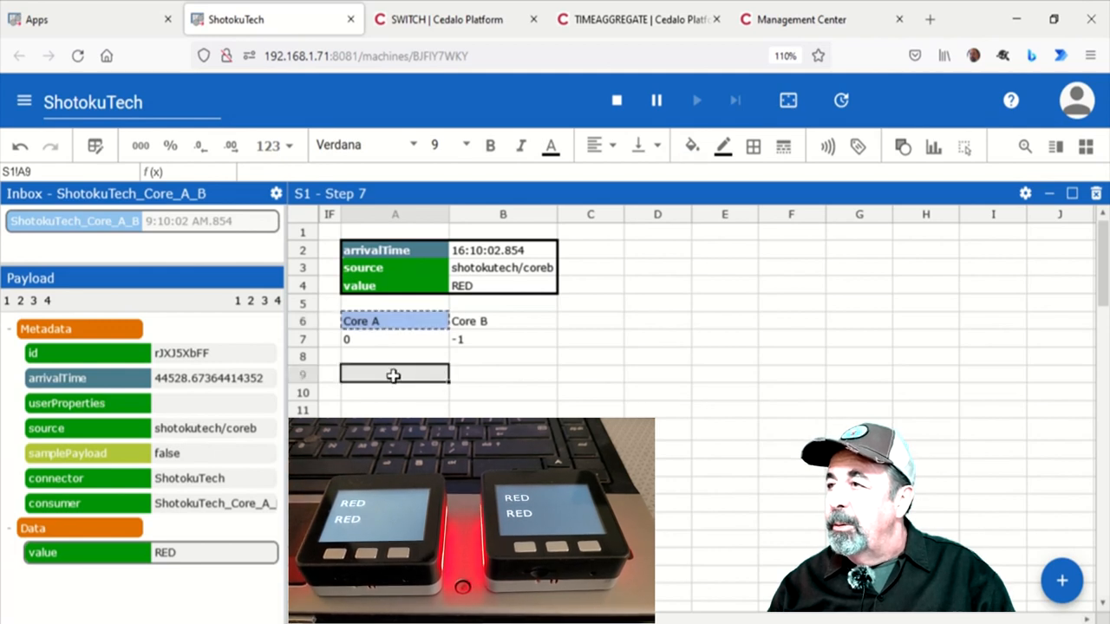
text(Core A)
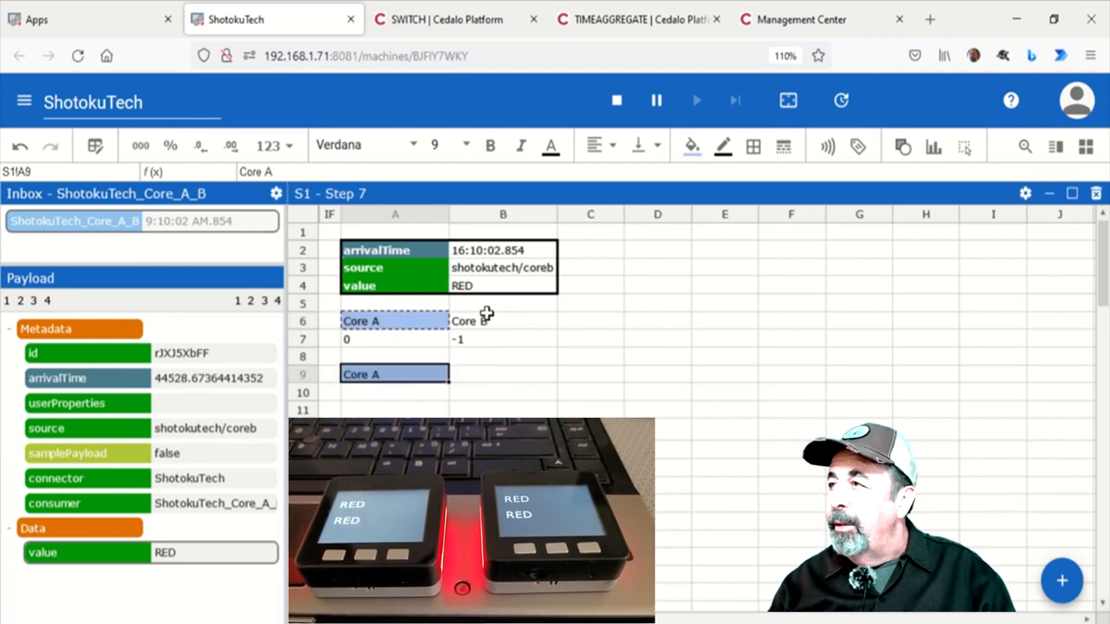
Shade the Core B heading light pink and label cell A10 'Core B'.
click(503, 321)
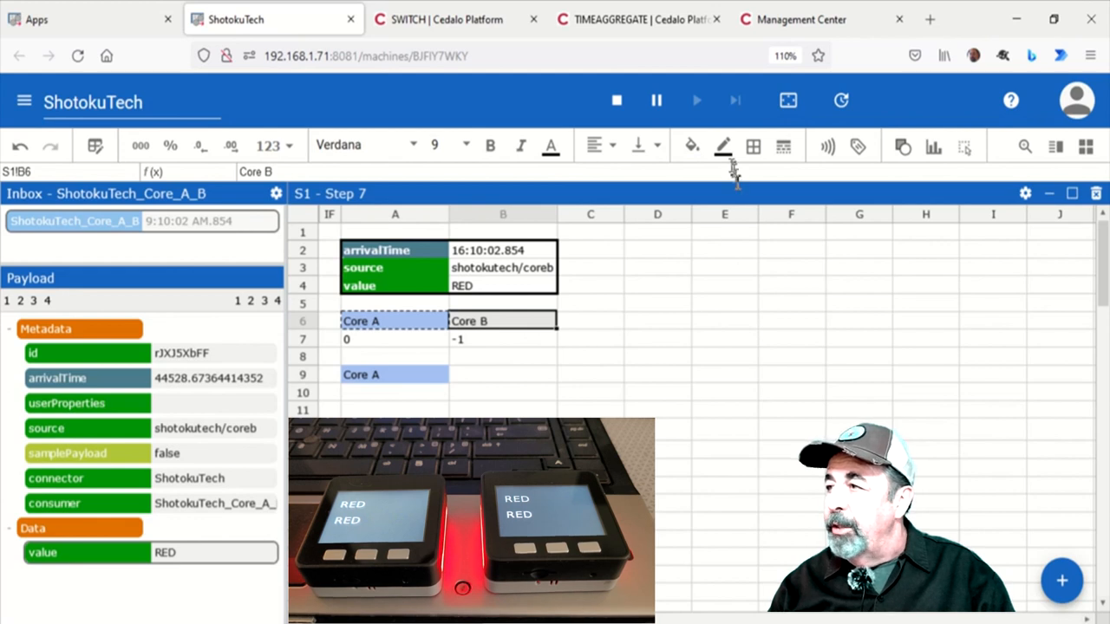
click(702, 146)
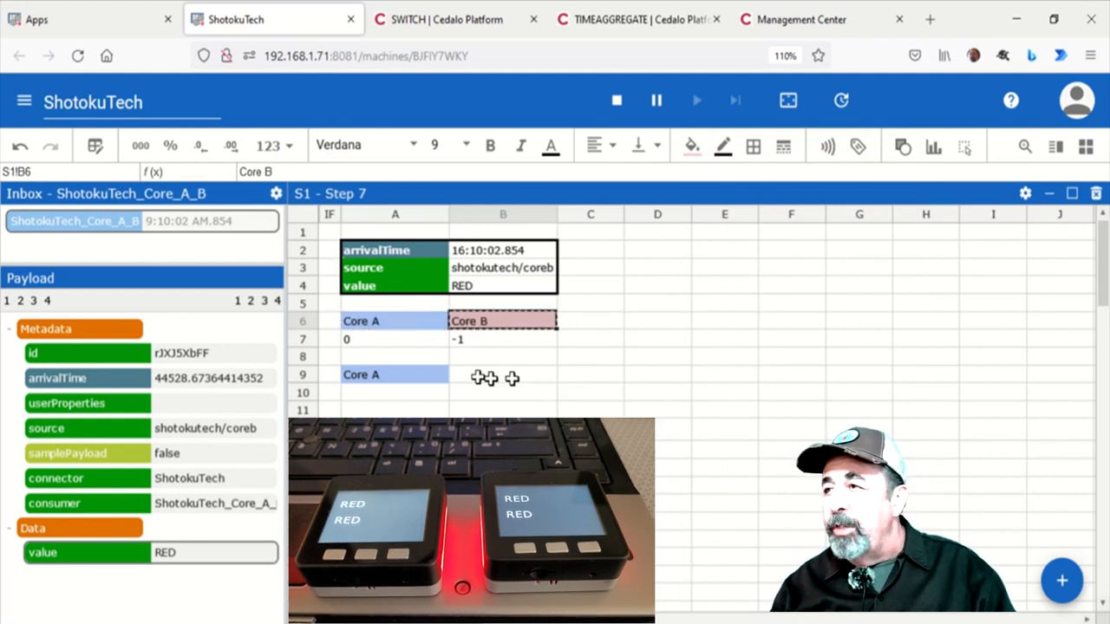
click(394, 392)
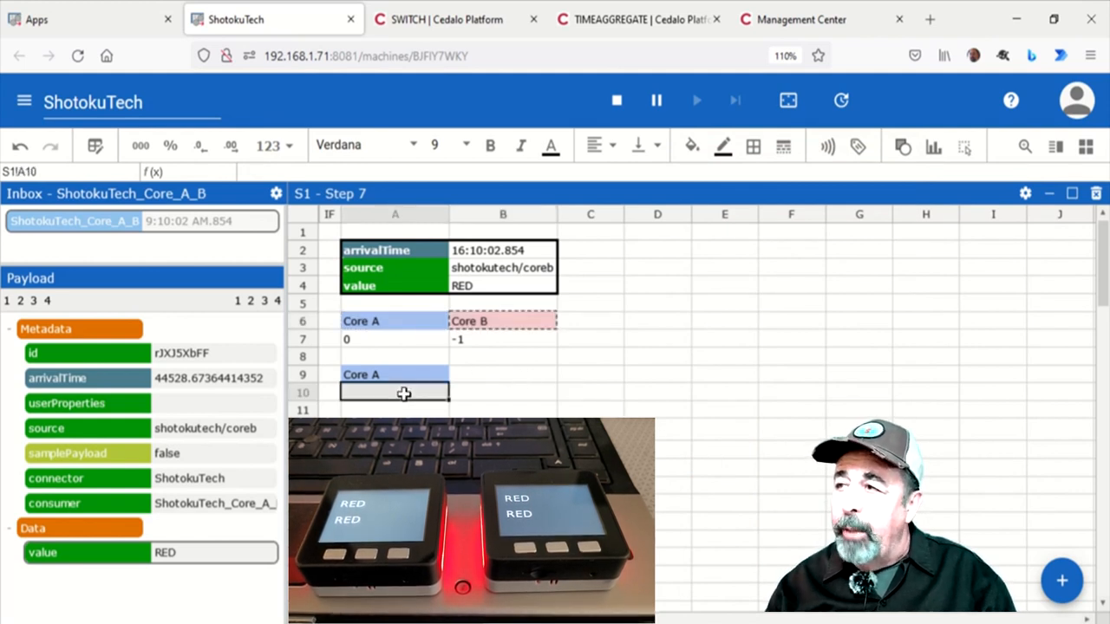
text(Core B)
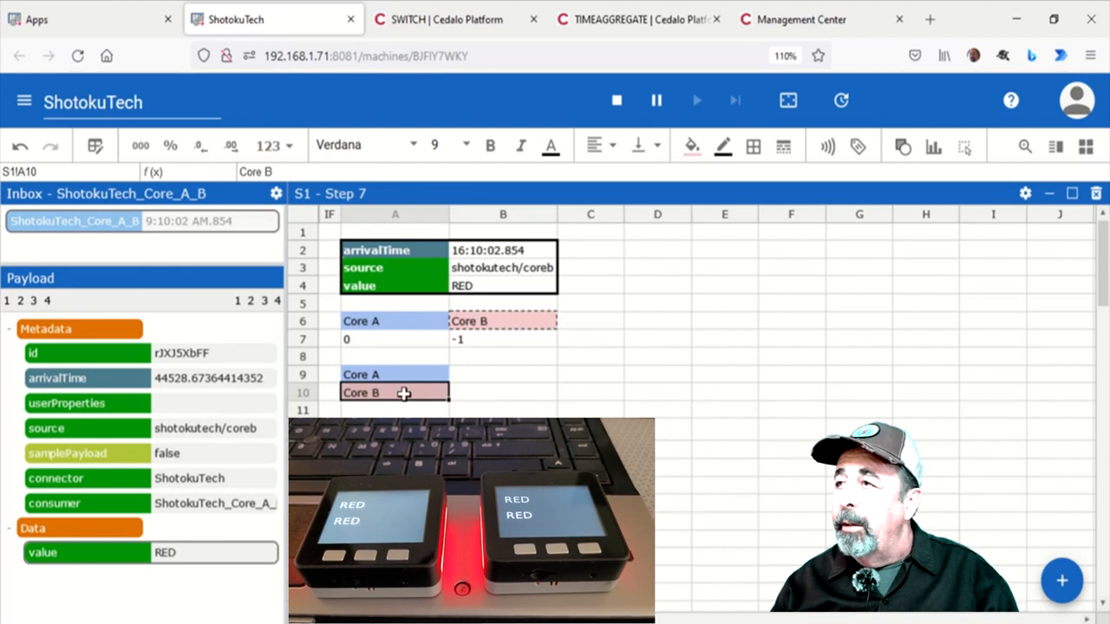
click(638, 19)
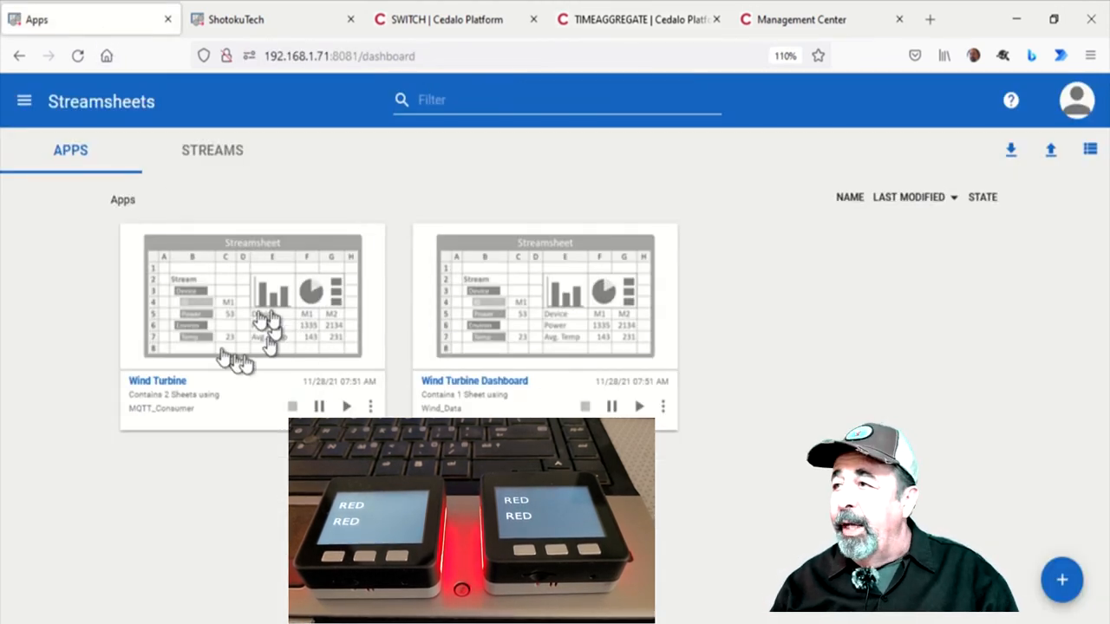
mouse_move(542, 334)
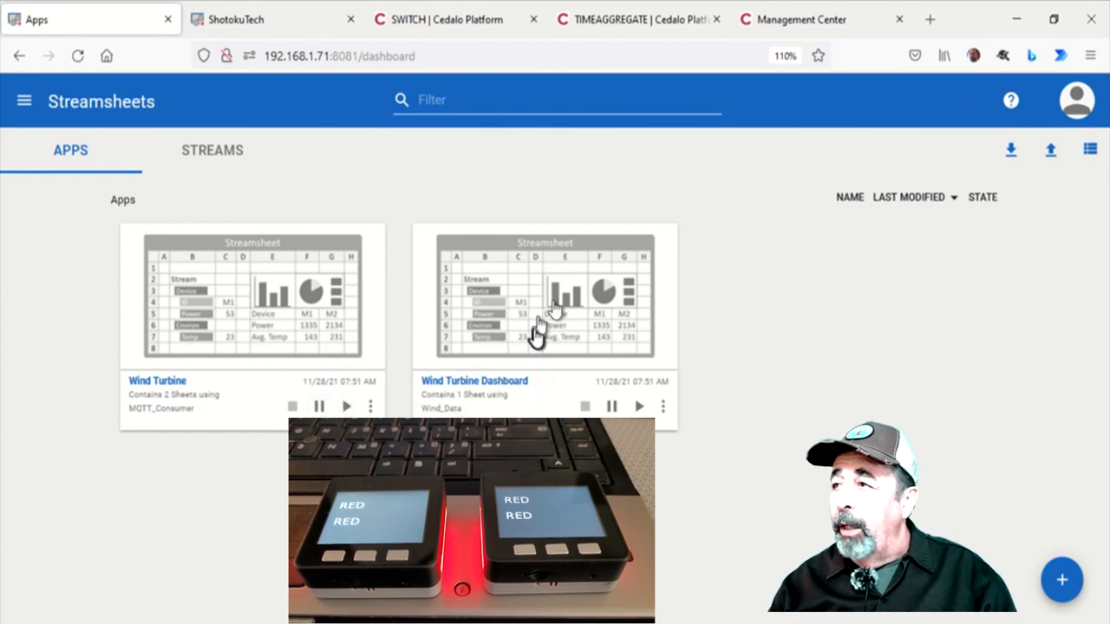
mouse_move(569, 269)
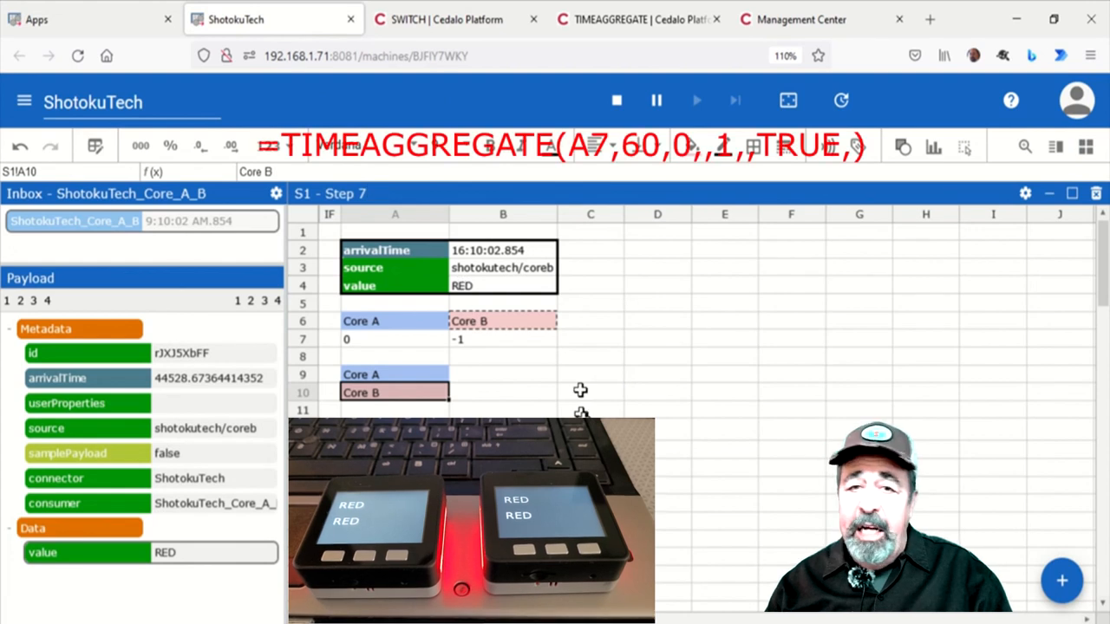
Fill B9 and B10 with 60-second TIMEAGGREGATE formulas and frame the rows with an outside border.
click(503, 374)
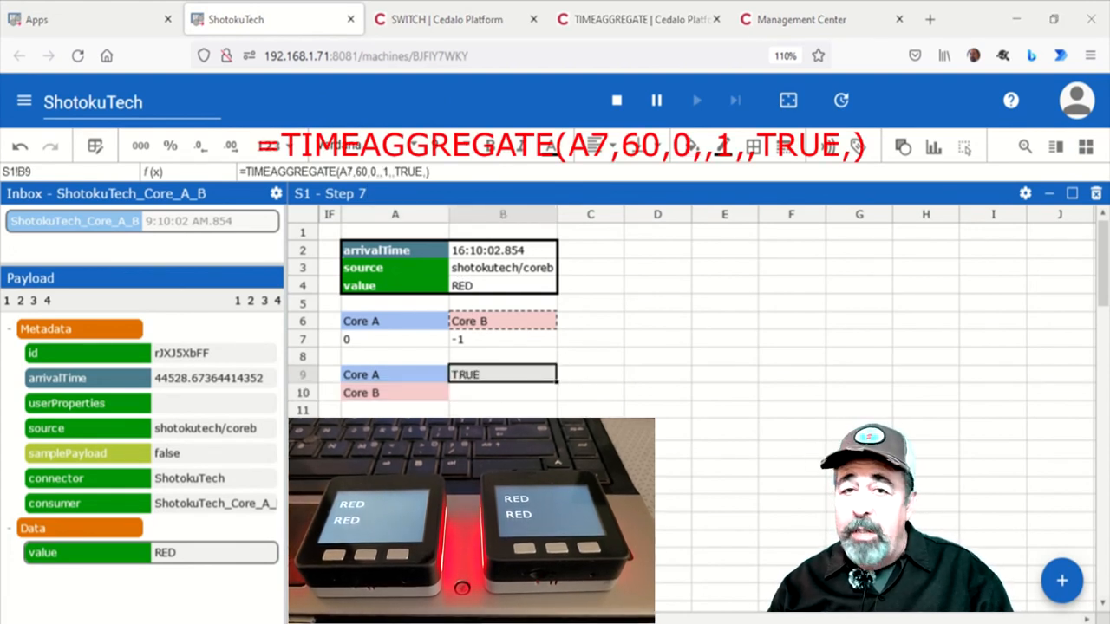
click(503, 392)
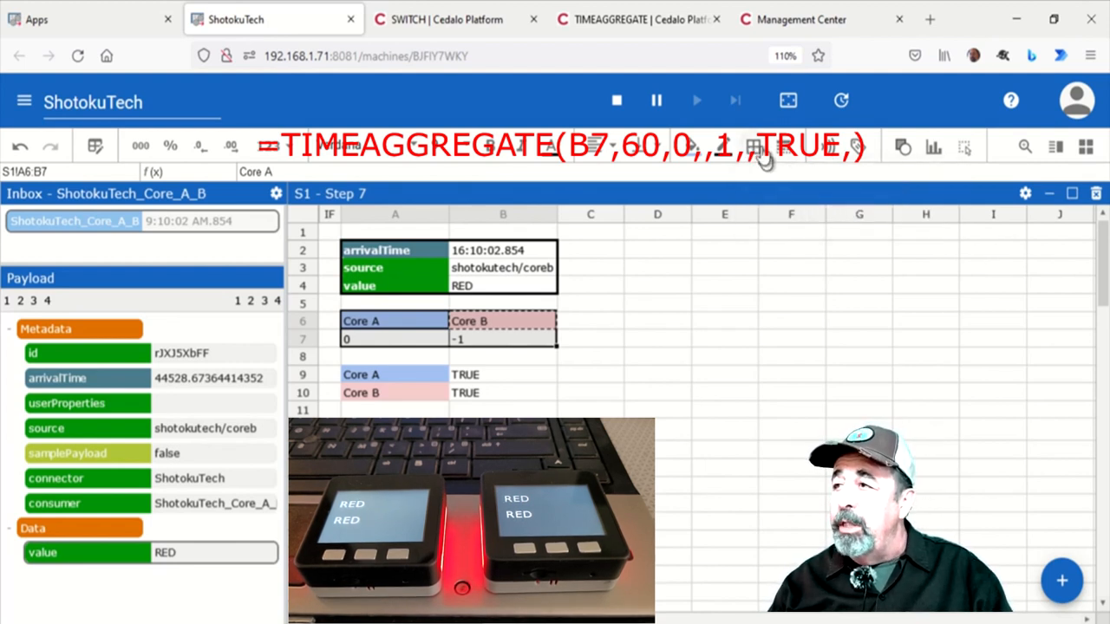
click(753, 146)
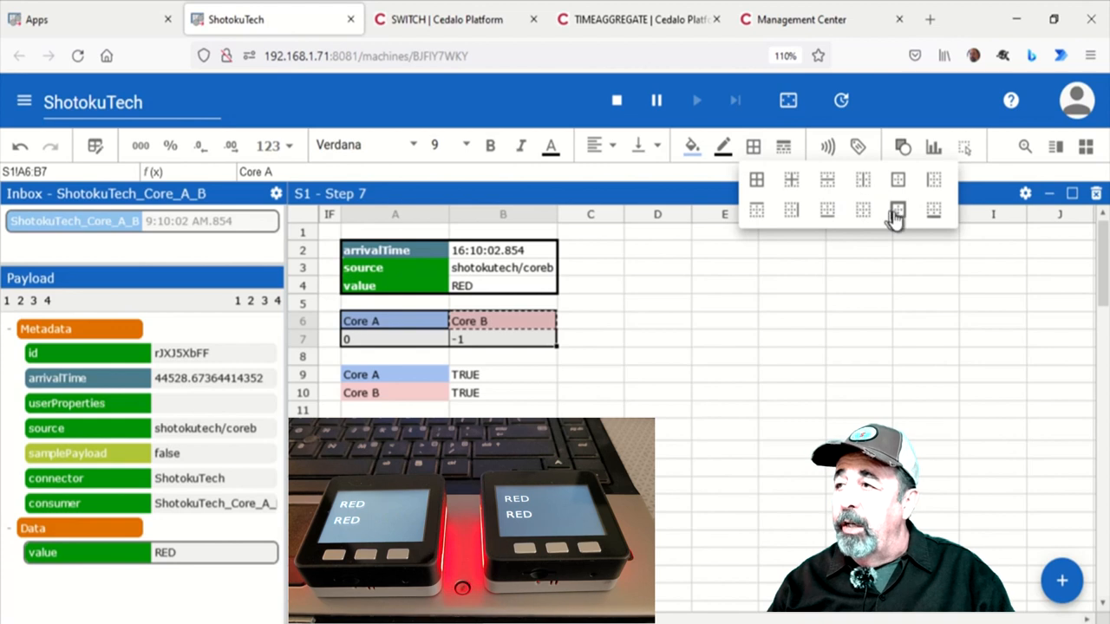
click(898, 209)
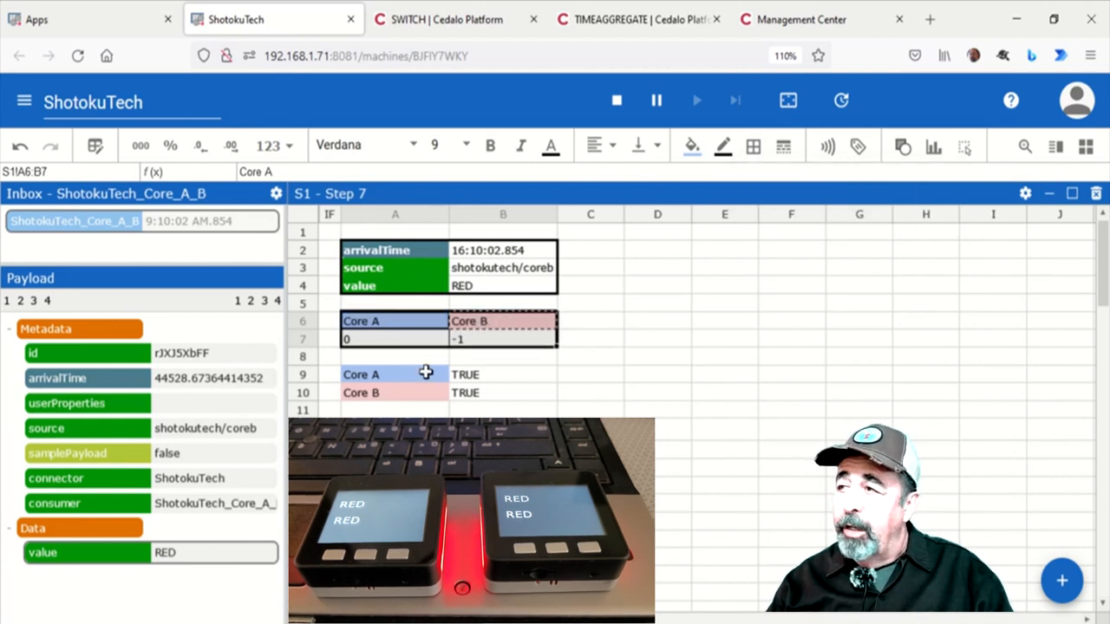
click(394, 383)
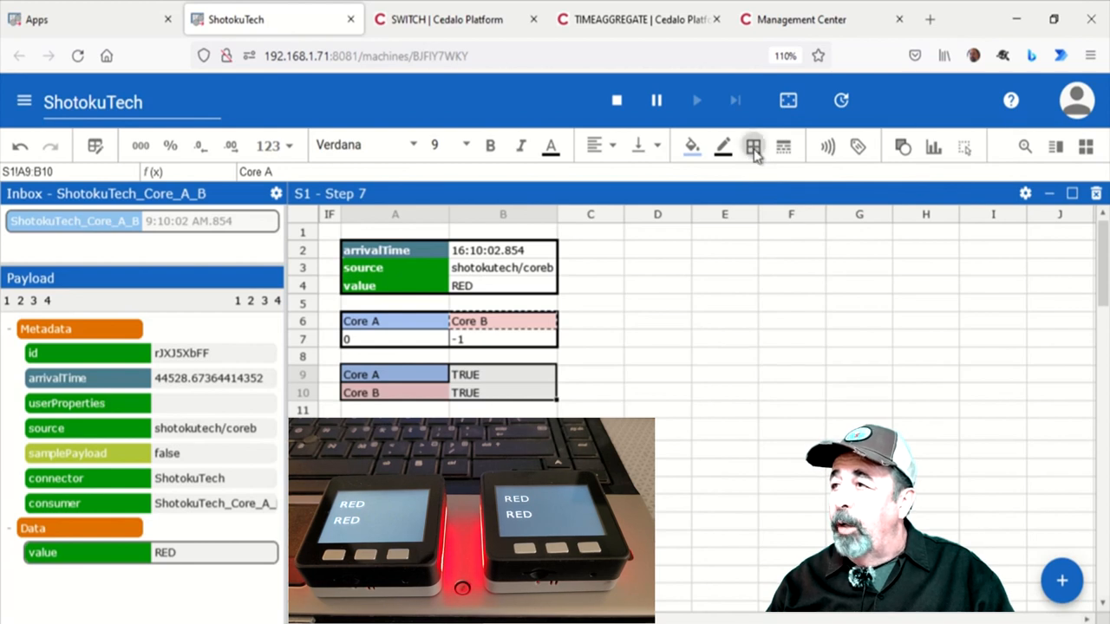
mouse_move(789, 177)
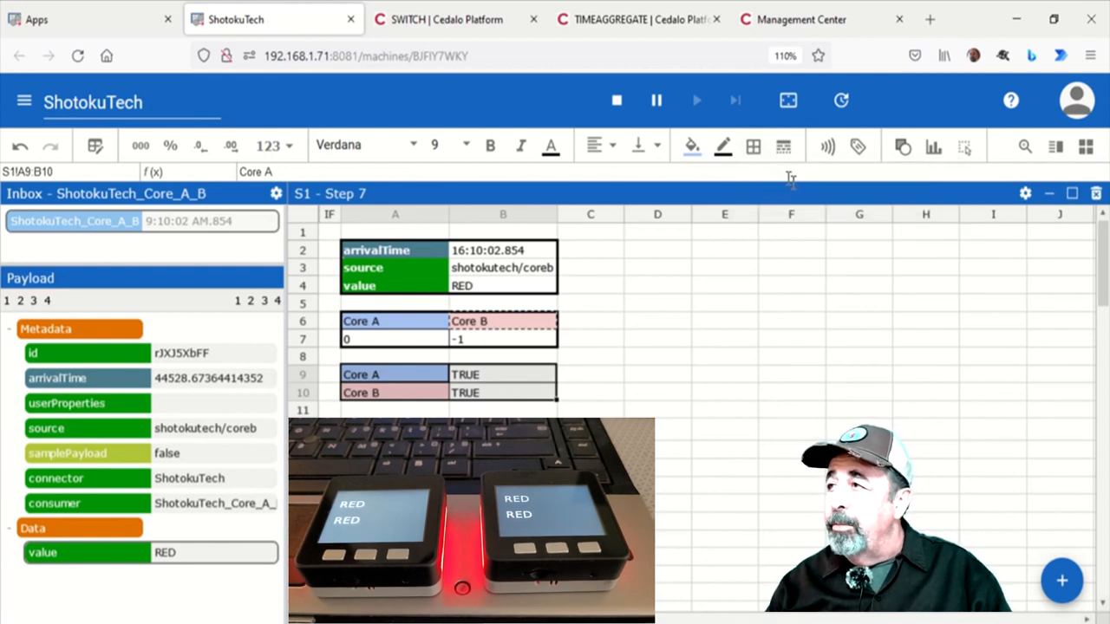
click(753, 146)
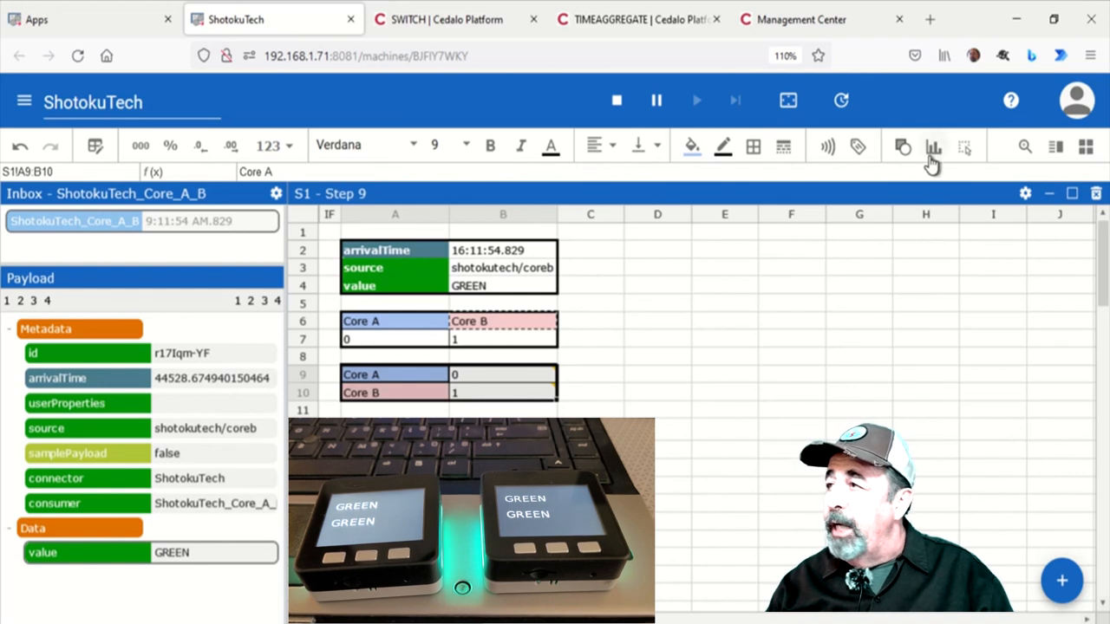
Insert a basic Line chart plotting the aggregated Core A and Core B values.
click(934, 146)
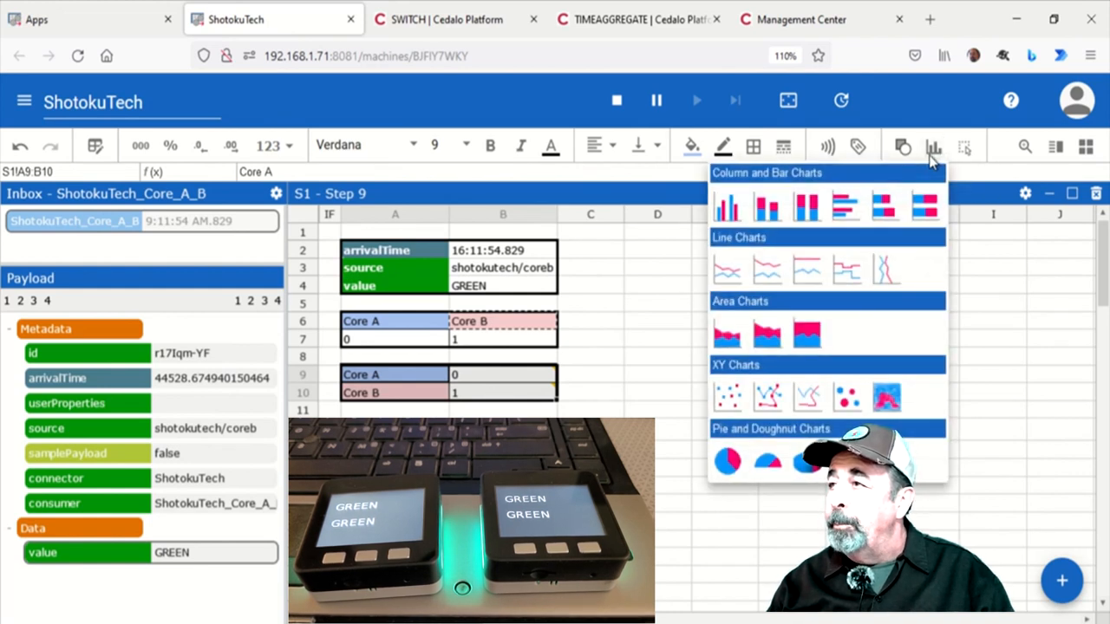
mouse_move(726, 269)
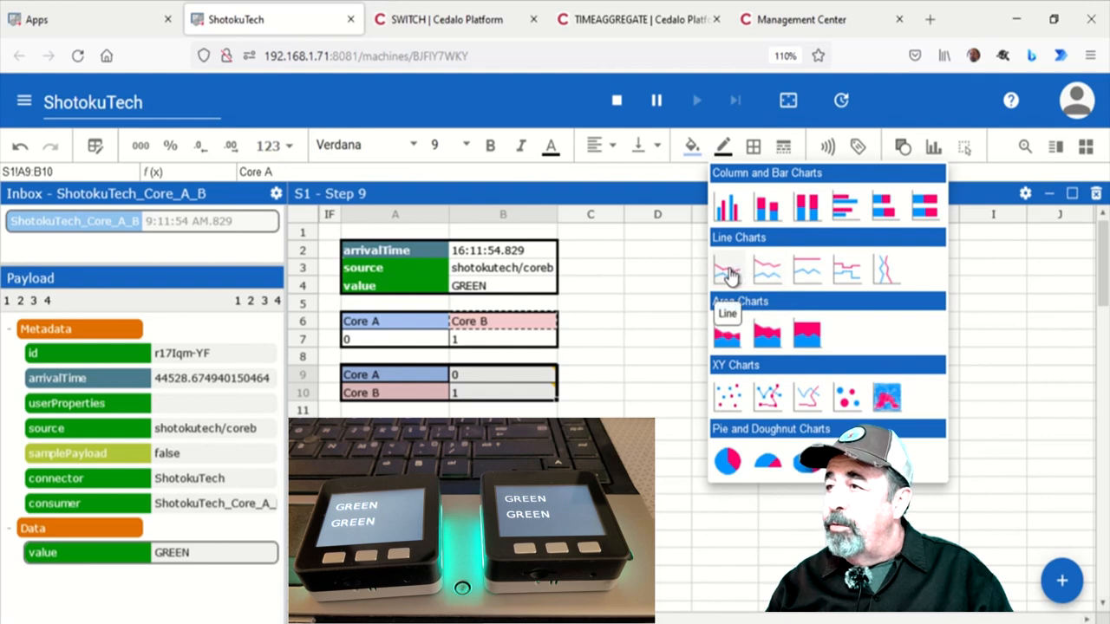
click(733, 274)
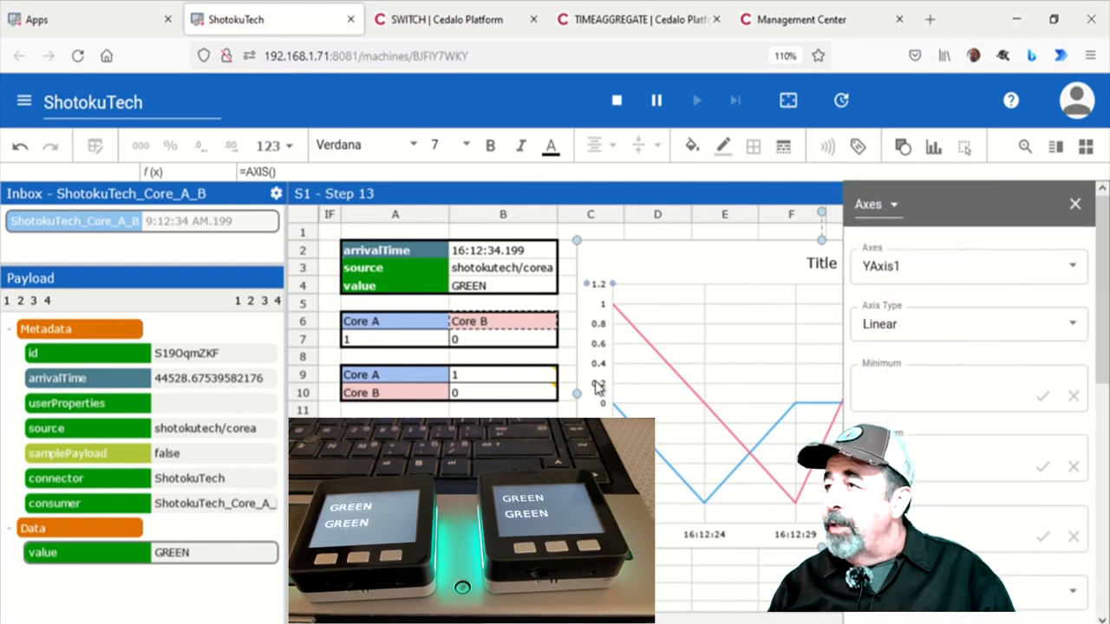
Set the Y-axis minimum to -2 and rotate the X-axis time labels to -75 degrees.
click(967, 386)
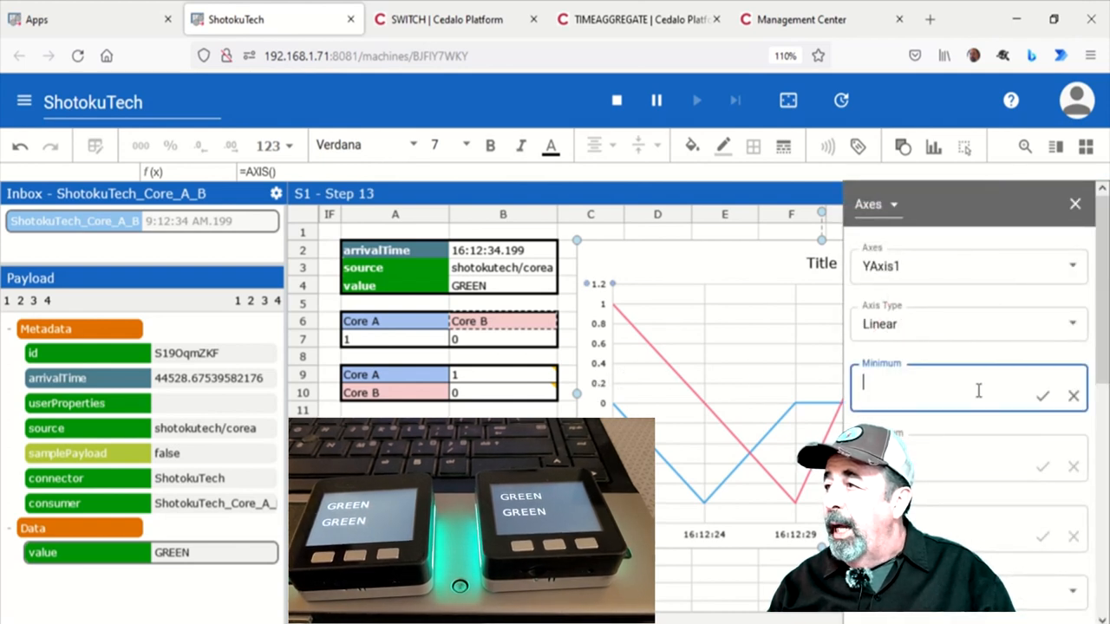
text(-2)
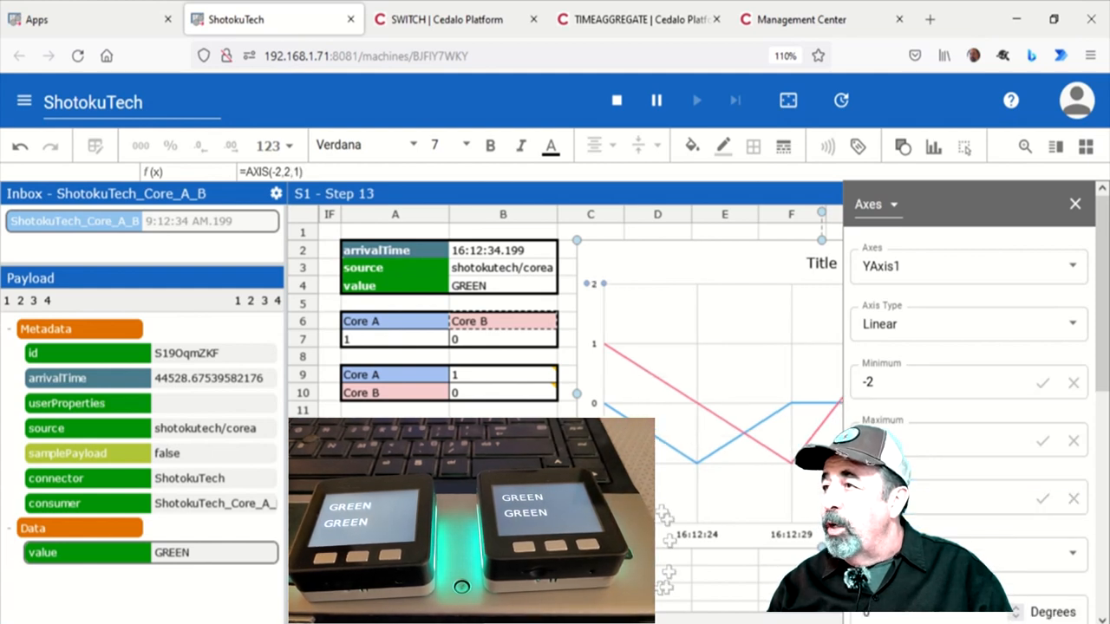
click(1076, 203)
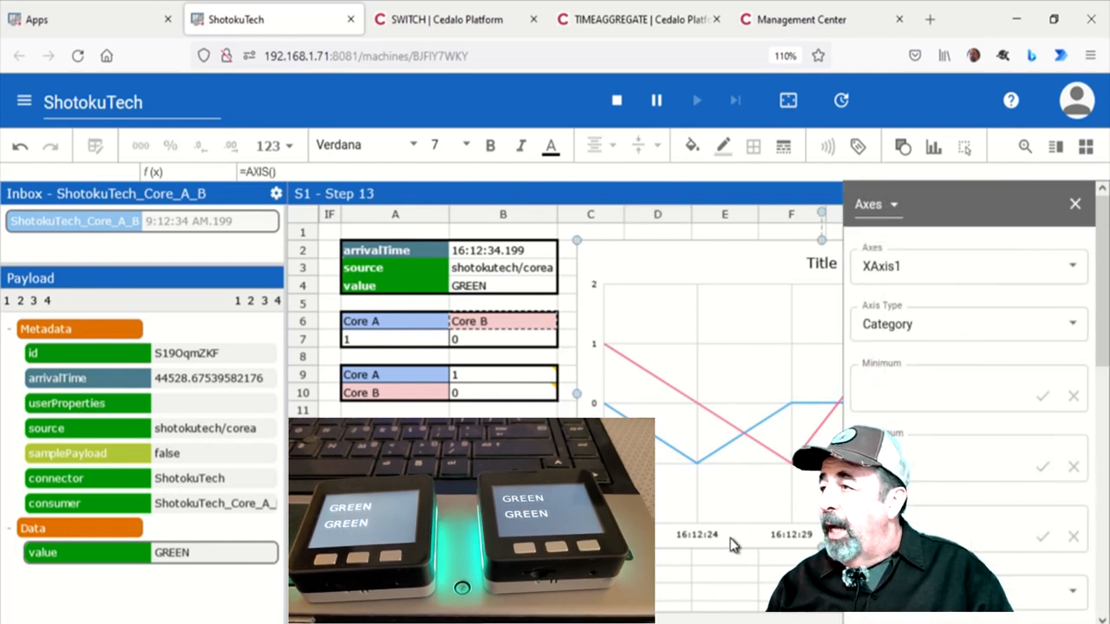
scroll(down, 3)
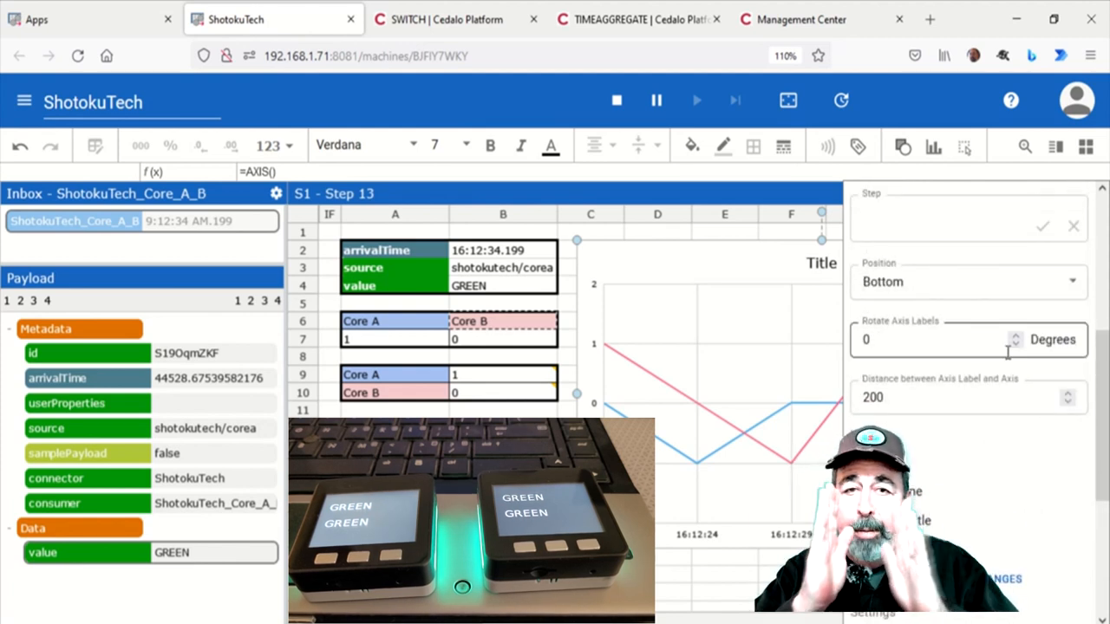
click(1016, 345)
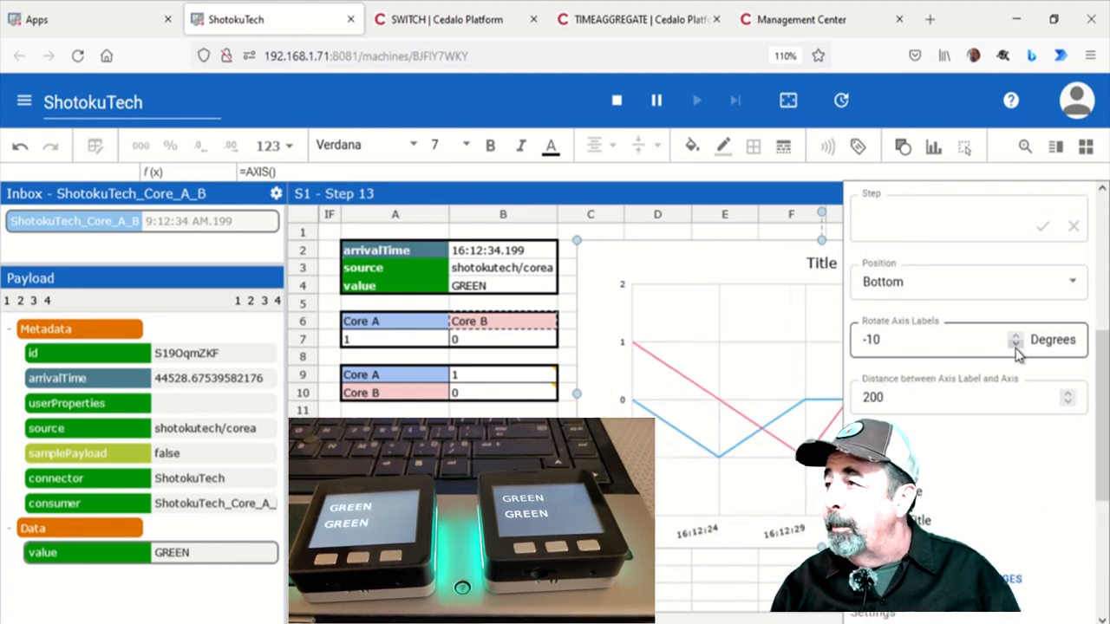
click(1017, 344)
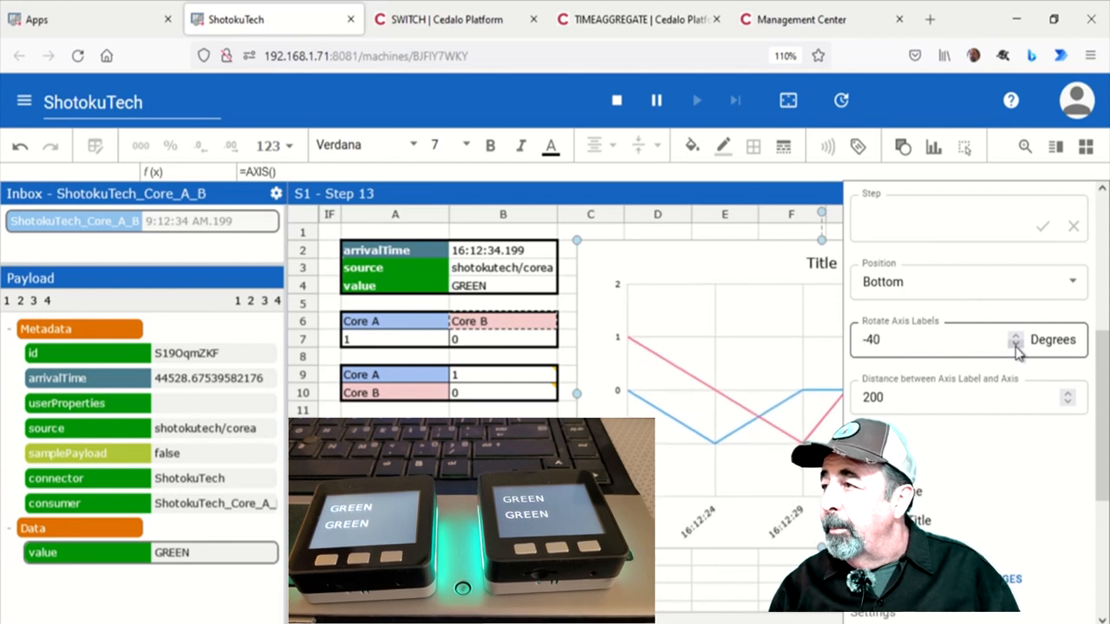
click(1015, 344)
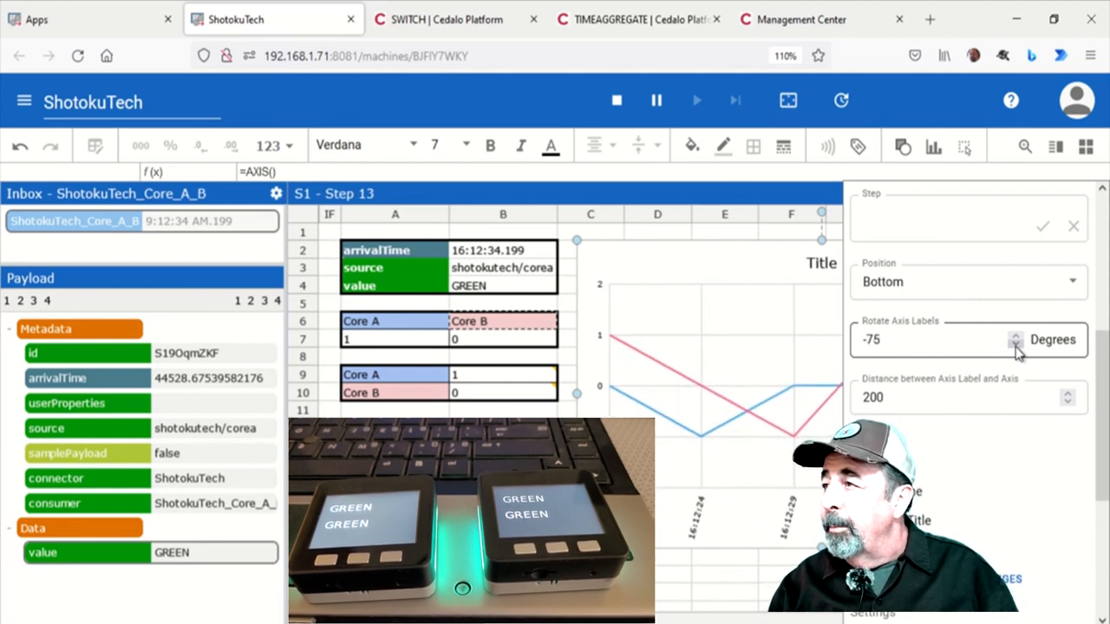
click(1016, 345)
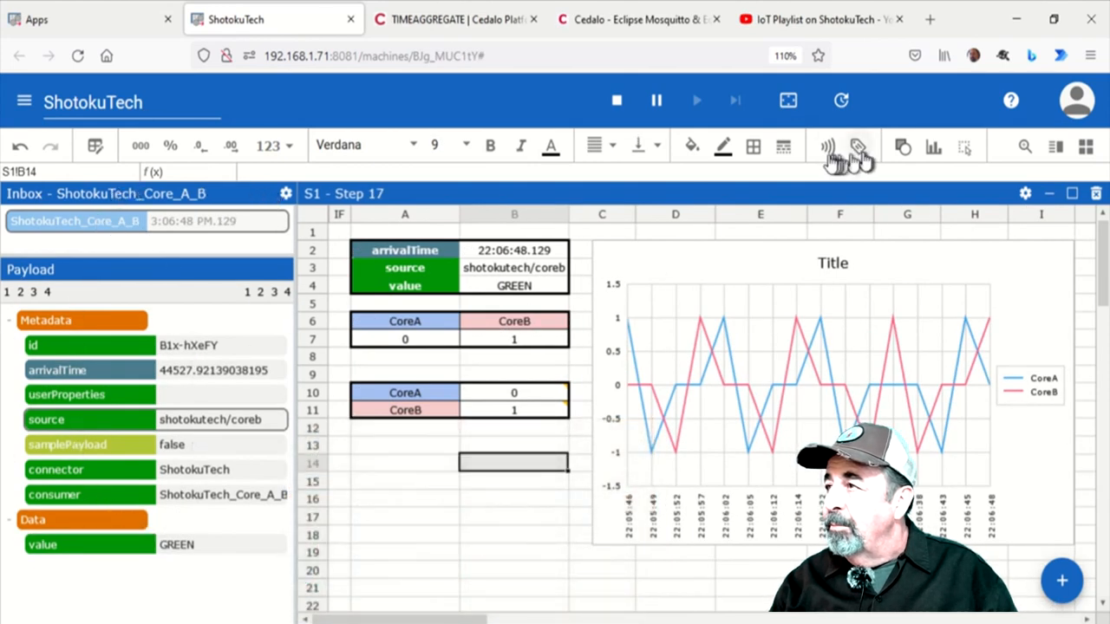
Open and dismiss the Insert Stream Function panel, then show the Outbox pane beside the sheet.
click(826, 146)
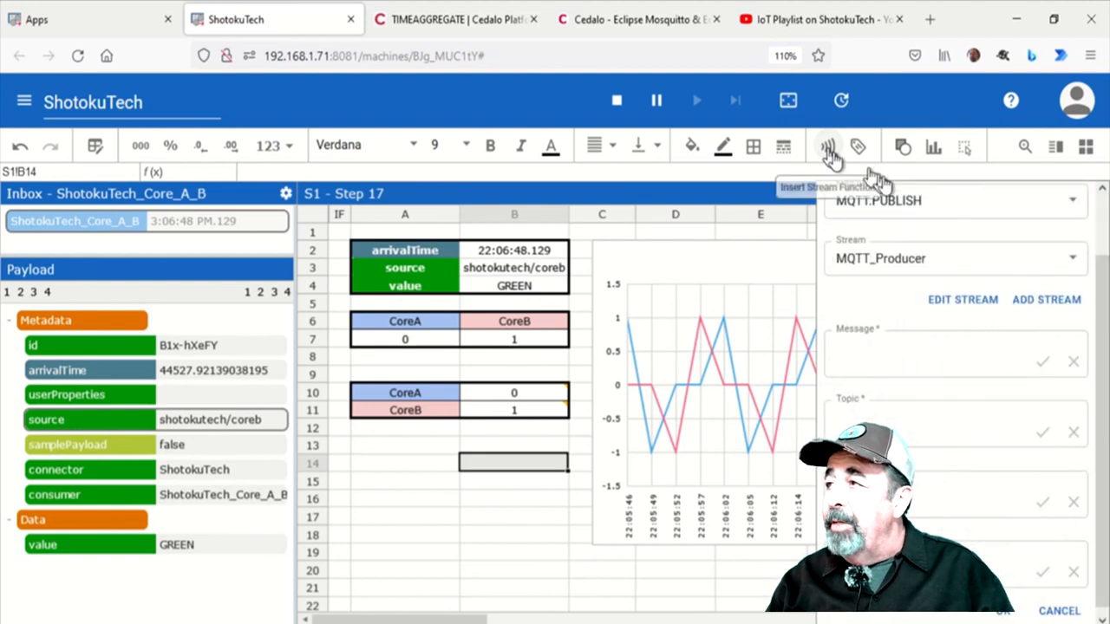
mouse_move(828, 145)
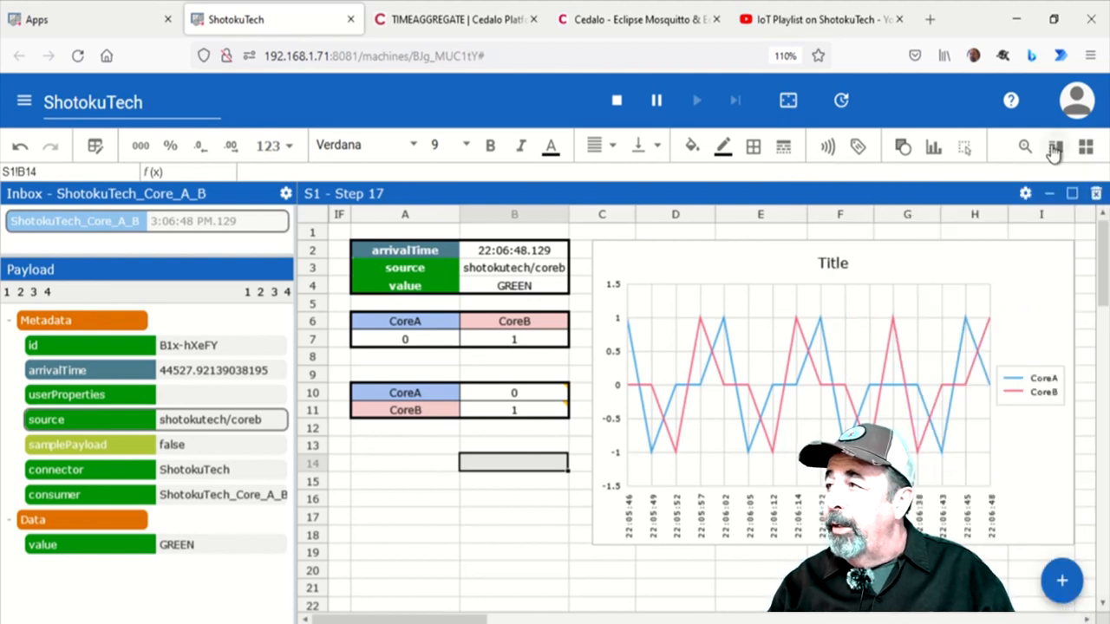
click(1055, 146)
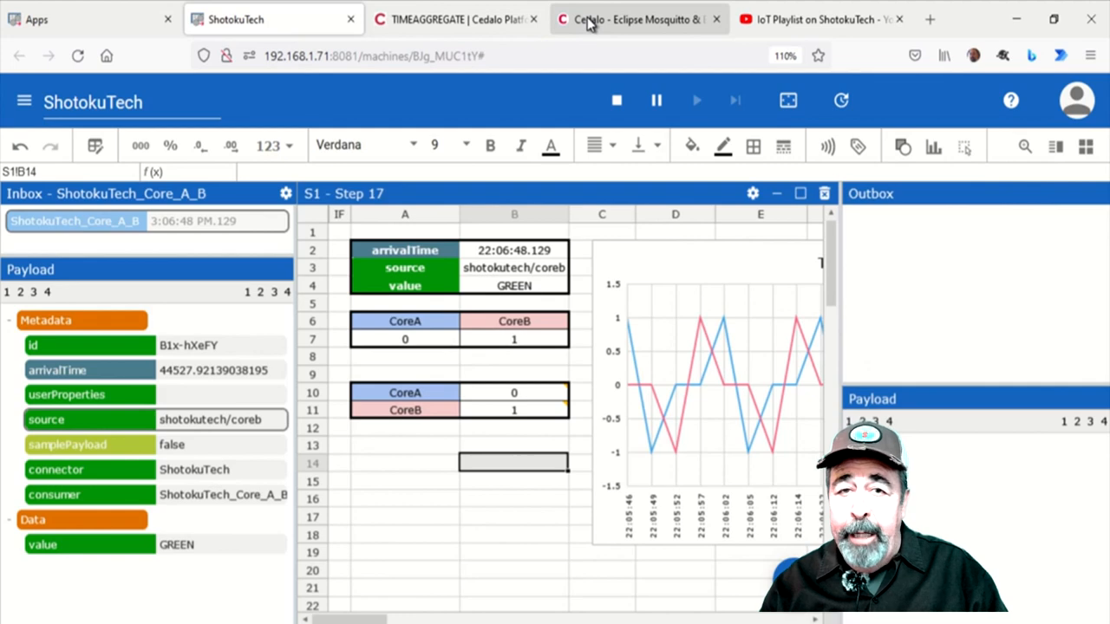
Visit the Cedalo homepage, then move on to the ShotokuTech IoT Playlist tab.
click(639, 19)
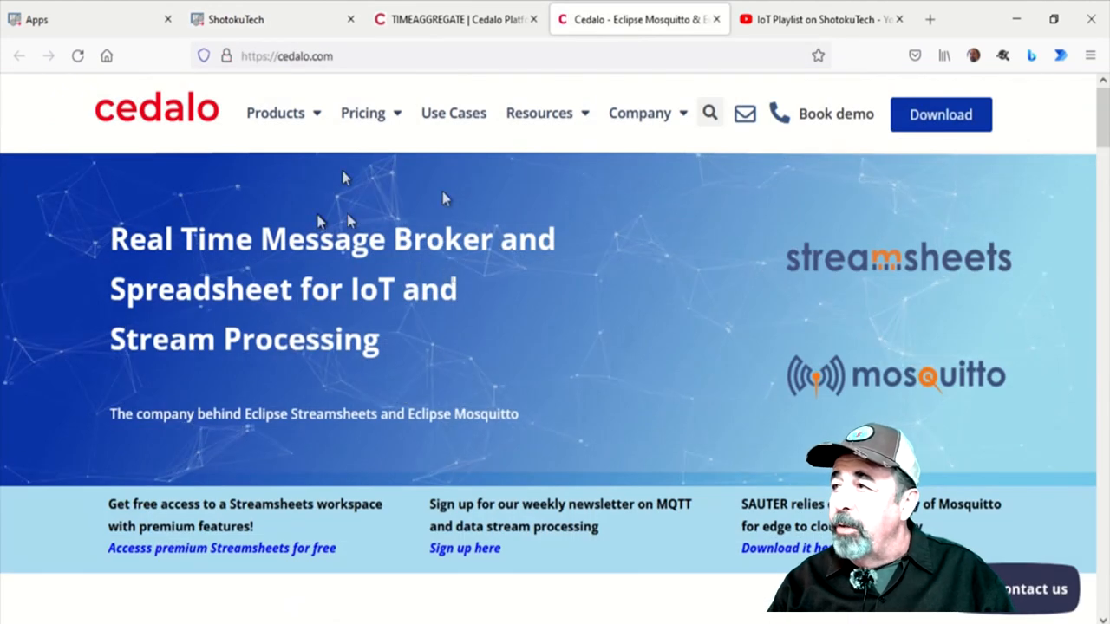
mouse_move(915, 378)
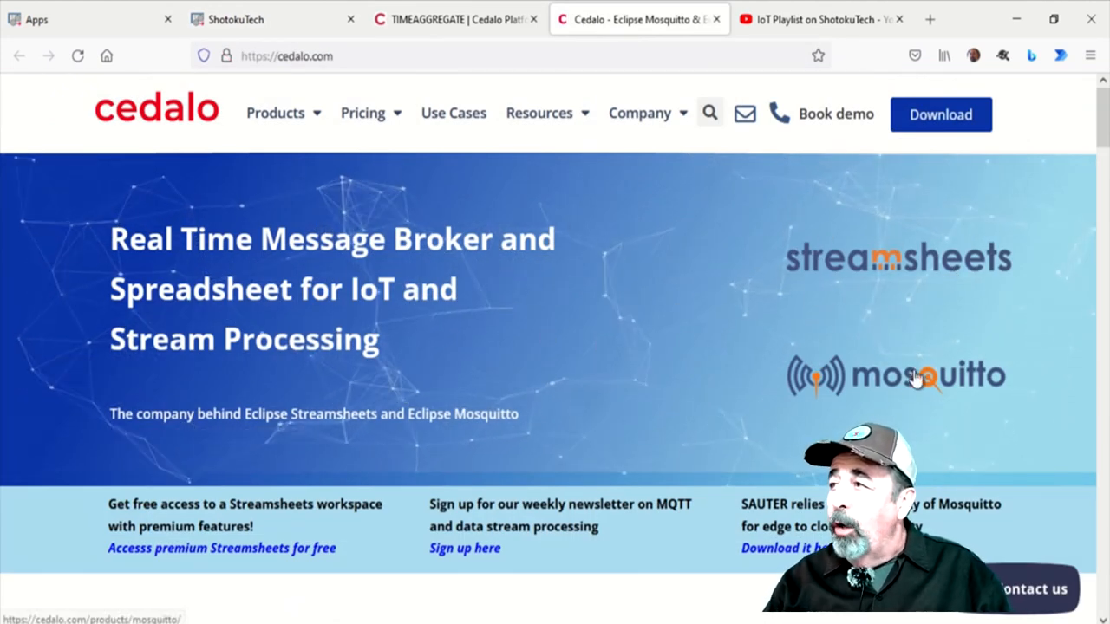
mouse_move(824, 399)
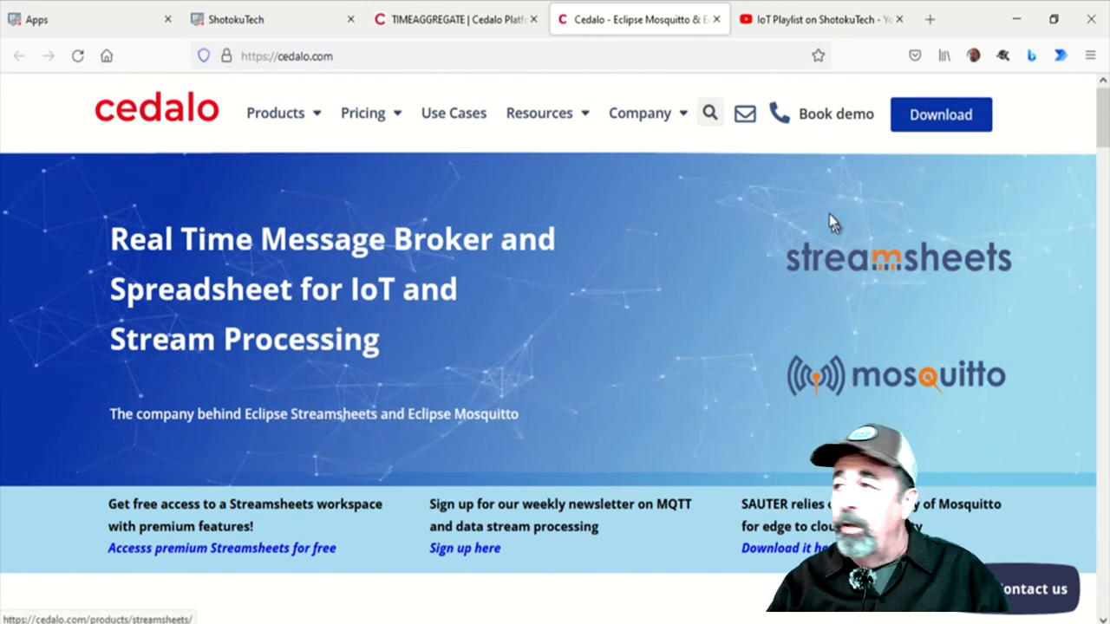
click(820, 19)
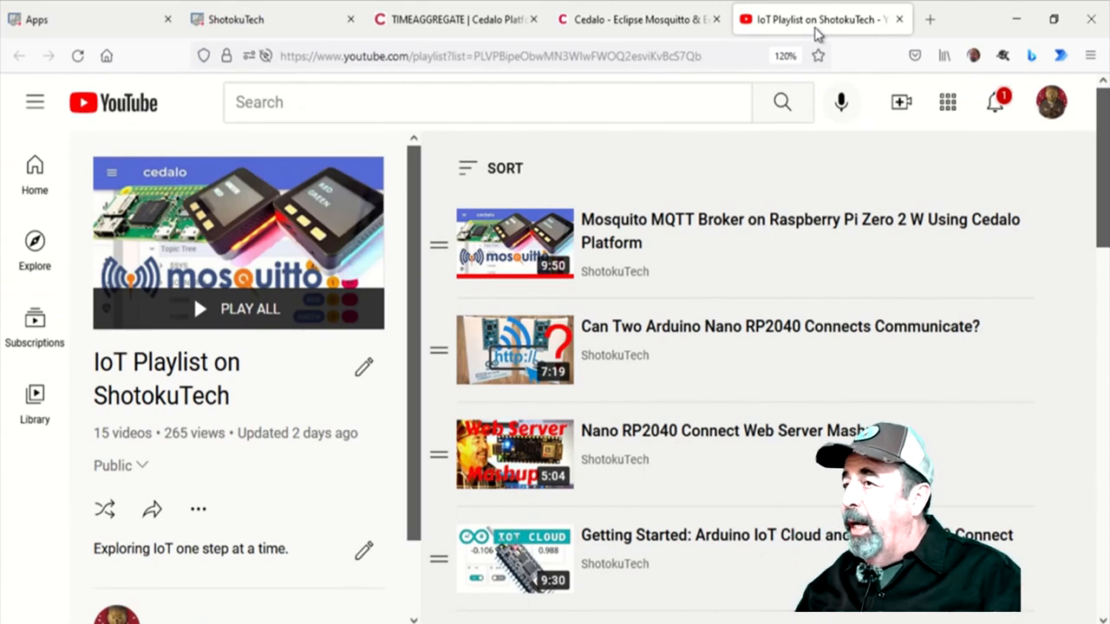
mouse_move(785, 304)
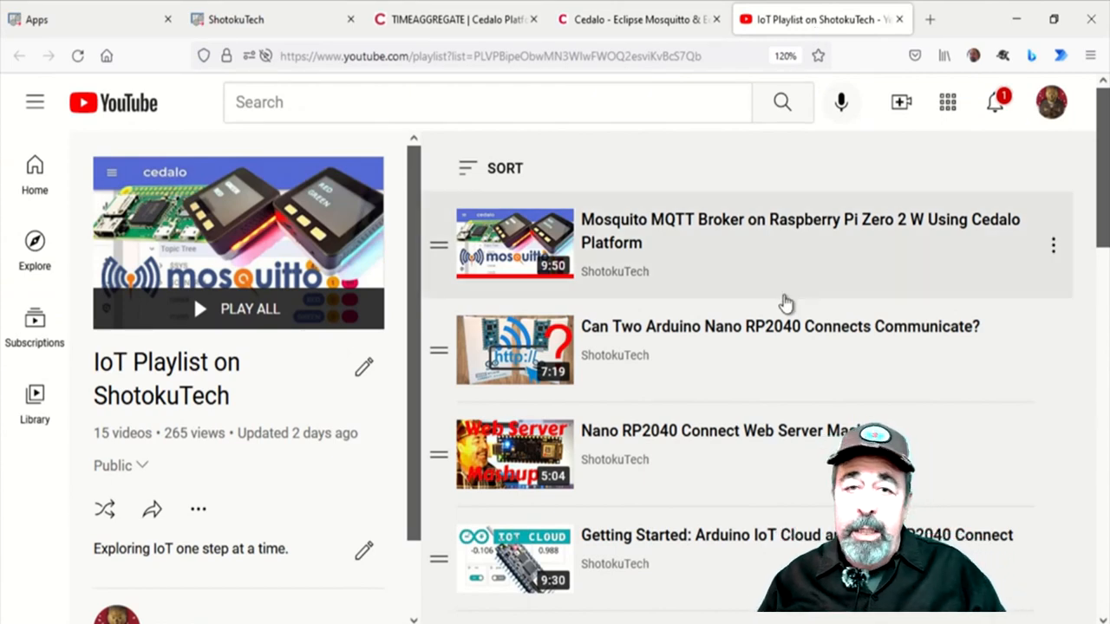
Scroll through the IoT Playlist's 15 videos and back up to the Mosquitto video.
scroll(down, 3)
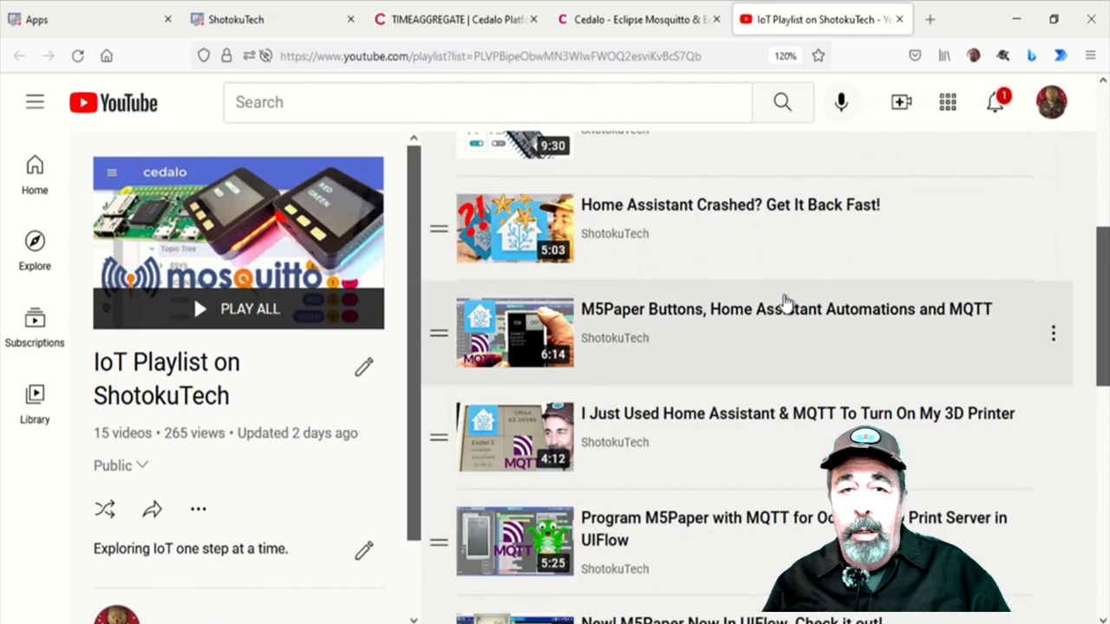
scroll(down, 3)
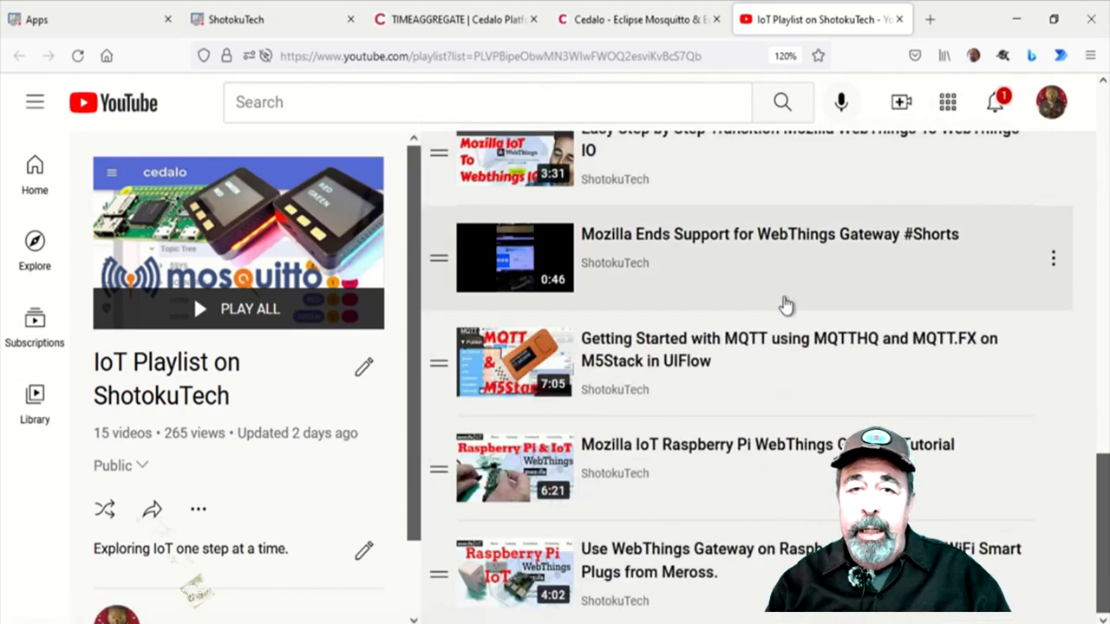
scroll(up, 3)
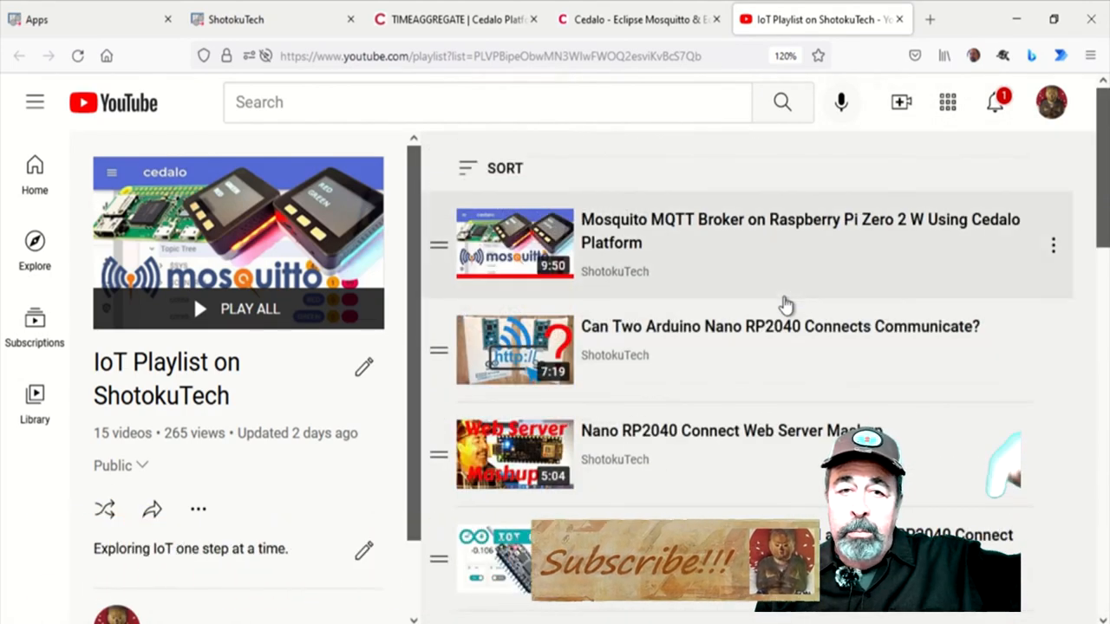